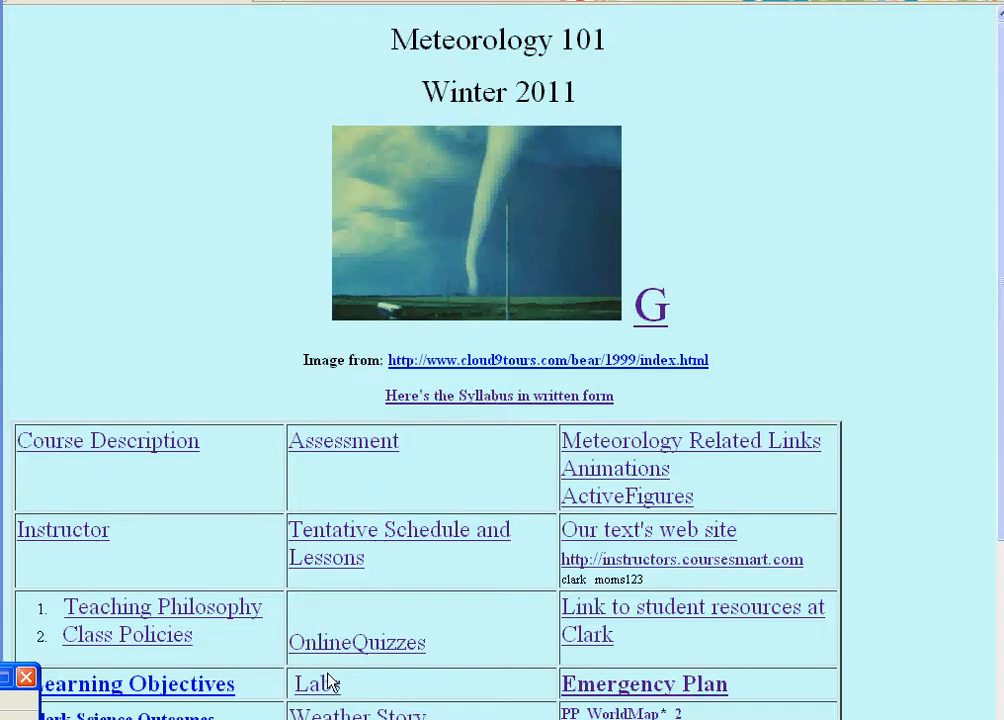
- Go from the course's laboratory schedule to the SevereStorm lab assignment page
{"action": "left_click", "coordinate": [311, 683]}
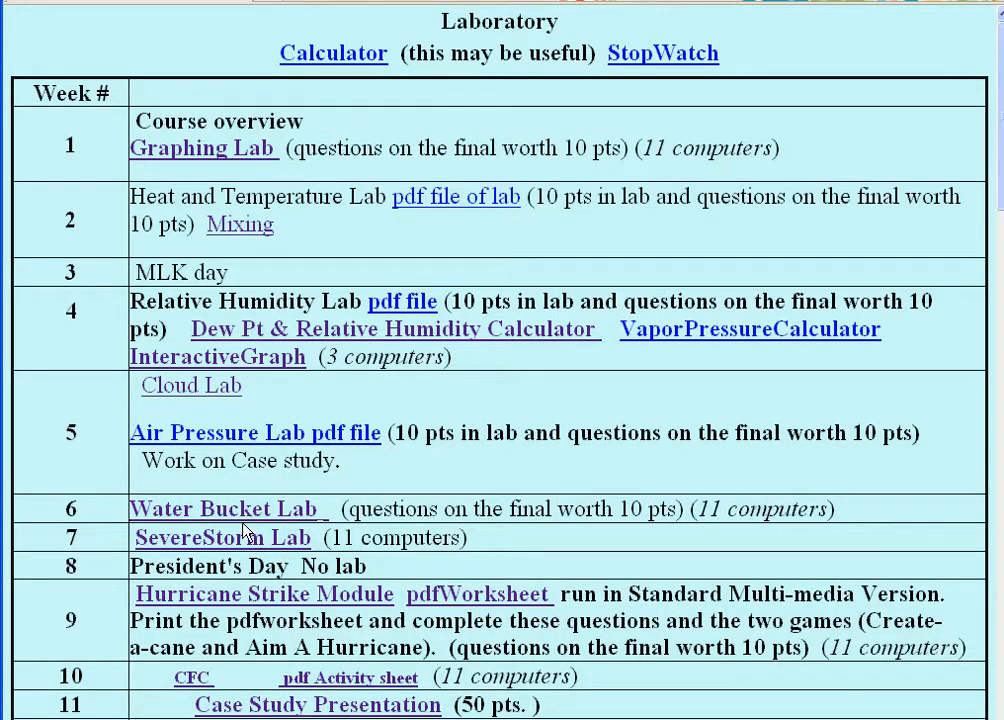
{"action": "mouse_move", "coordinate": [240, 550]}
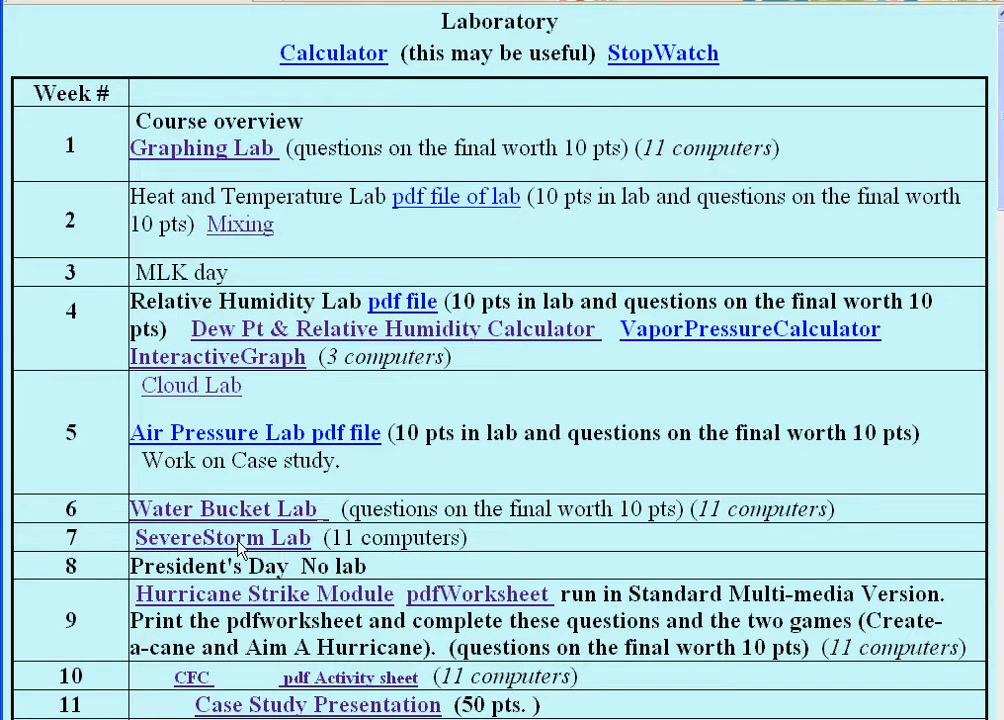
{"action": "left_click", "coordinate": [222, 537]}
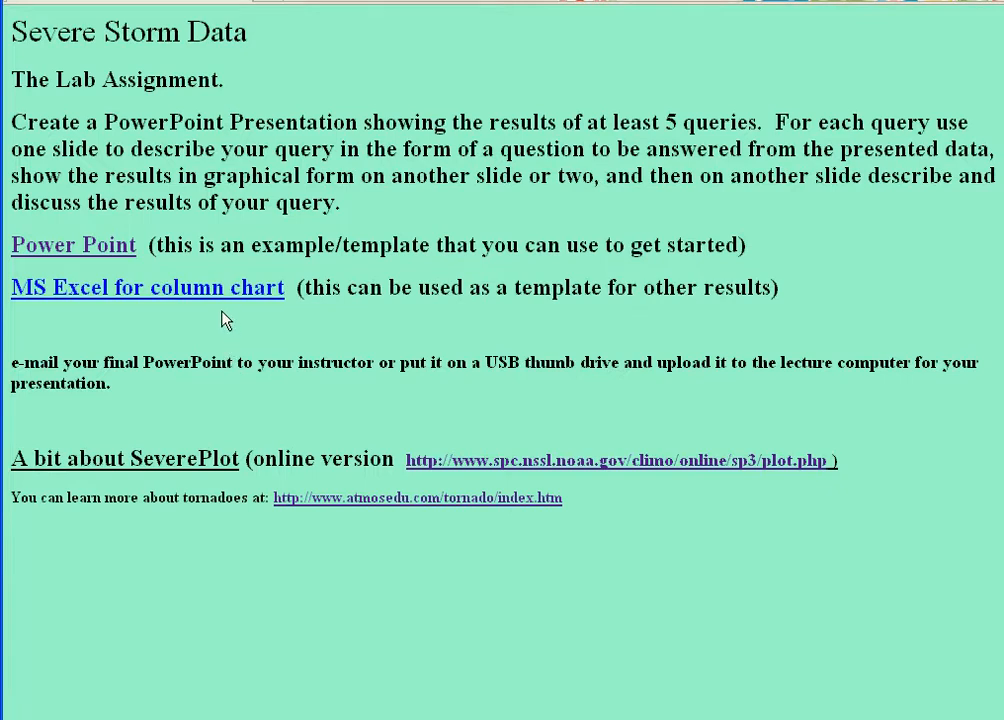
{"action": "mouse_move", "coordinate": [120, 140]}
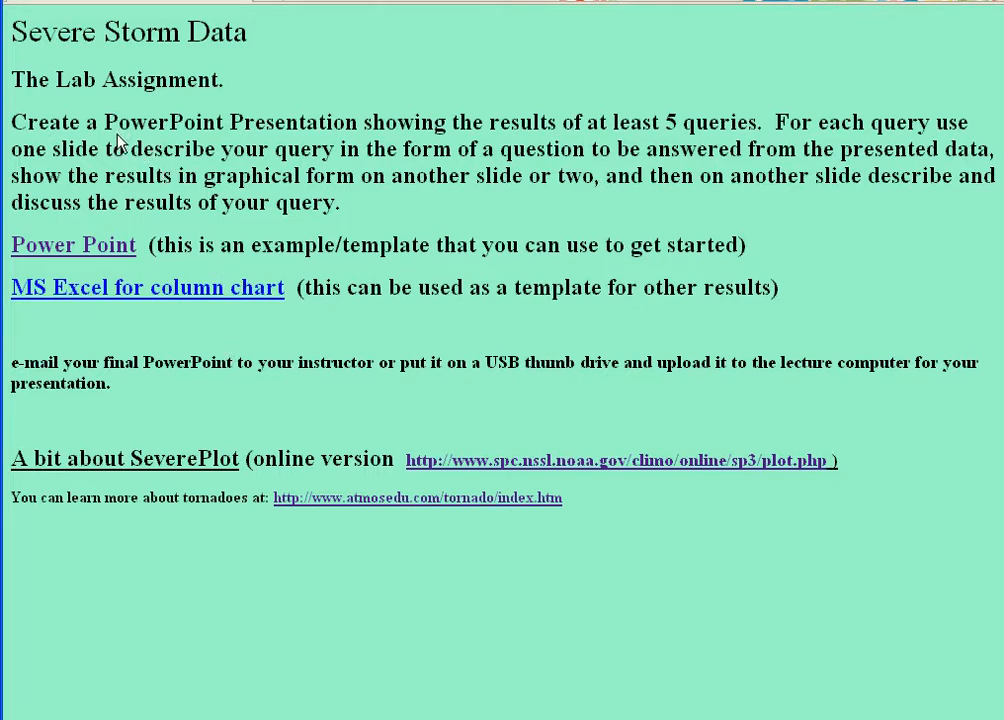
{"action": "mouse_move", "coordinate": [58, 250]}
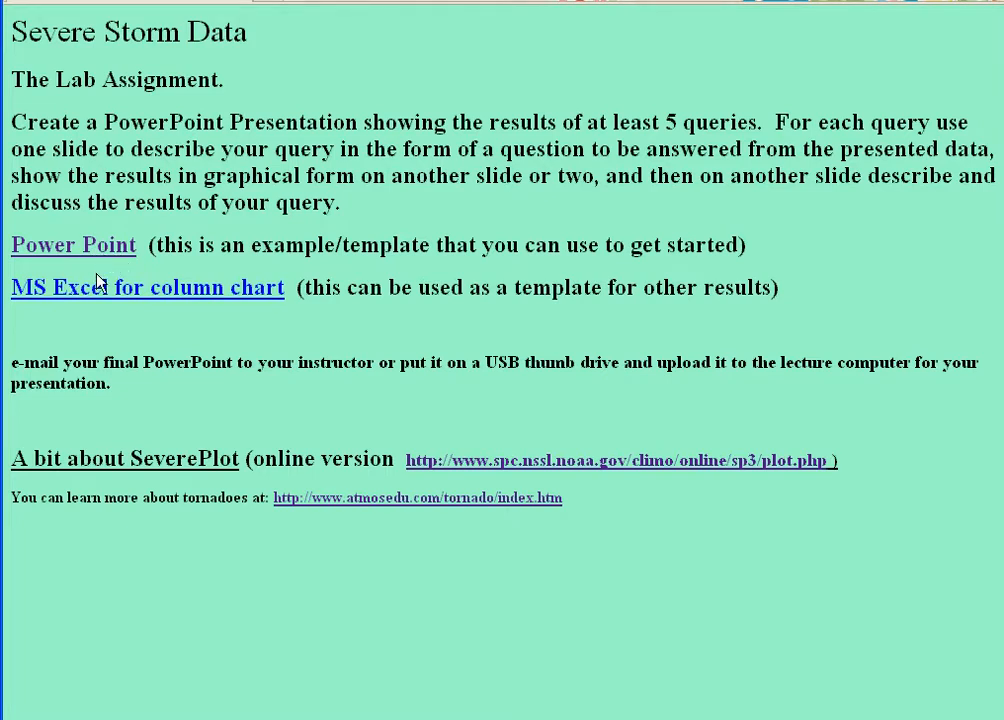
{"action": "mouse_move", "coordinate": [113, 297]}
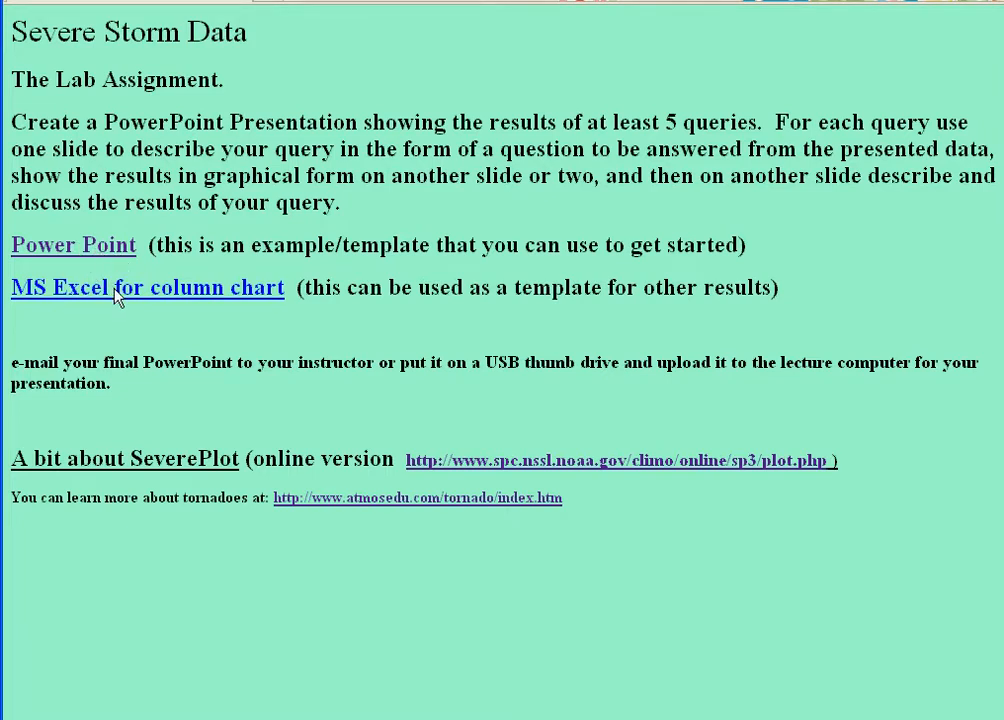
{"action": "mouse_move", "coordinate": [464, 471]}
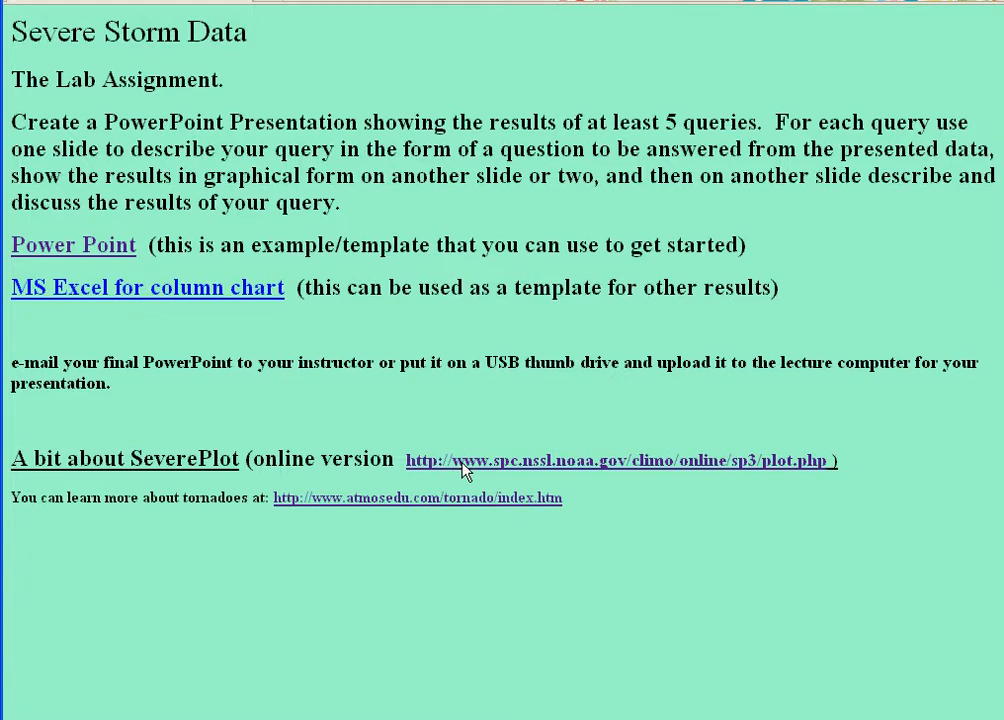
{"action": "mouse_move", "coordinate": [505, 471]}
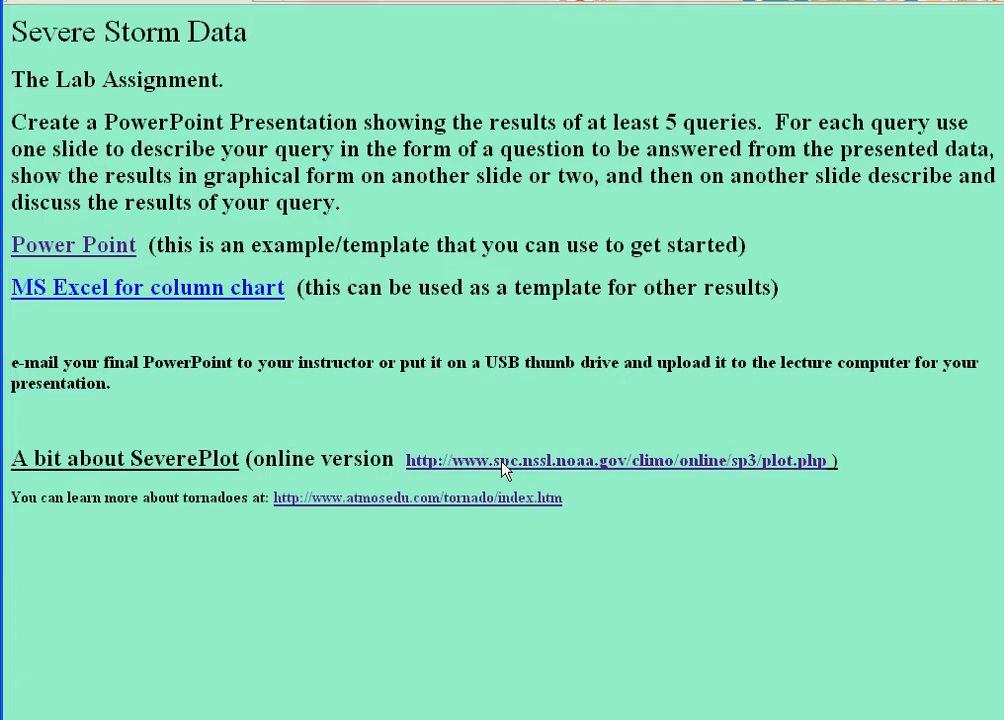
- Open SeverePlot online, showing April 26–27, 1991 tornado, wind and hail reports
{"action": "left_click", "coordinate": [620, 460]}
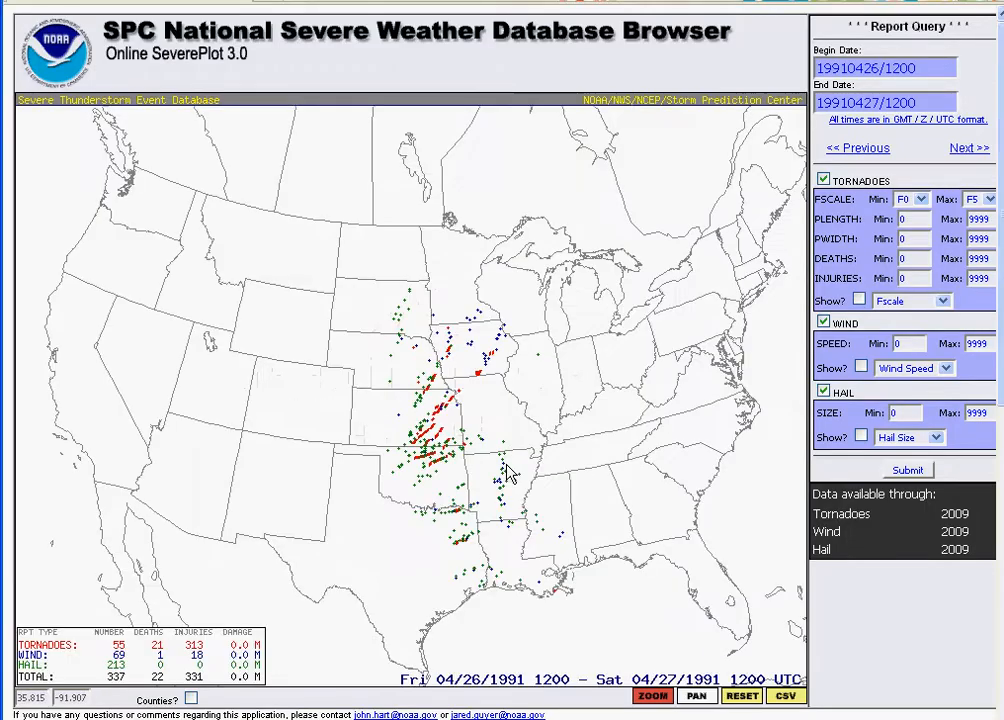
{"action": "mouse_move", "coordinate": [562, 278]}
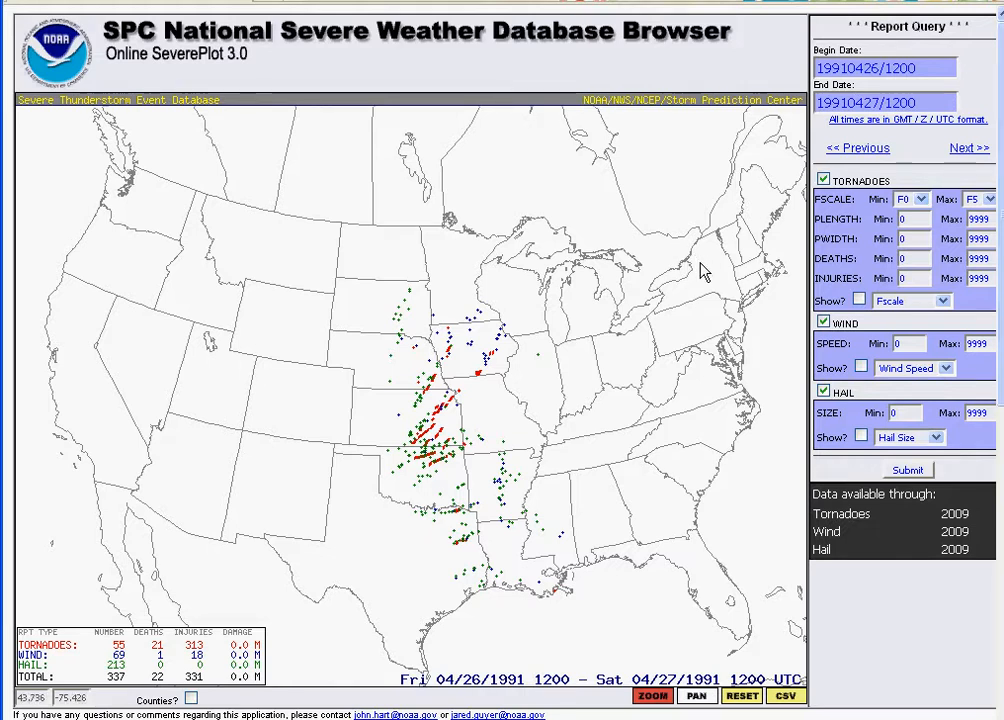
{"action": "left_click", "coordinate": [823, 180]}
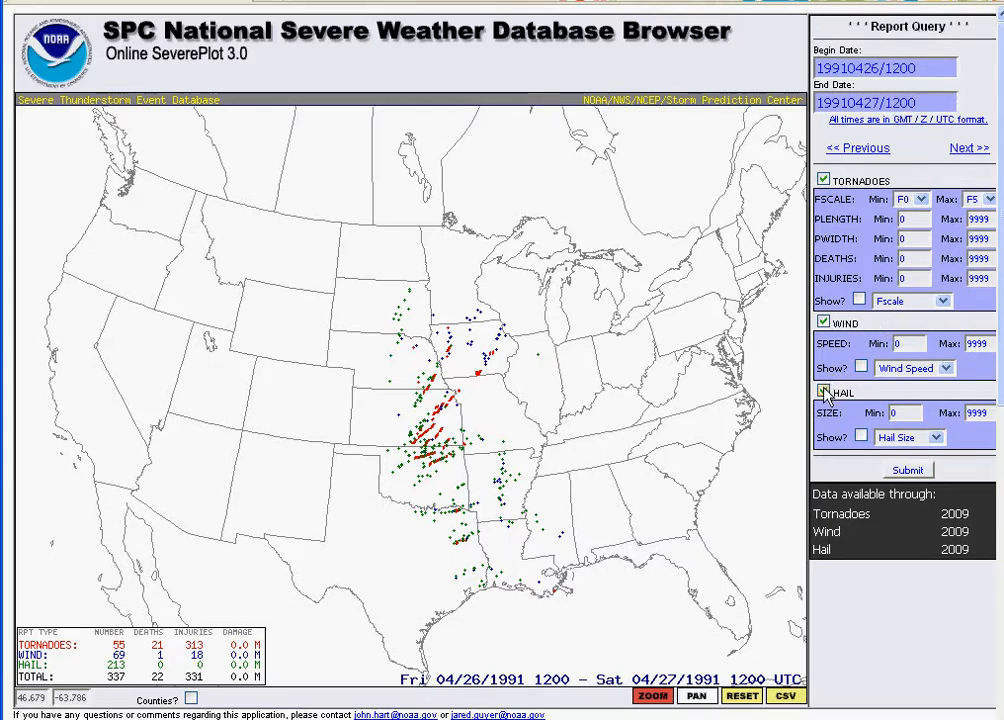
- Untick HAIL and WIND and resubmit to map only the 55 tornadoes
{"action": "left_click", "coordinate": [823, 391]}
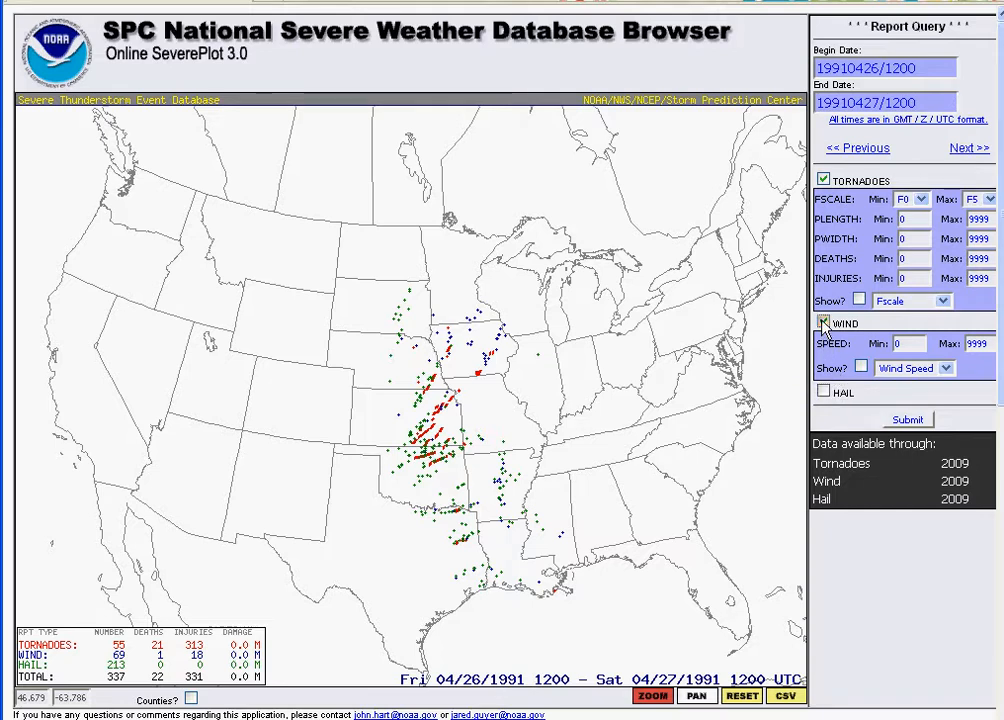
{"action": "left_click", "coordinate": [823, 322]}
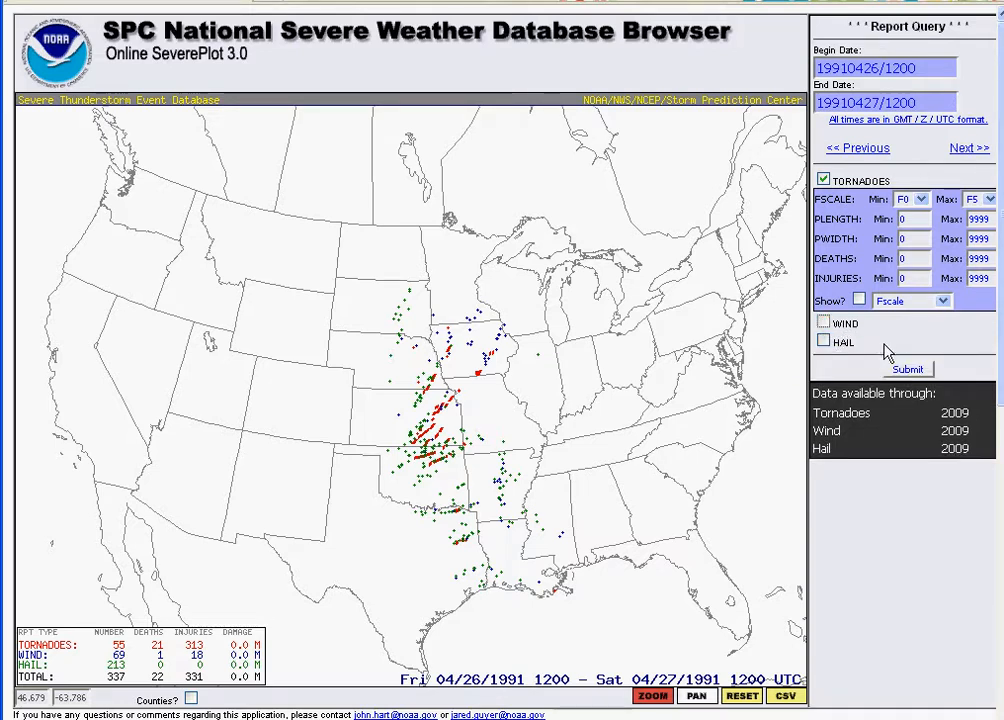
{"action": "left_click", "coordinate": [907, 369]}
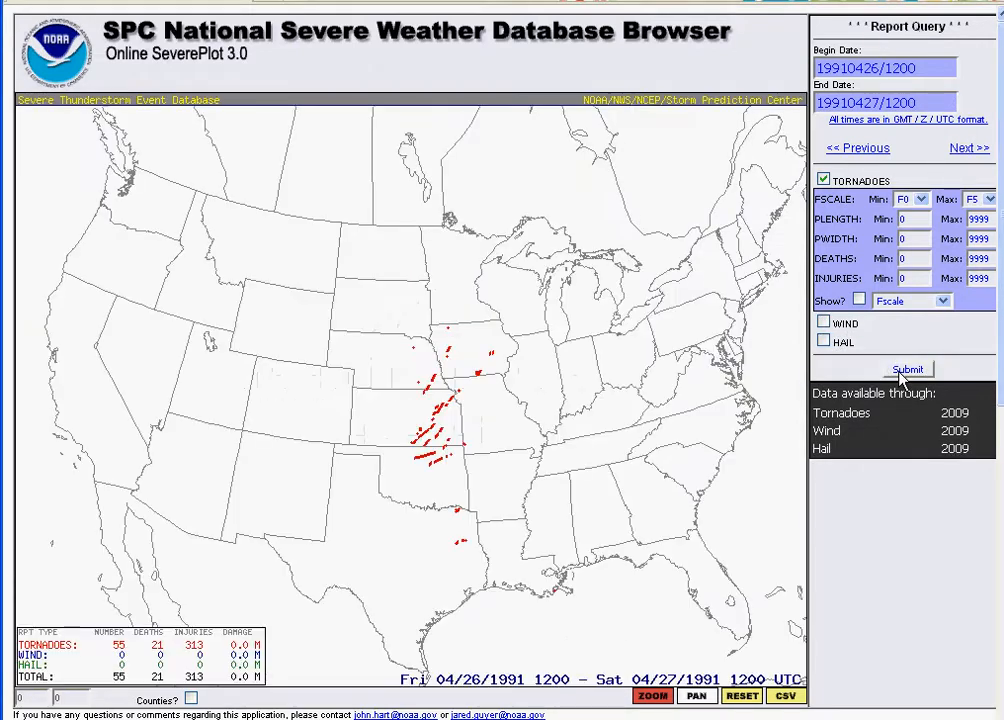
{"action": "mouse_move", "coordinate": [600, 325]}
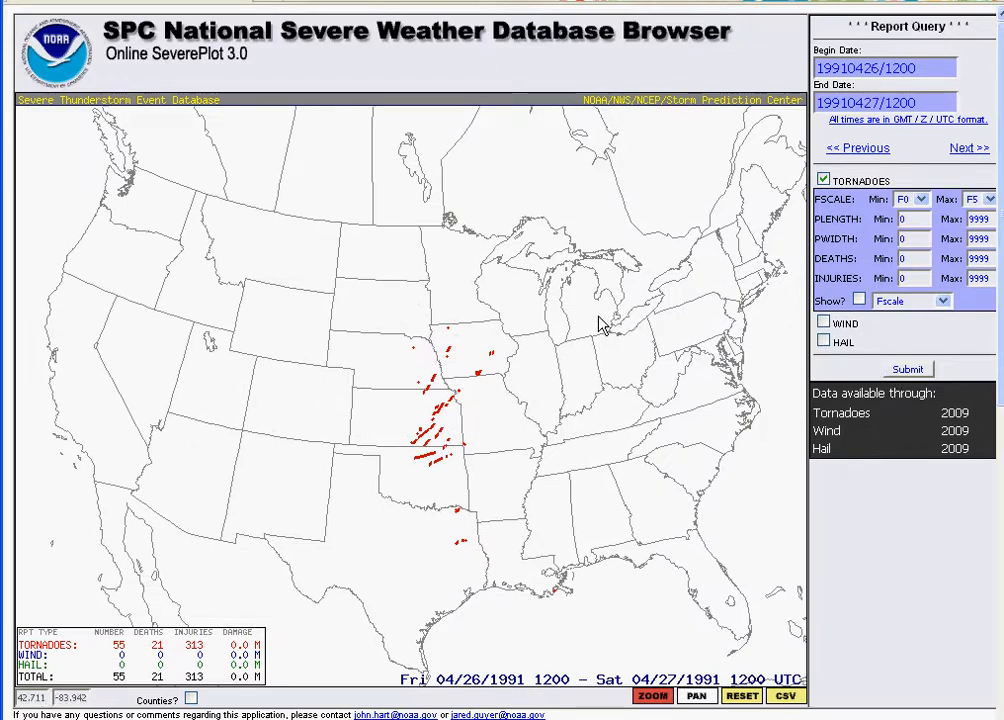
{"action": "mouse_move", "coordinate": [445, 430]}
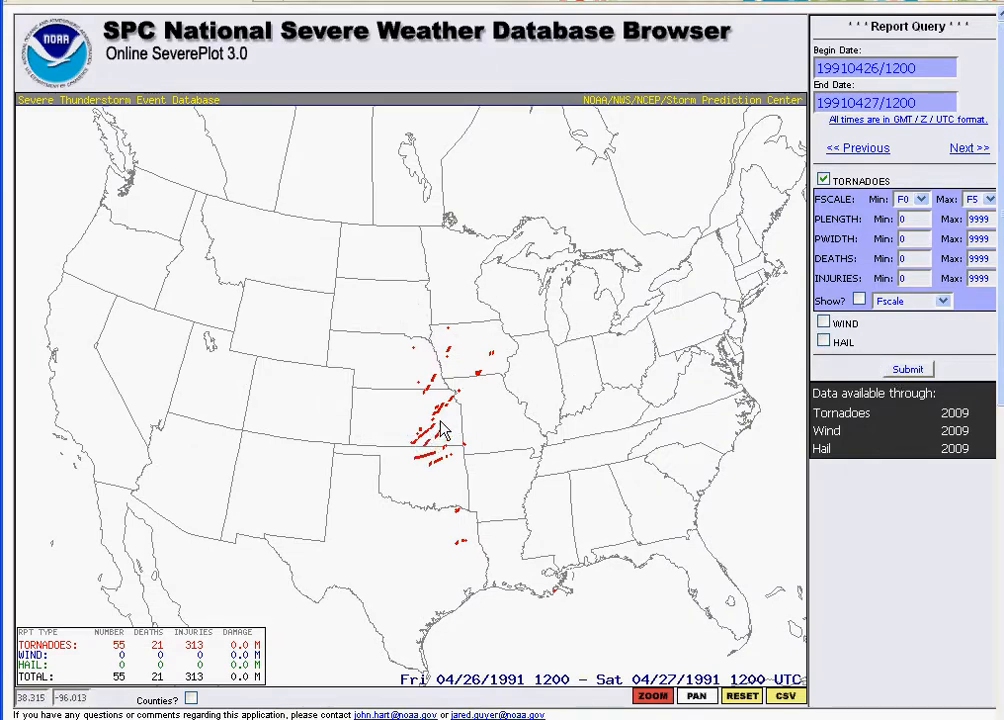
{"action": "mouse_move", "coordinate": [530, 480]}
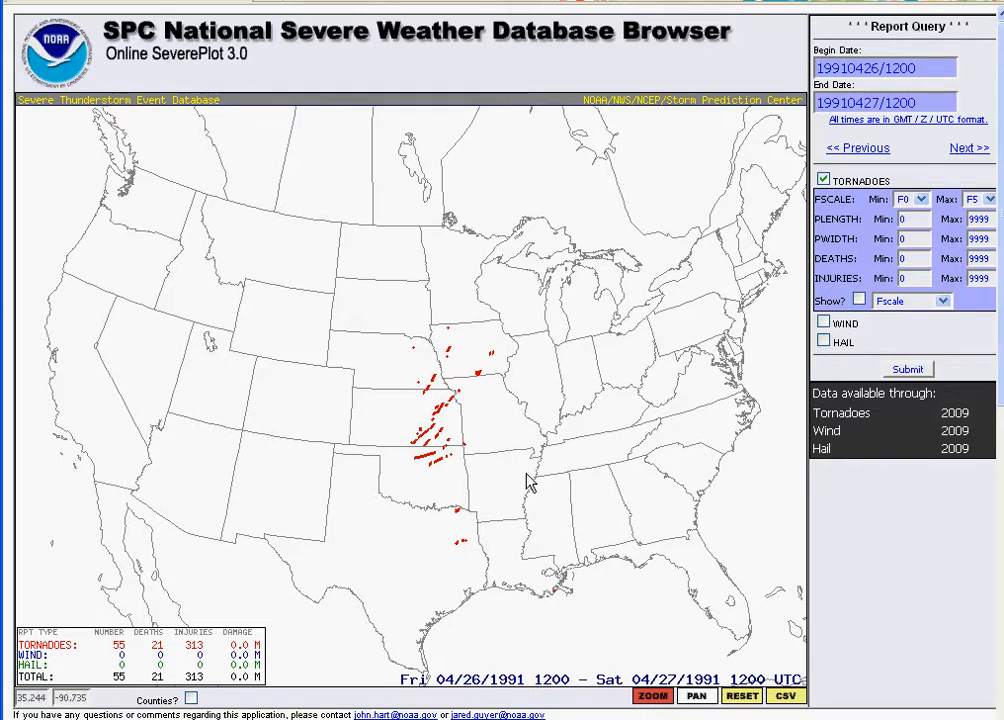
{"action": "left_click", "coordinate": [906, 369]}
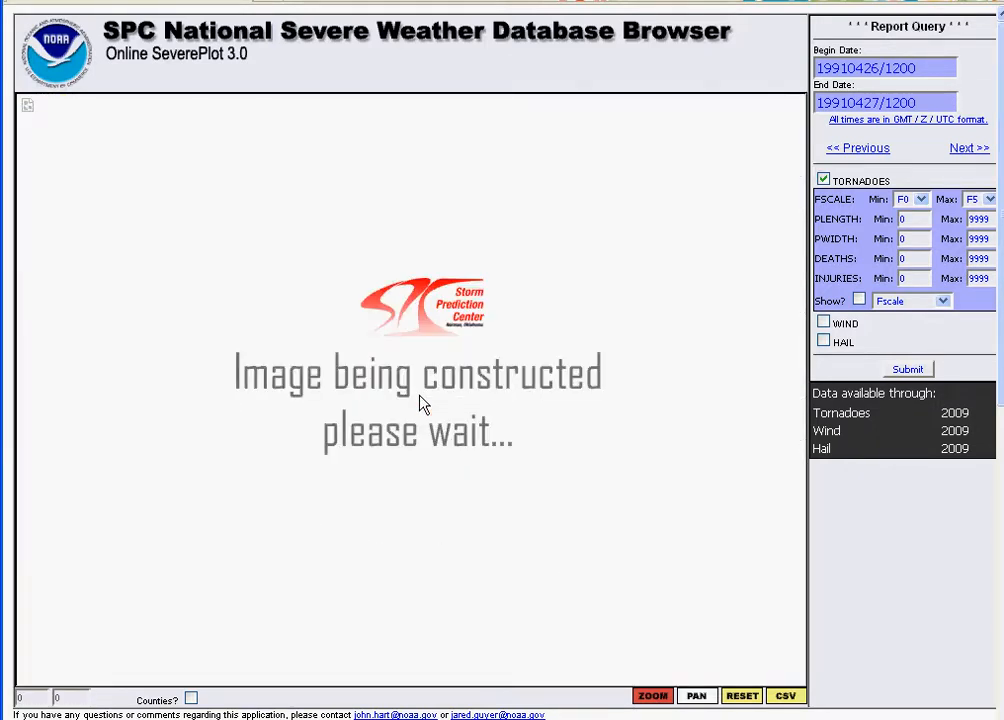
{"action": "left_click", "coordinate": [907, 369]}
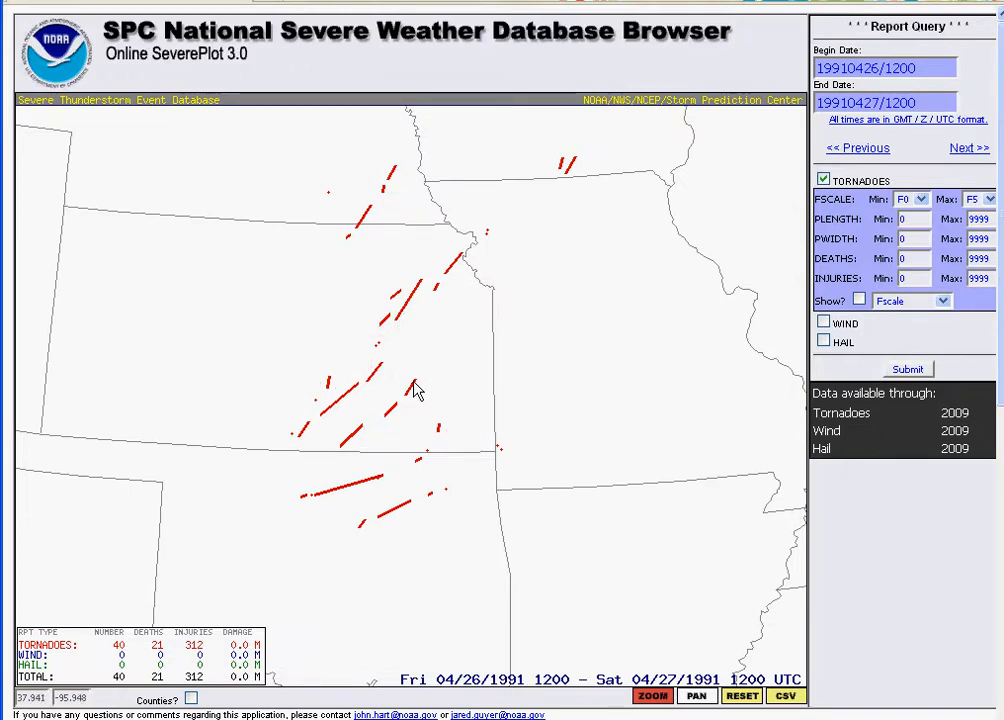
{"action": "mouse_move", "coordinate": [250, 504]}
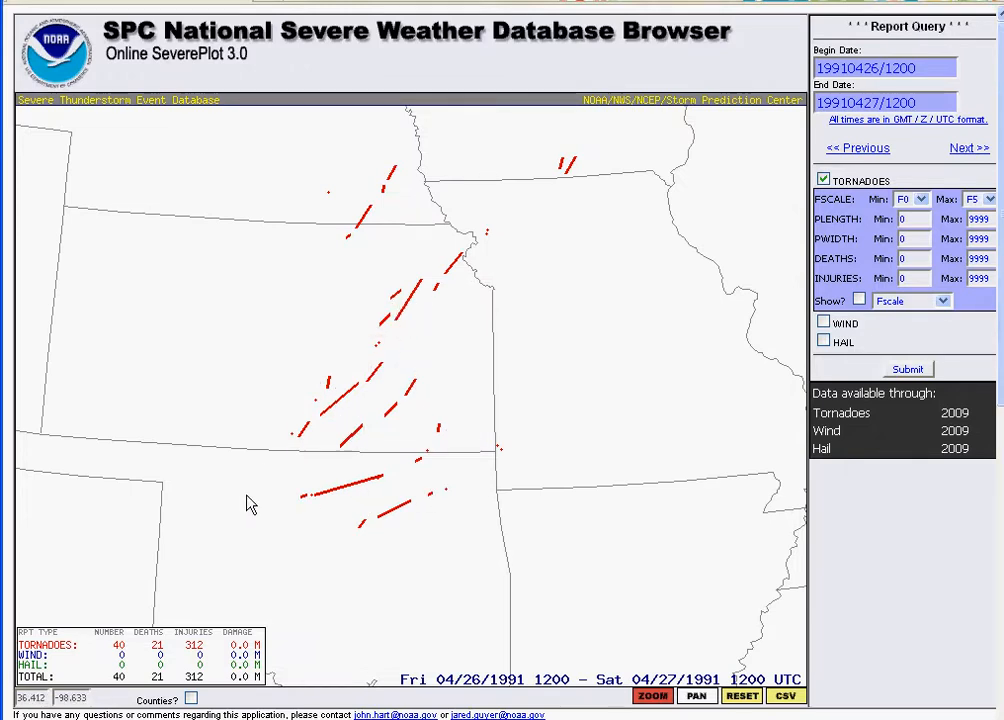
{"action": "mouse_move", "coordinate": [395, 377]}
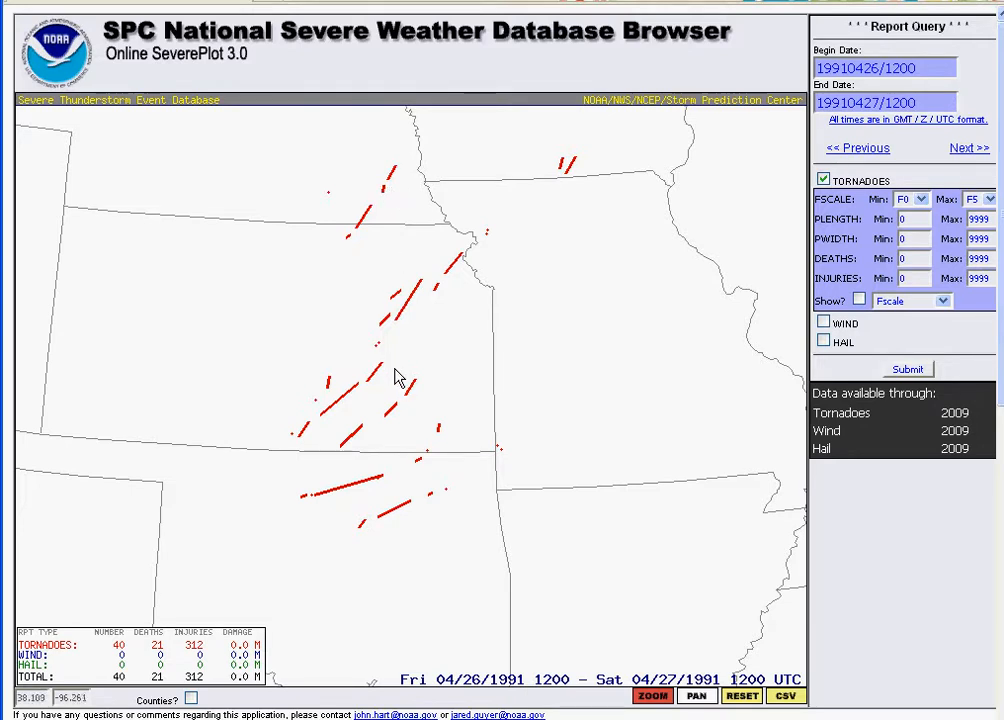
{"action": "mouse_move", "coordinate": [405, 361]}
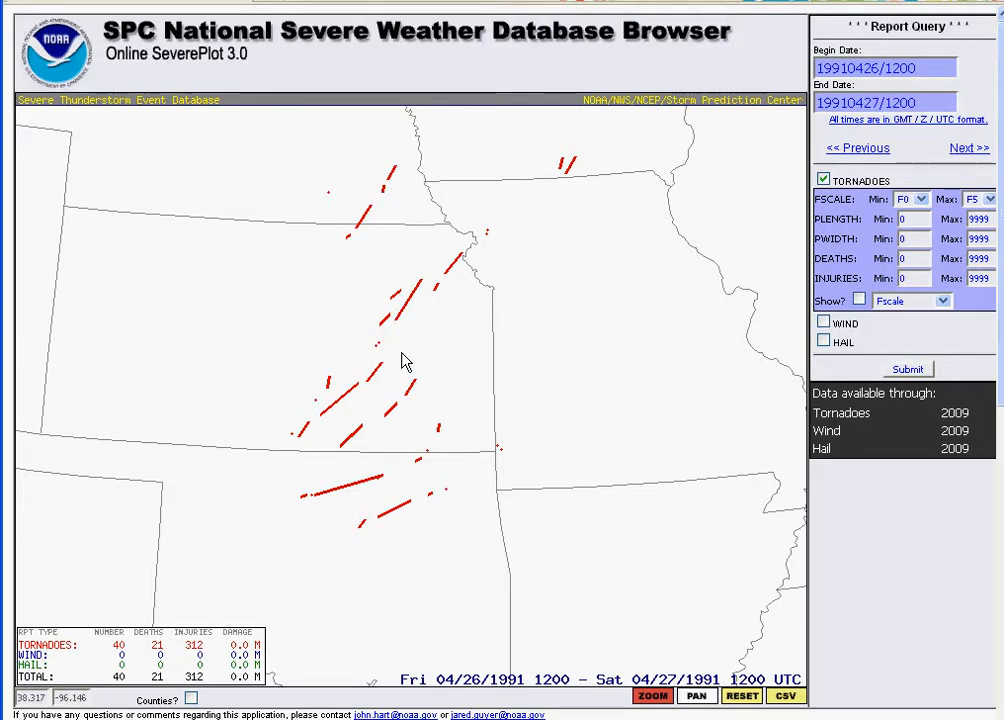
{"action": "left_click", "coordinate": [907, 369]}
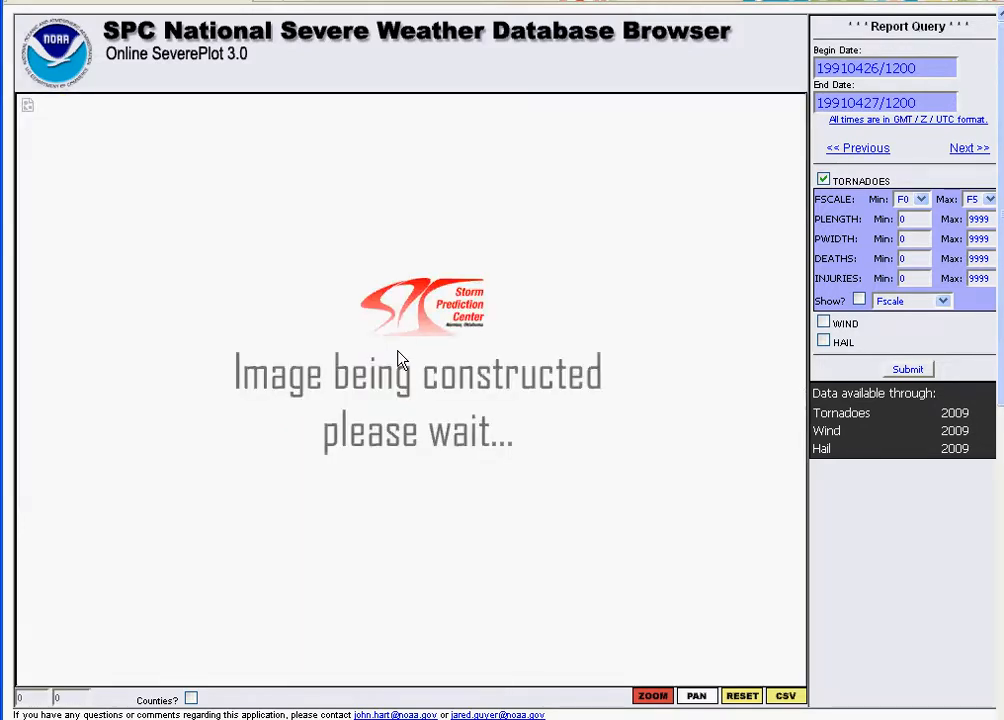
{"action": "left_click", "coordinate": [907, 369]}
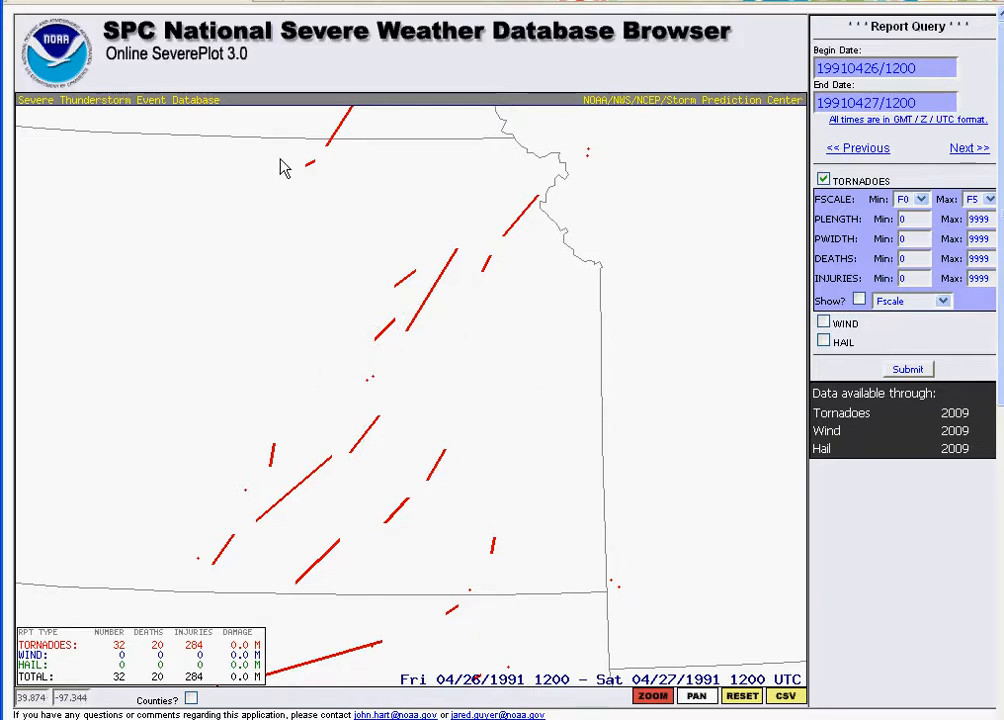
{"action": "mouse_move", "coordinate": [340, 675]}
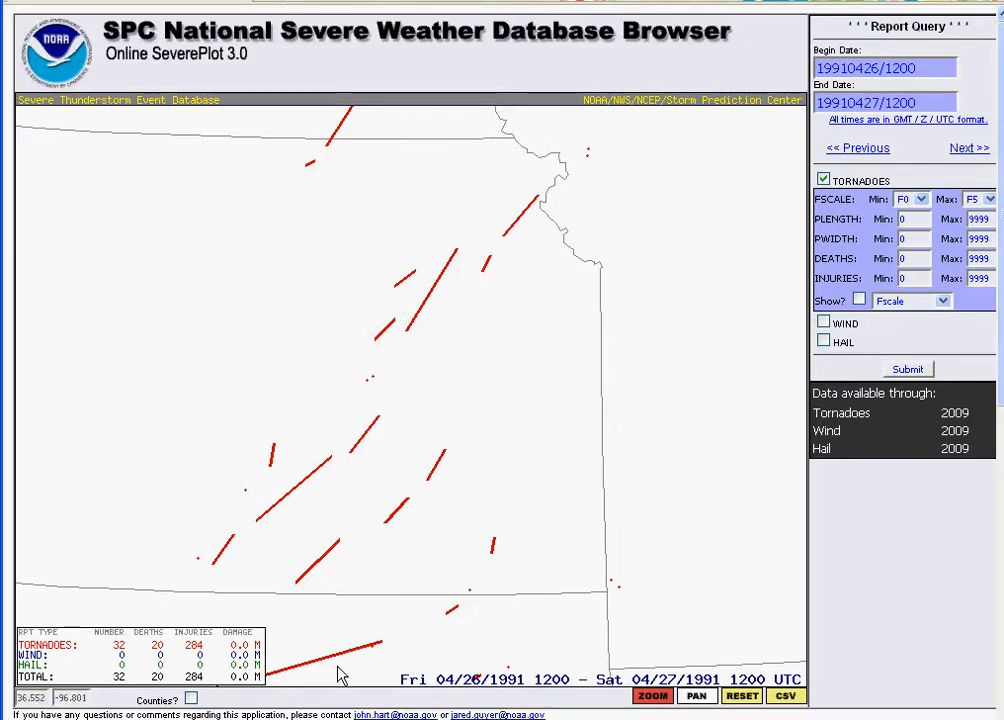
{"action": "mouse_move", "coordinate": [663, 131]}
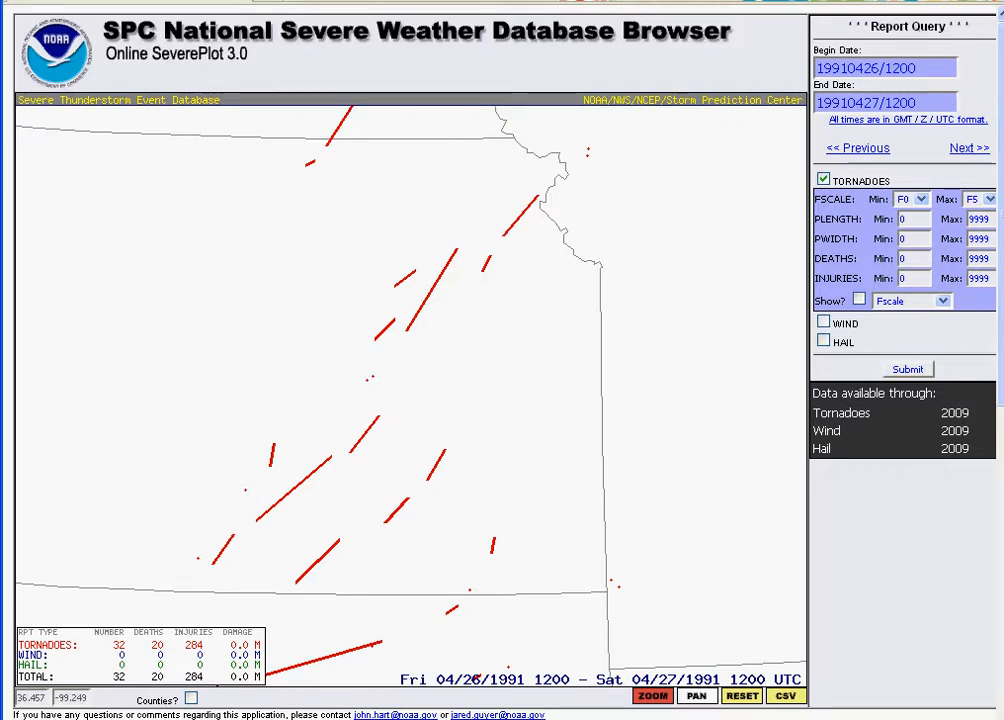
{"action": "mouse_move", "coordinate": [12, 663]}
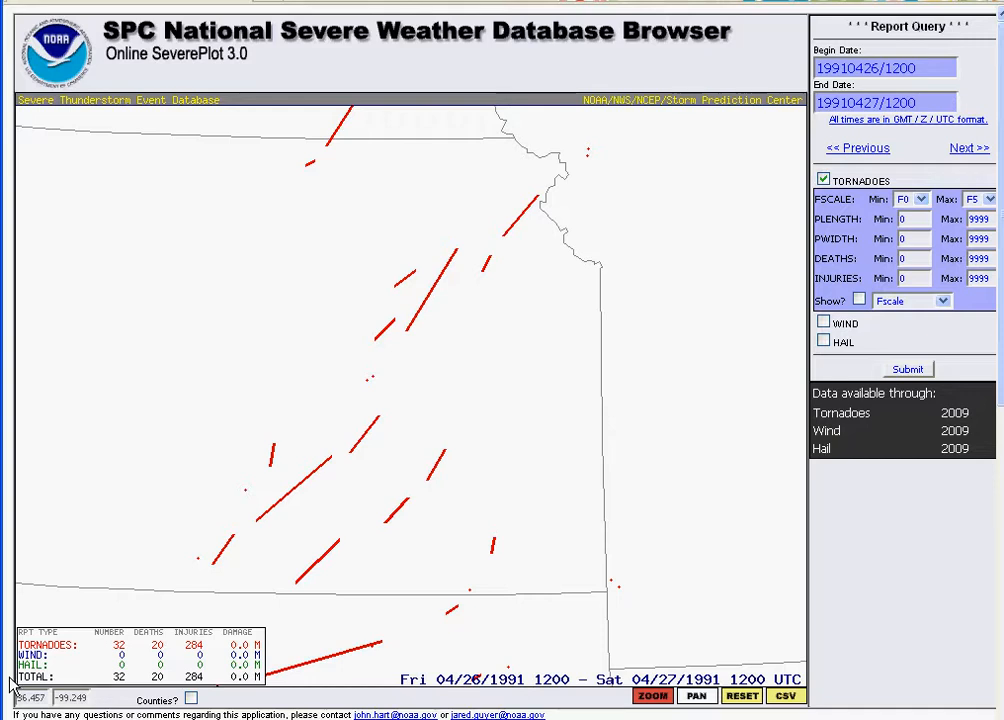
{"action": "mouse_move", "coordinate": [143, 591]}
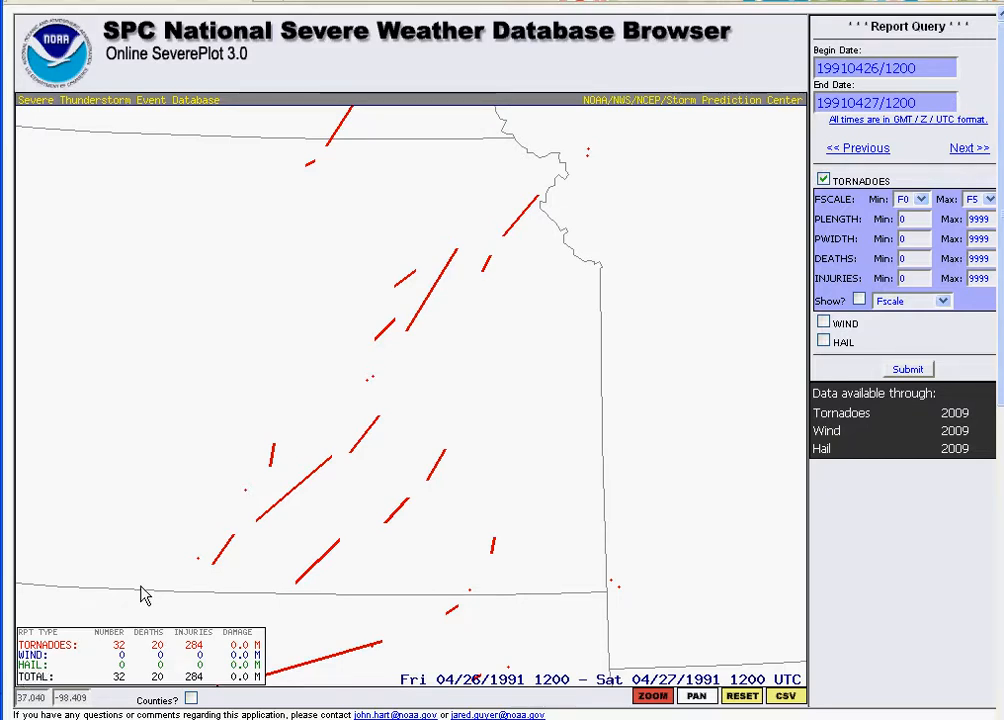
{"action": "mouse_move", "coordinate": [443, 447]}
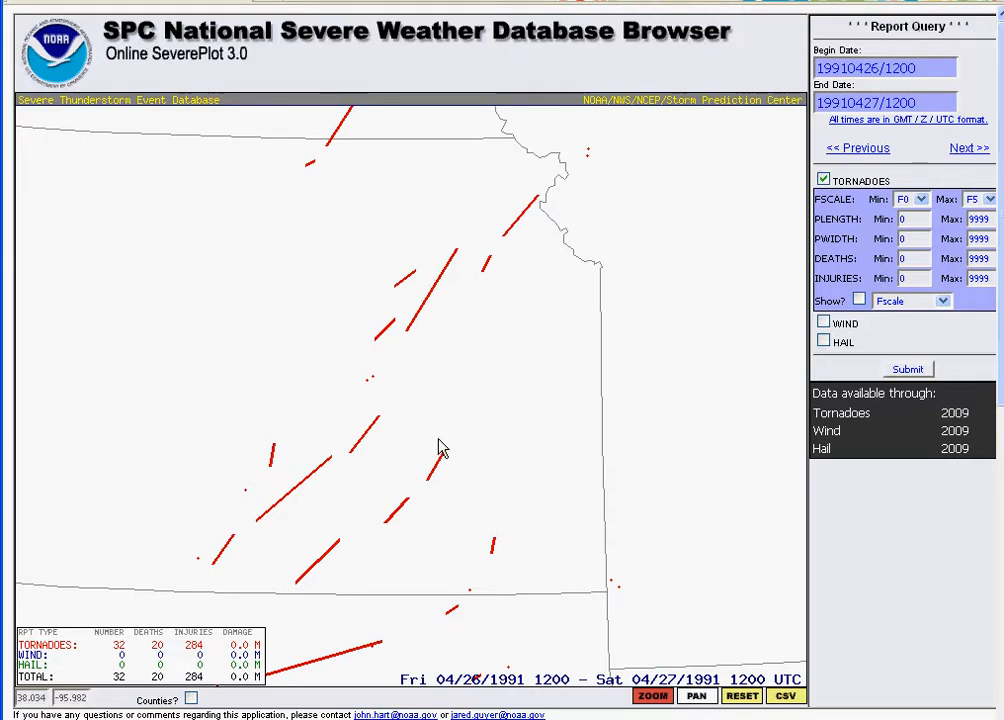
{"action": "mouse_move", "coordinate": [122, 450]}
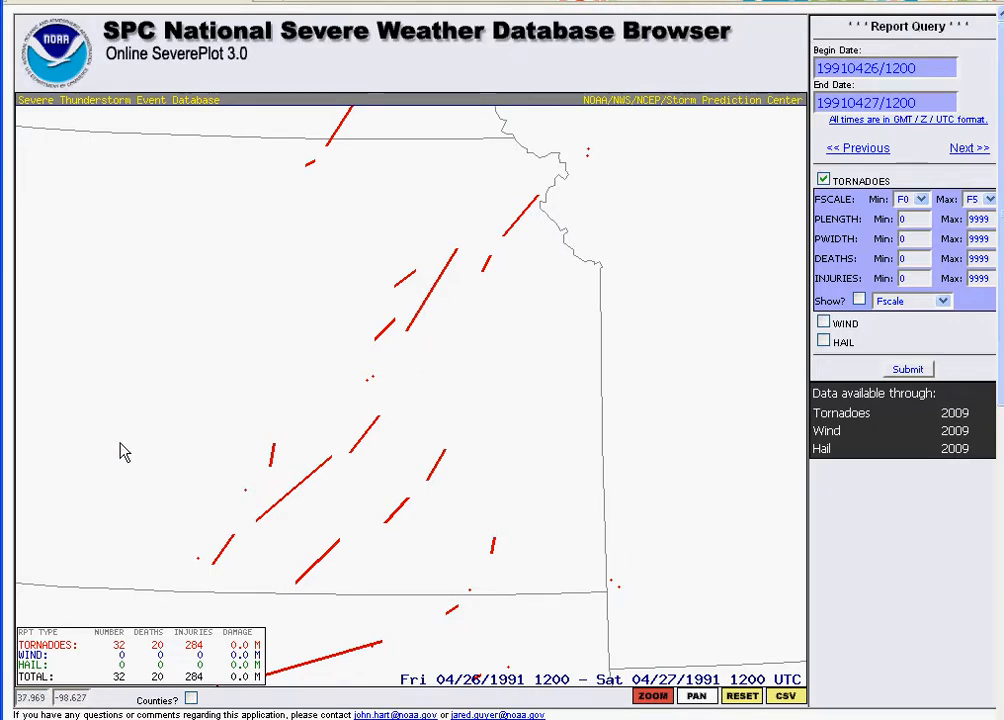
{"action": "mouse_move", "coordinate": [174, 277]}
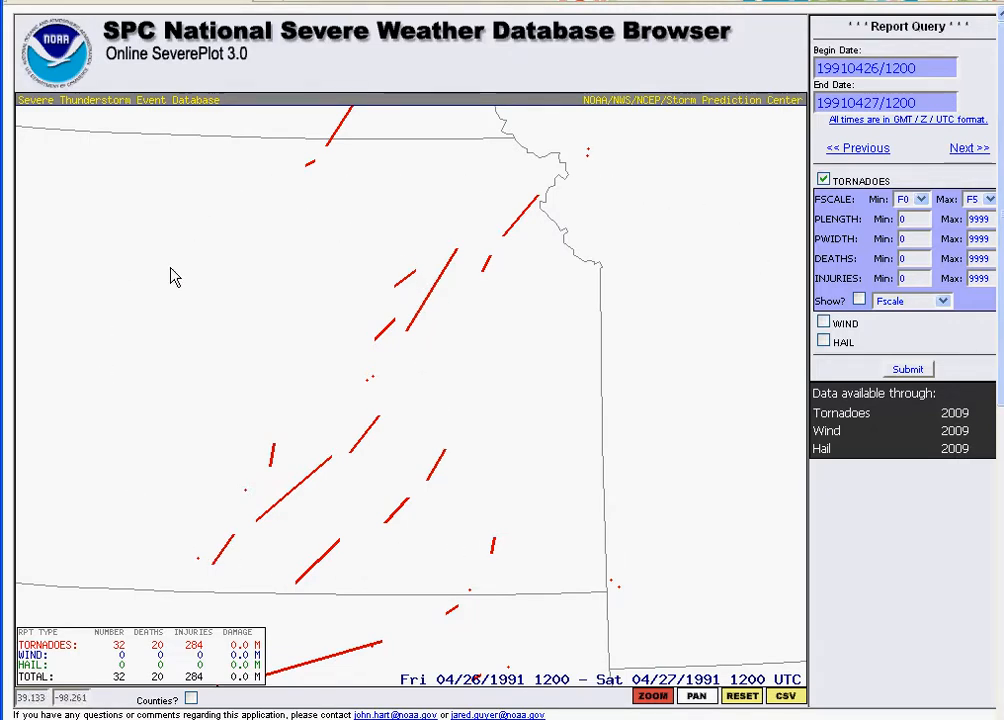
{"action": "mouse_move", "coordinate": [181, 340]}
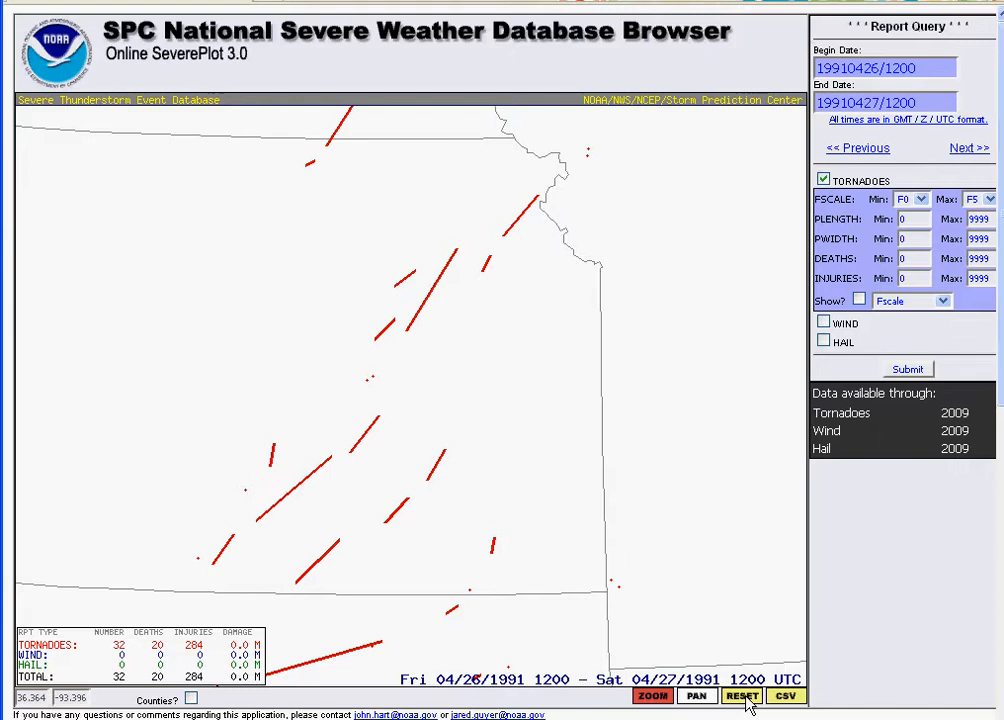
- Reset to the national view and set dates 19650411/1200 to 19650412/1200
{"action": "left_click", "coordinate": [741, 696]}
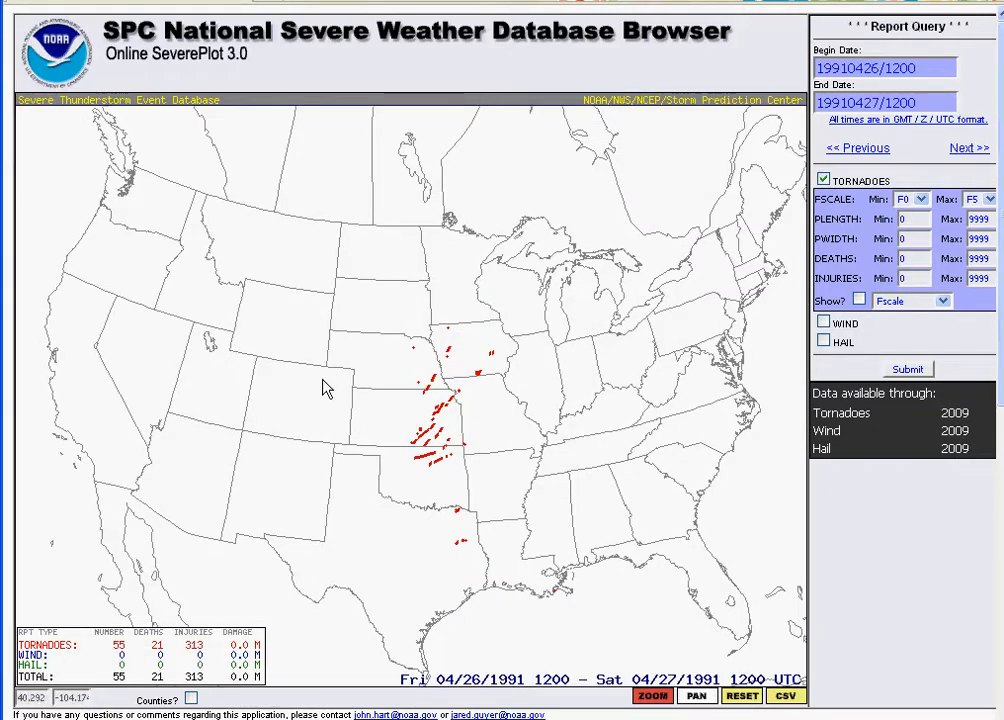
{"action": "mouse_move", "coordinate": [645, 333]}
{"action": "type", "text": "65"}
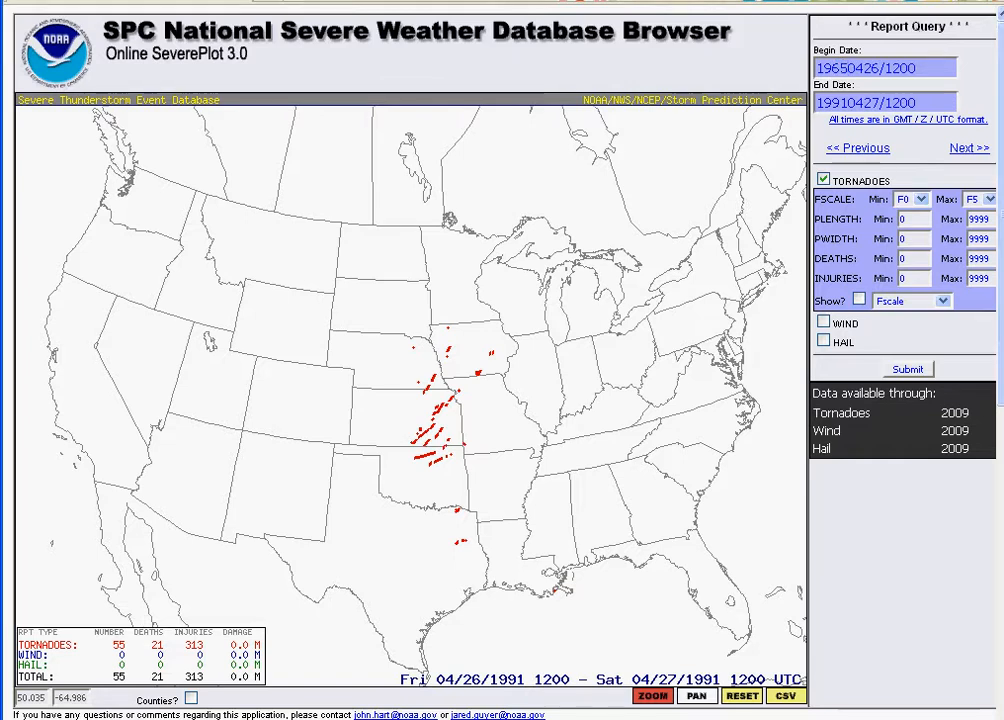
{"action": "left_click", "coordinate": [885, 67]}
{"action": "type", "text": "11"}
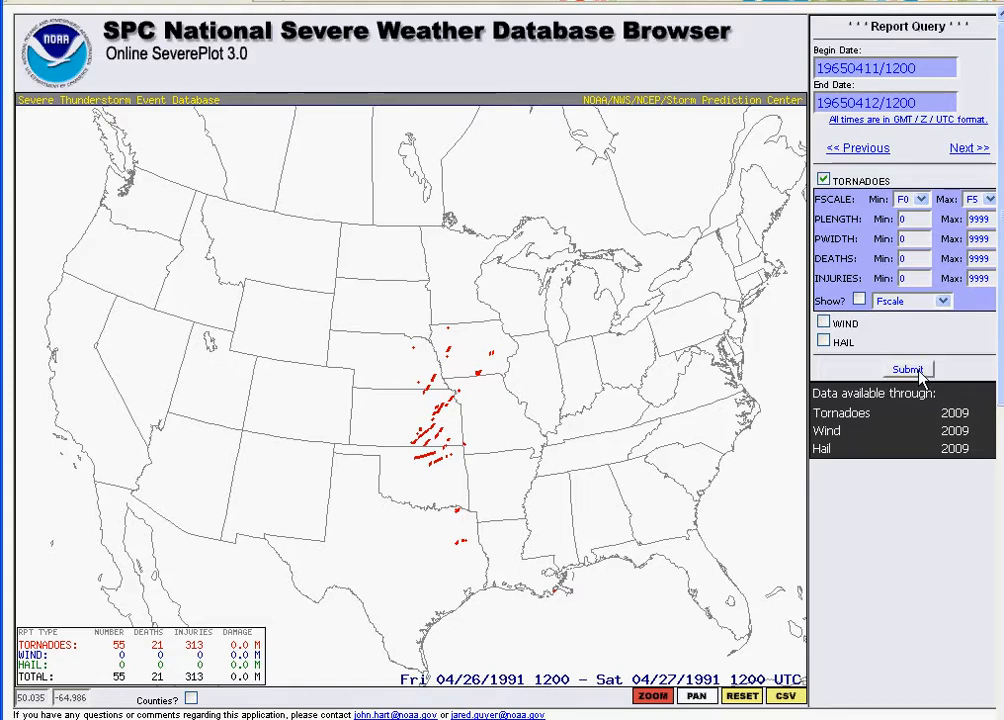
- Plot the April 1965 tornadoes and zoom onto the Great Lakes outbreak's 45 tracks
{"action": "left_click", "coordinate": [907, 369]}
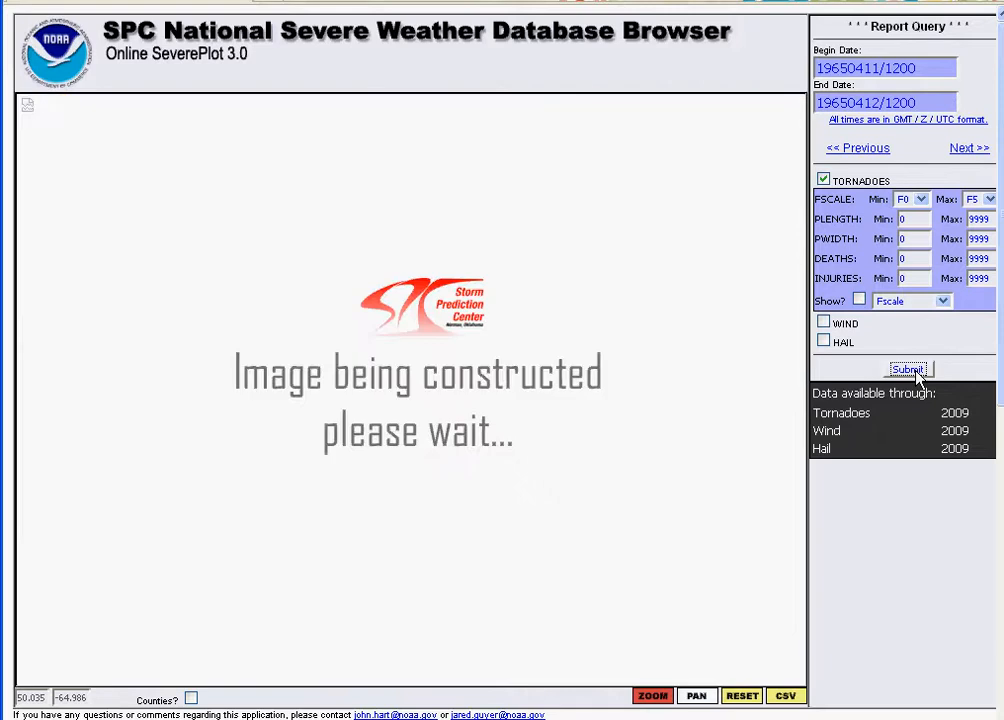
{"action": "left_click", "coordinate": [907, 369]}
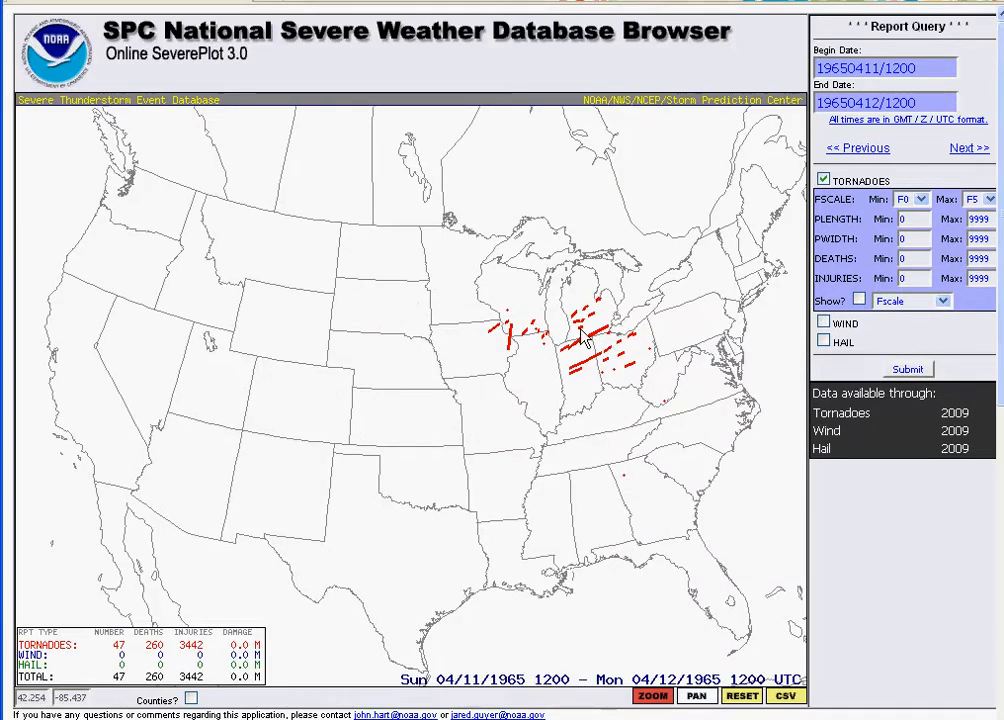
{"action": "mouse_move", "coordinate": [582, 328]}
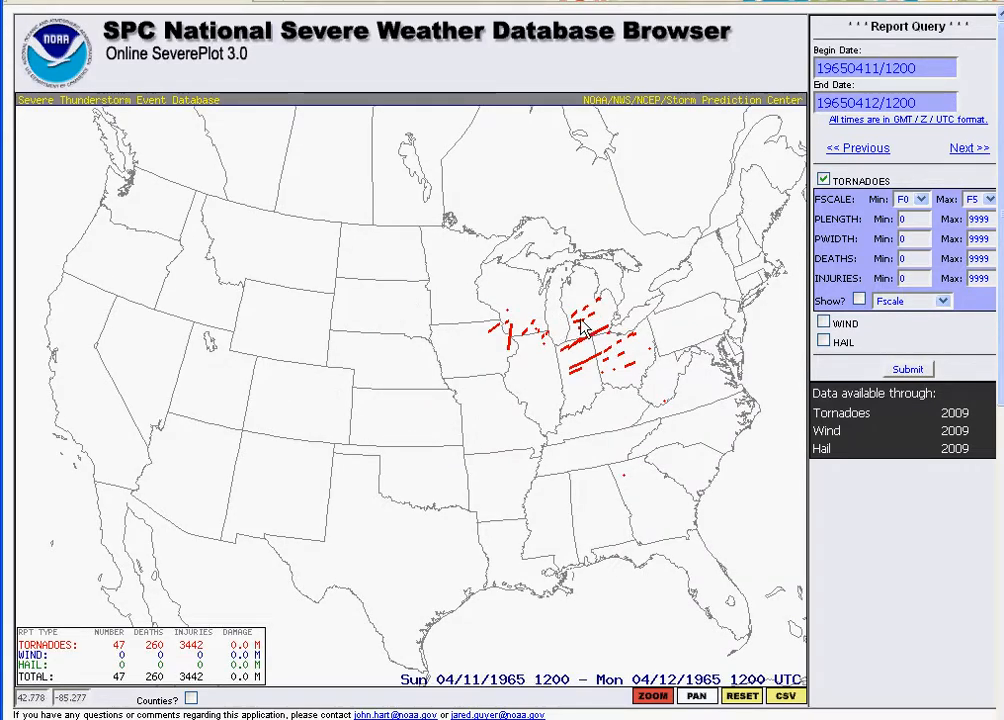
{"action": "mouse_move", "coordinate": [575, 335]}
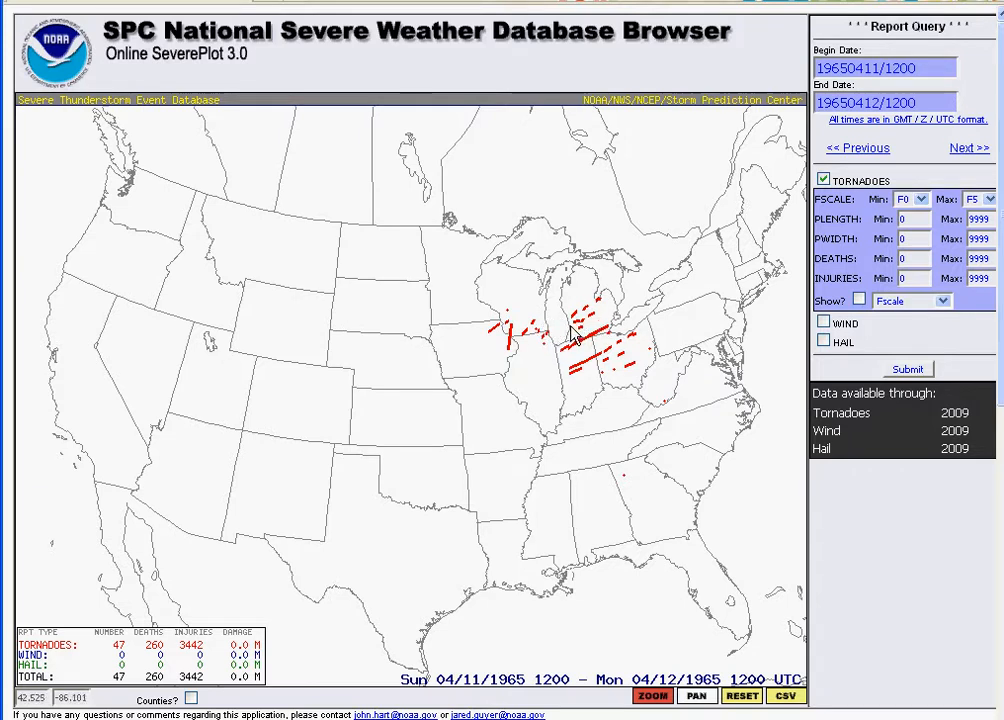
{"action": "mouse_move", "coordinate": [571, 334]}
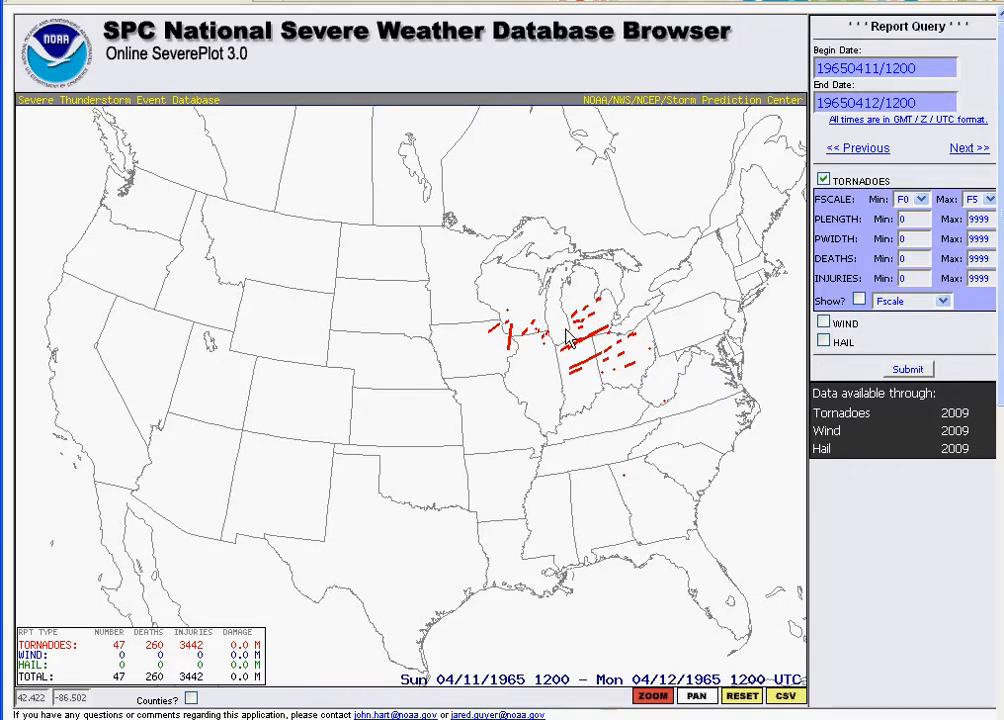
{"action": "left_click", "coordinate": [906, 369]}
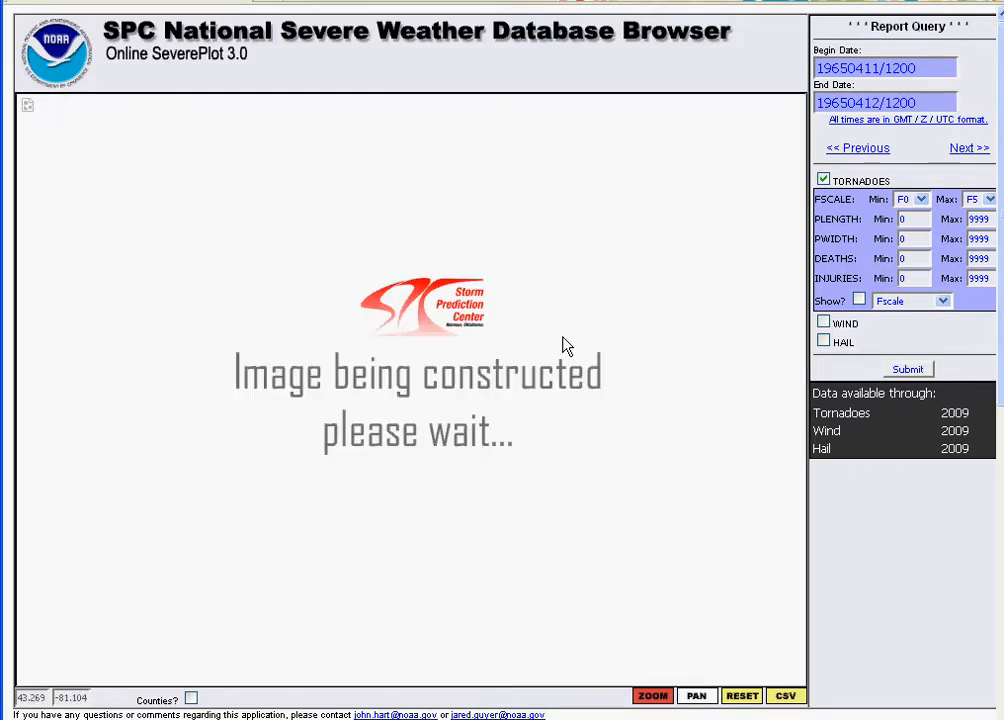
{"action": "left_click", "coordinate": [906, 369]}
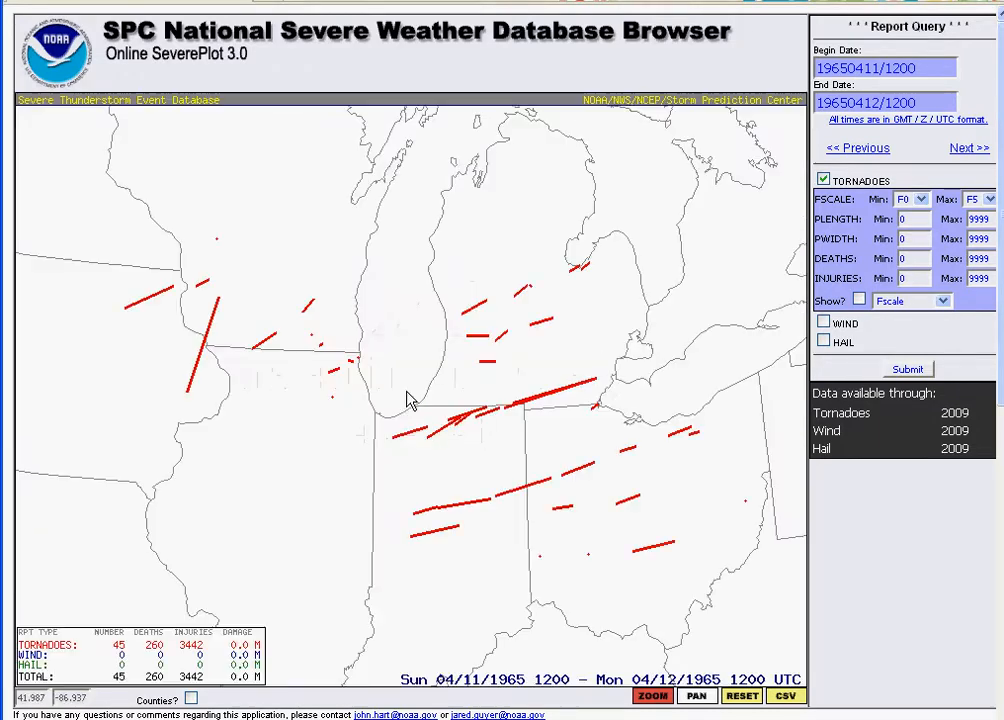
{"action": "mouse_move", "coordinate": [456, 388]}
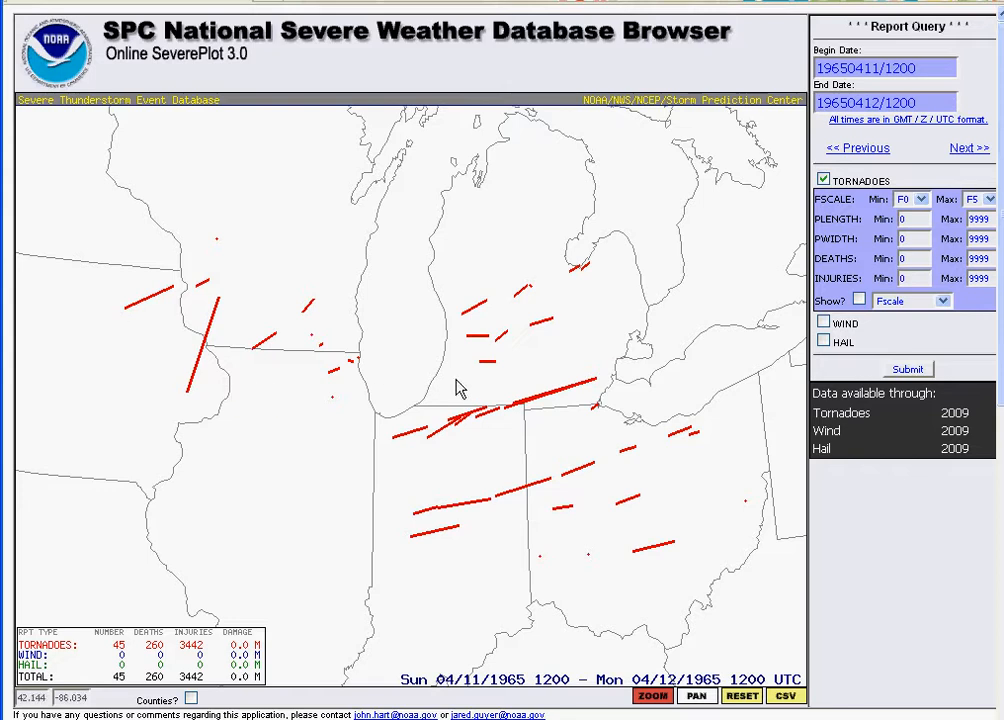
{"action": "mouse_move", "coordinate": [615, 310]}
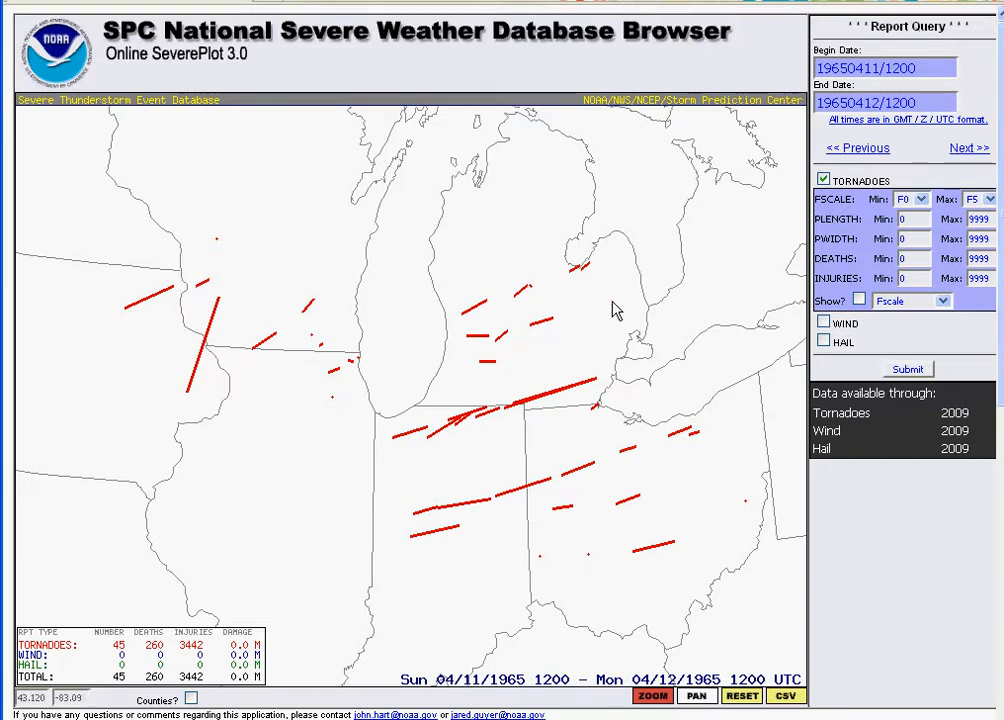
{"action": "mouse_move", "coordinate": [925, 205]}
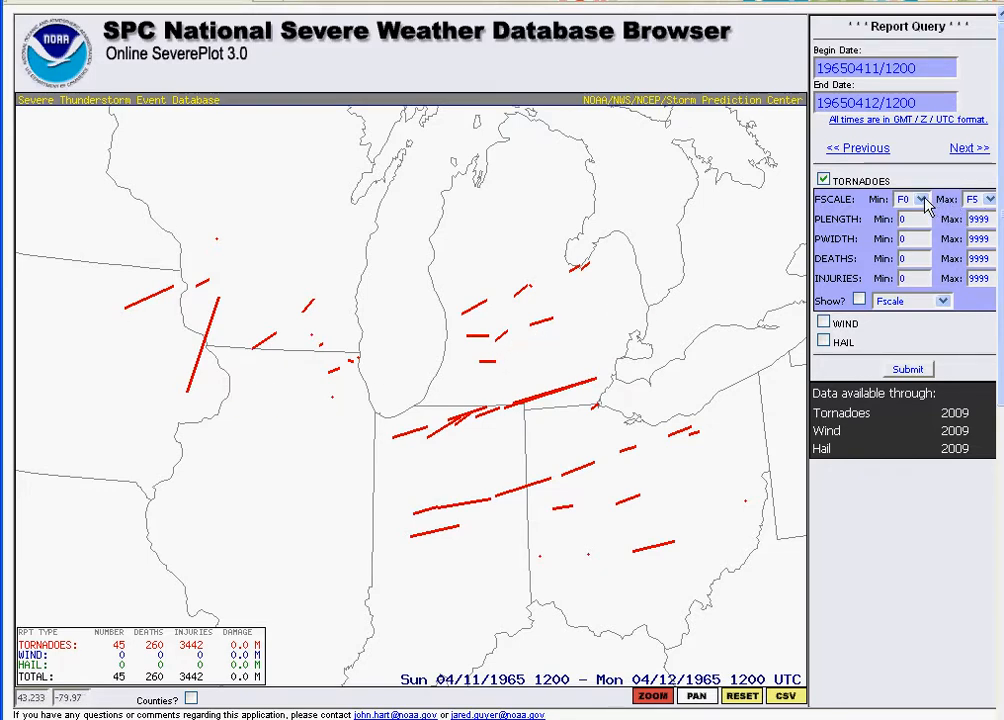
{"action": "left_click", "coordinate": [920, 199]}
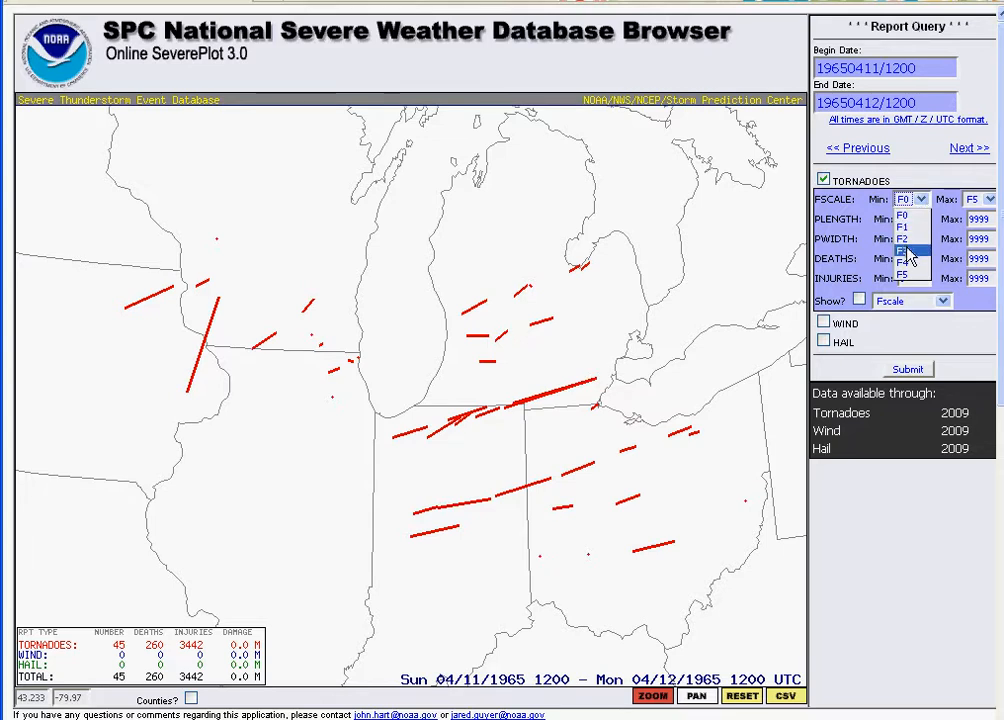
{"action": "left_click", "coordinate": [902, 248]}
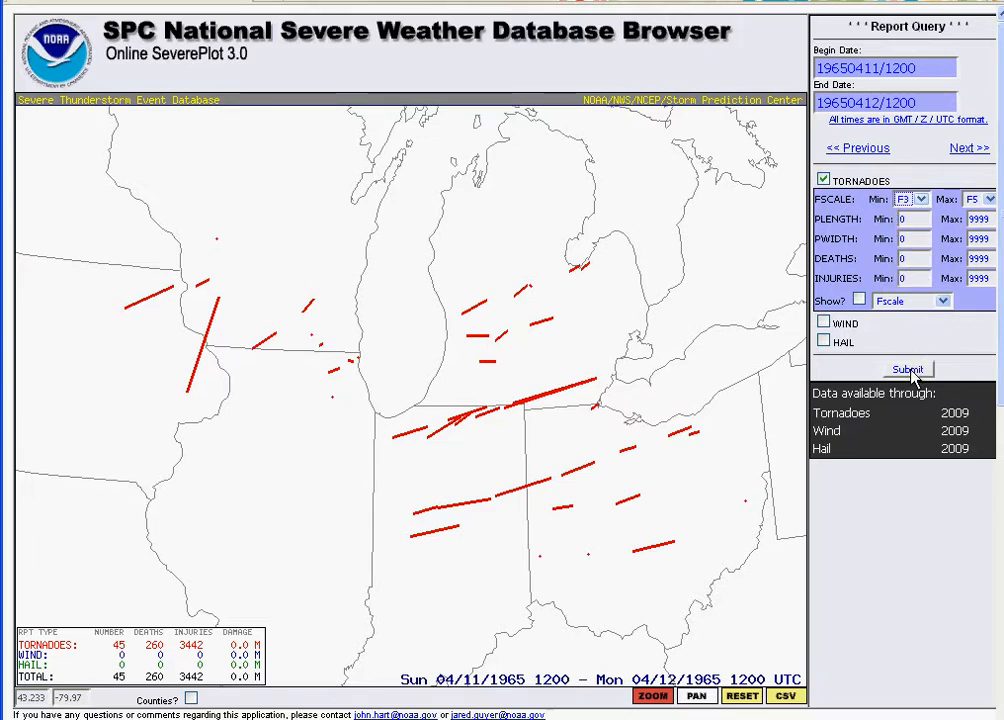
{"action": "mouse_move", "coordinate": [924, 348]}
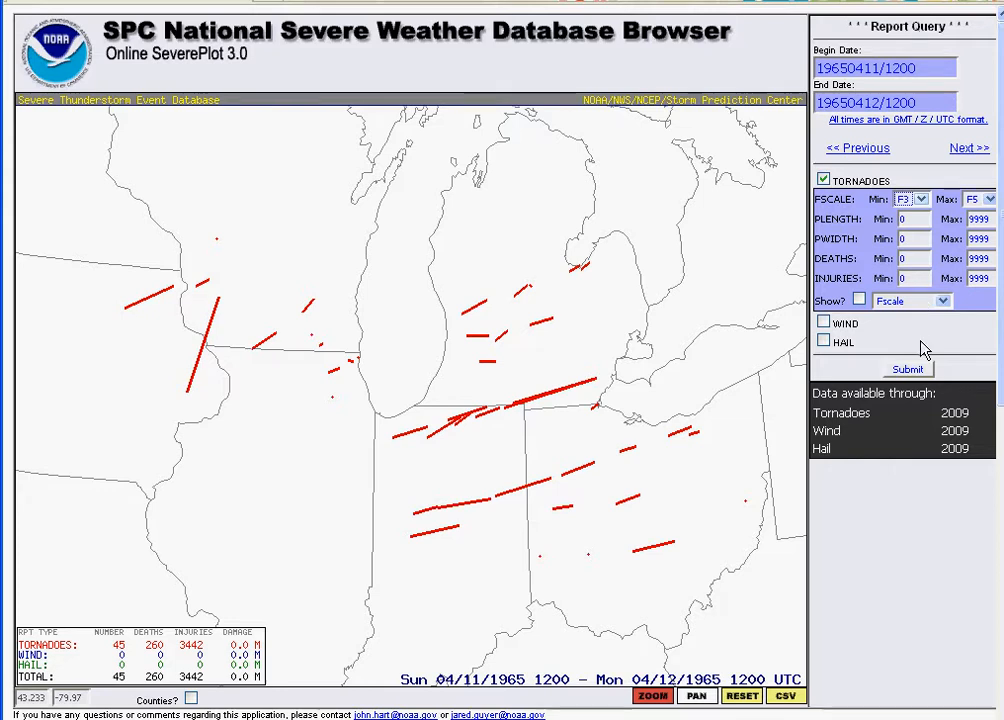
{"action": "left_click", "coordinate": [907, 369]}
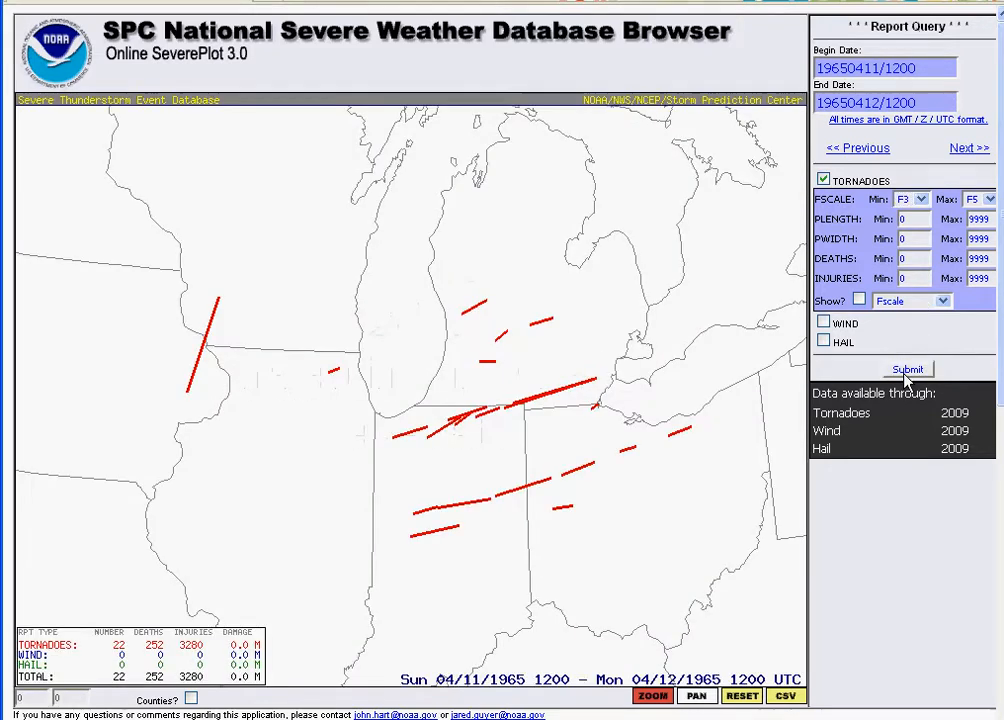
{"action": "mouse_move", "coordinate": [368, 420]}
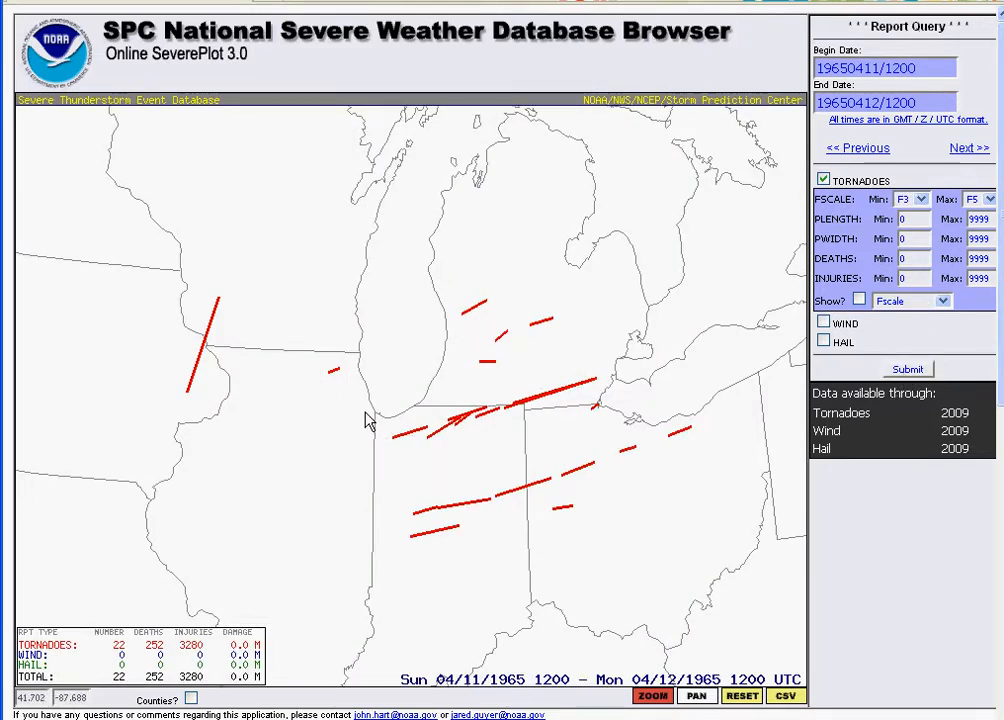
{"action": "mouse_move", "coordinate": [565, 414]}
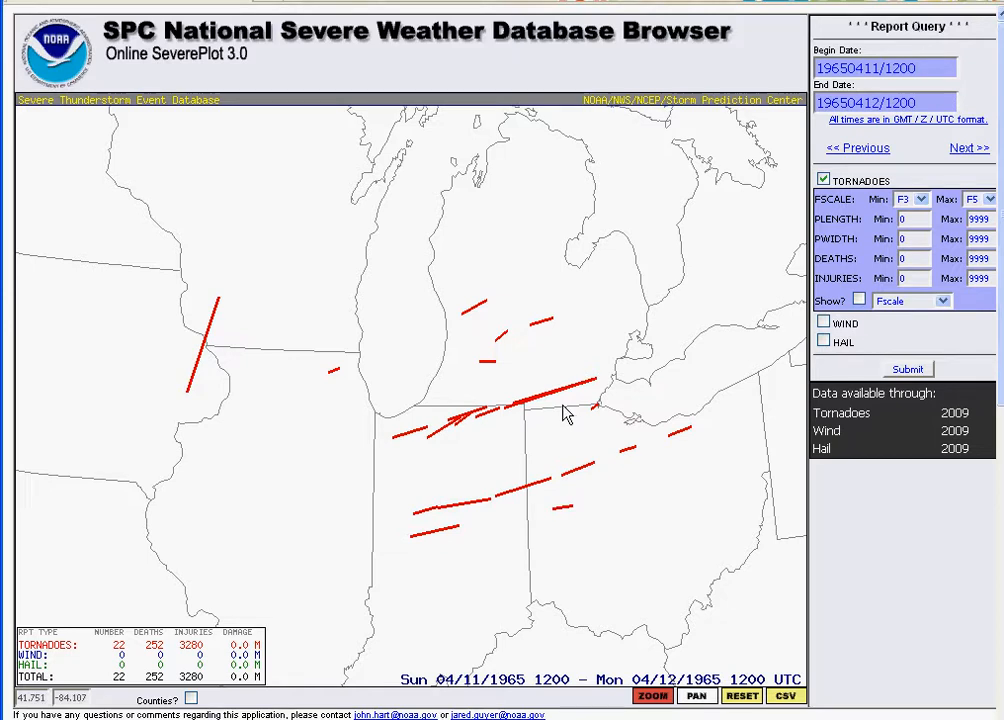
{"action": "mouse_move", "coordinate": [658, 320]}
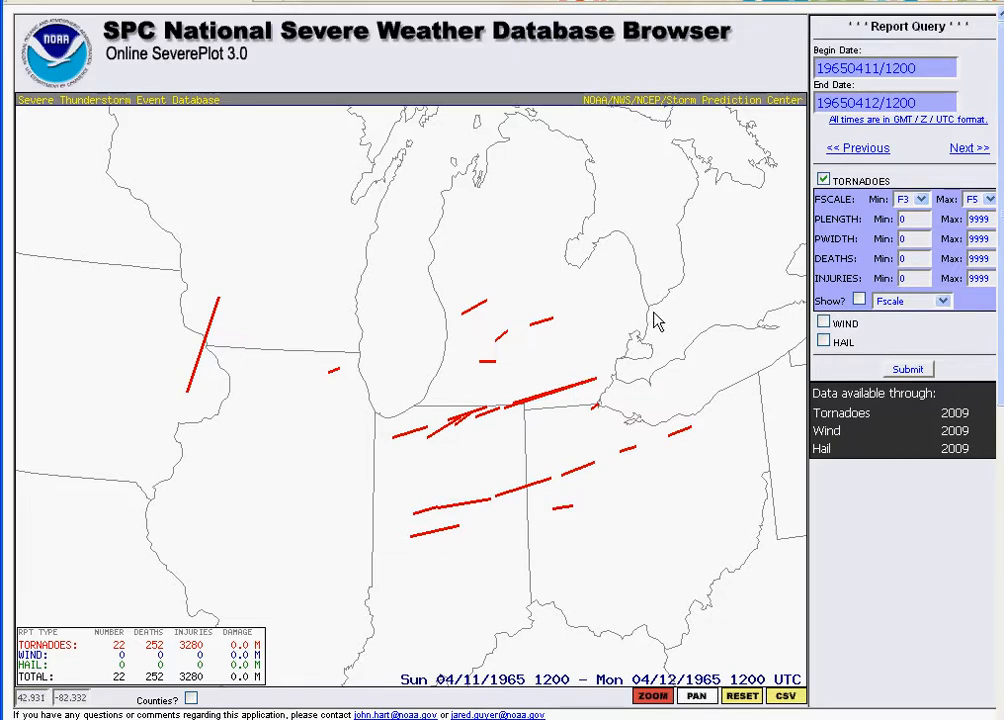
{"action": "mouse_move", "coordinate": [732, 655]}
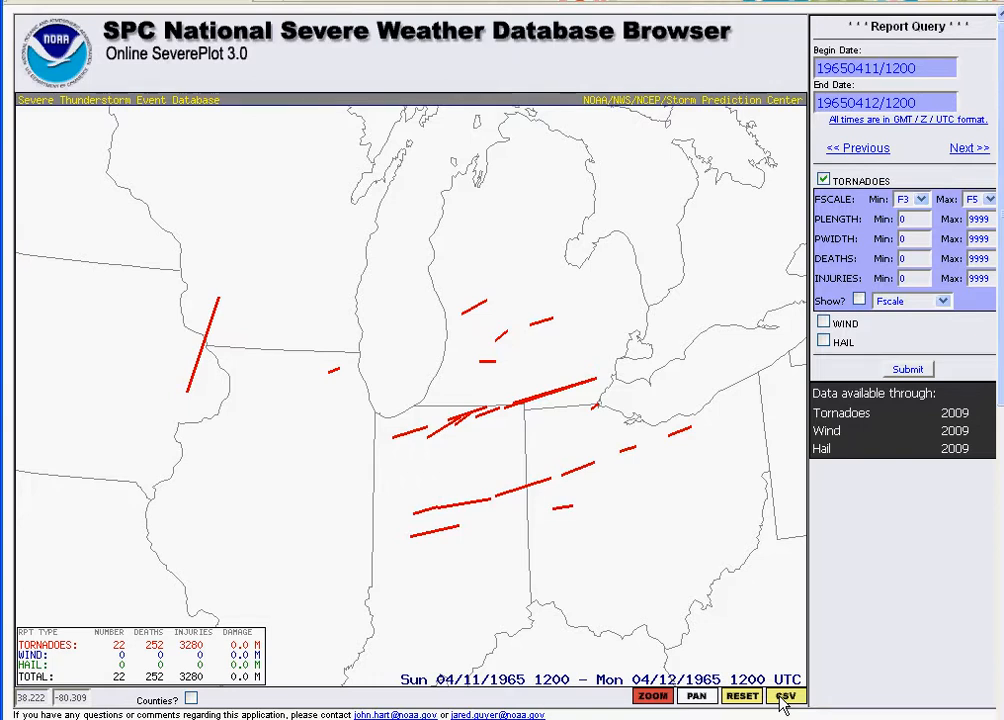
- Show the 1965 tornado reports as CSV and select every tornado line
{"action": "left_click", "coordinate": [786, 696]}
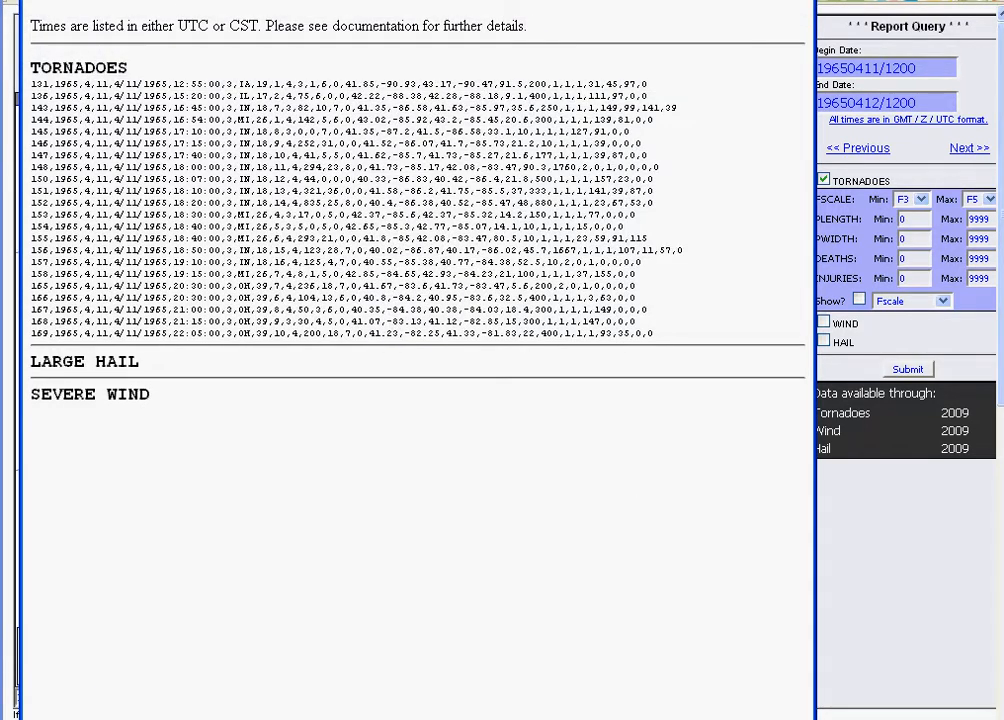
{"action": "mouse_move", "coordinate": [33, 92]}
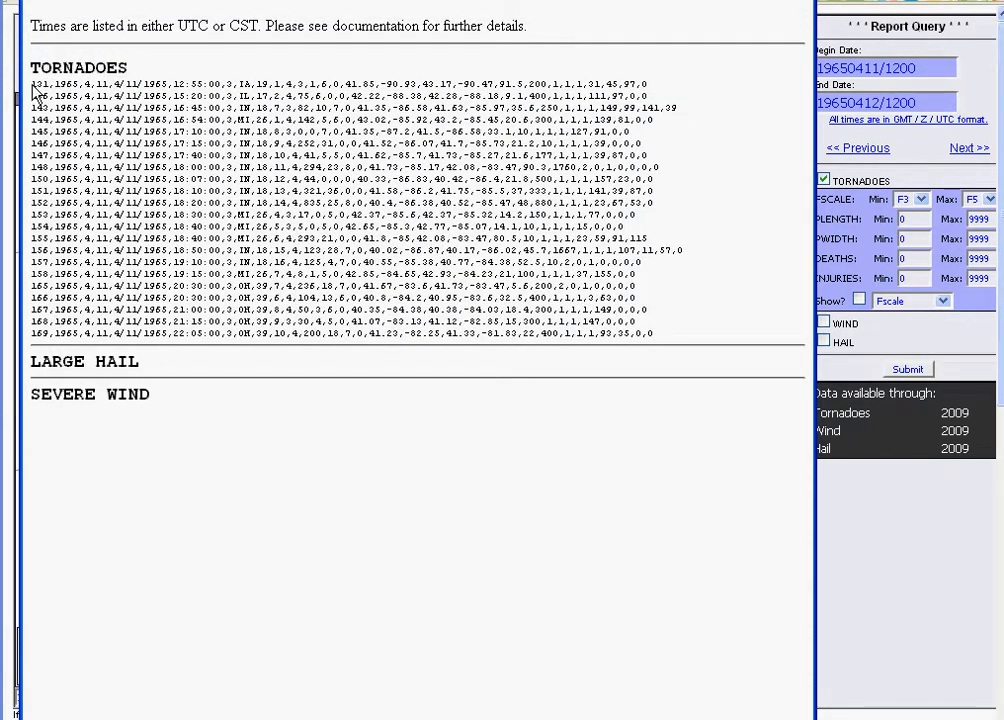
{"action": "left_click_drag", "start_coordinate": [33, 84], "coordinate": [655, 333]}
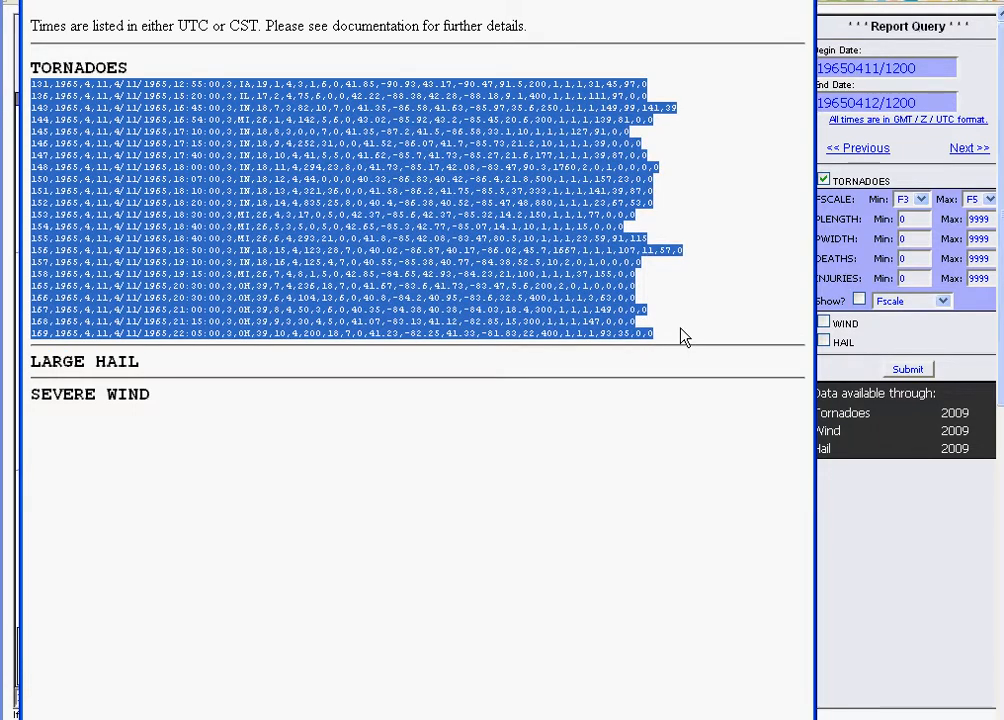
{"action": "mouse_move", "coordinate": [645, 298]}
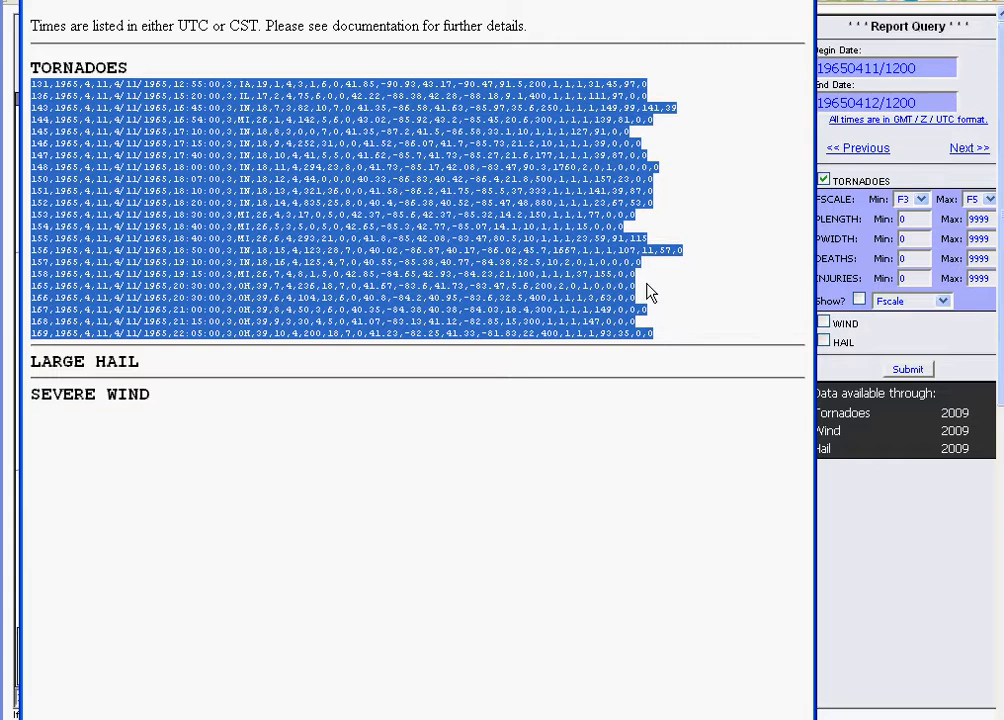
{"action": "mouse_move", "coordinate": [650, 293]}
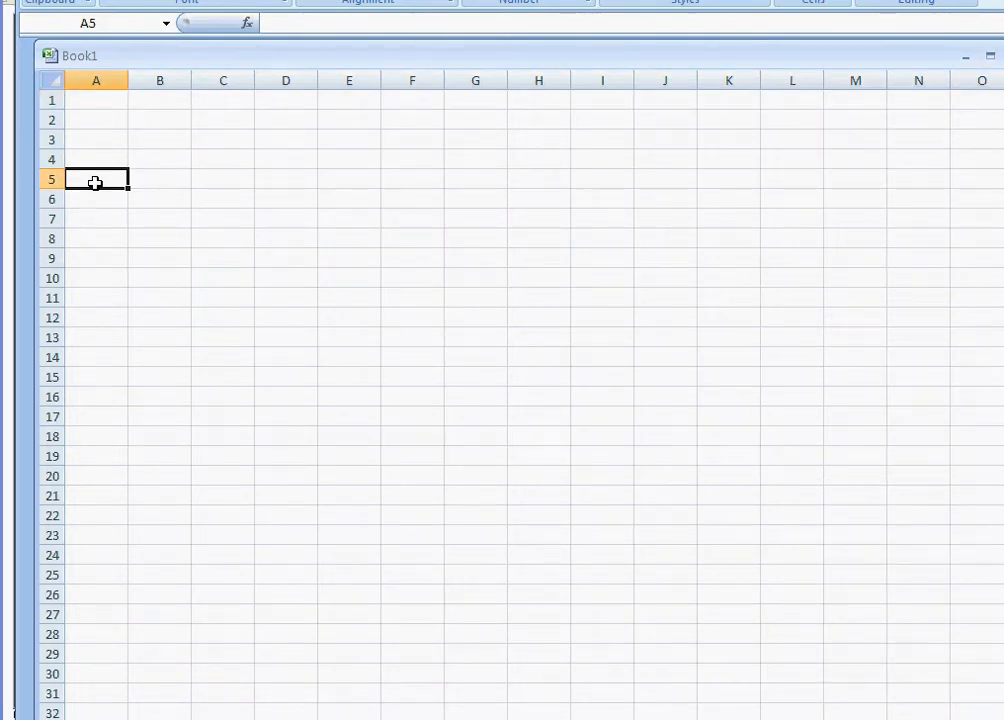
- Paste the tornado CSV lines into Book1 starting at cell A5
{"action": "key", "text": "ctrl+v"}
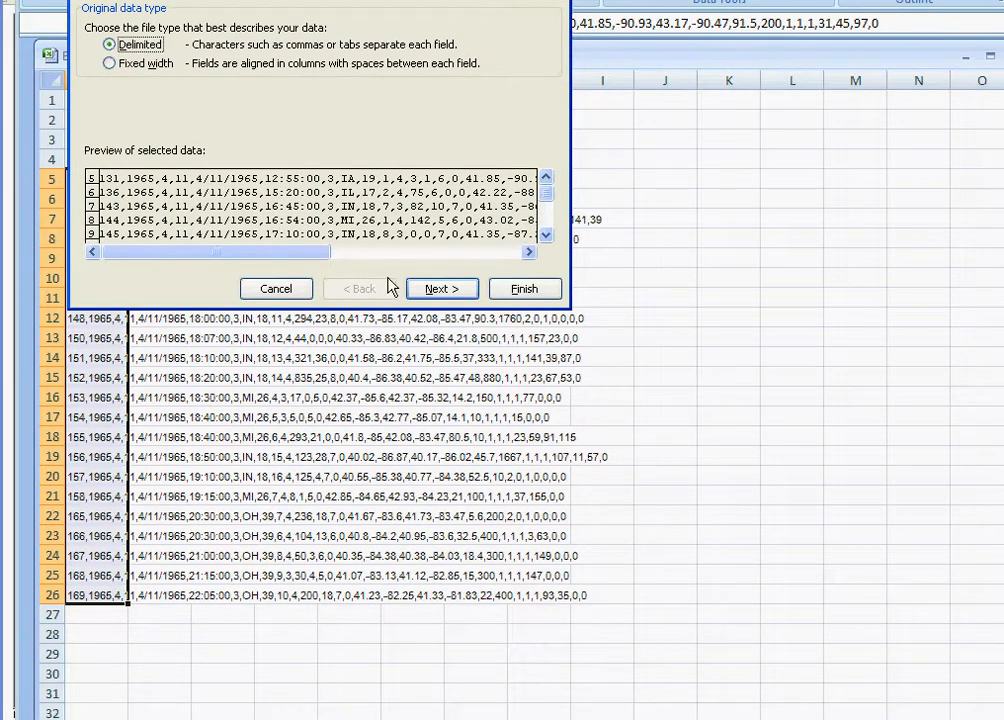
- Split the records into columns using a comma-delimited Text to Columns split
{"action": "left_click", "coordinate": [441, 288]}
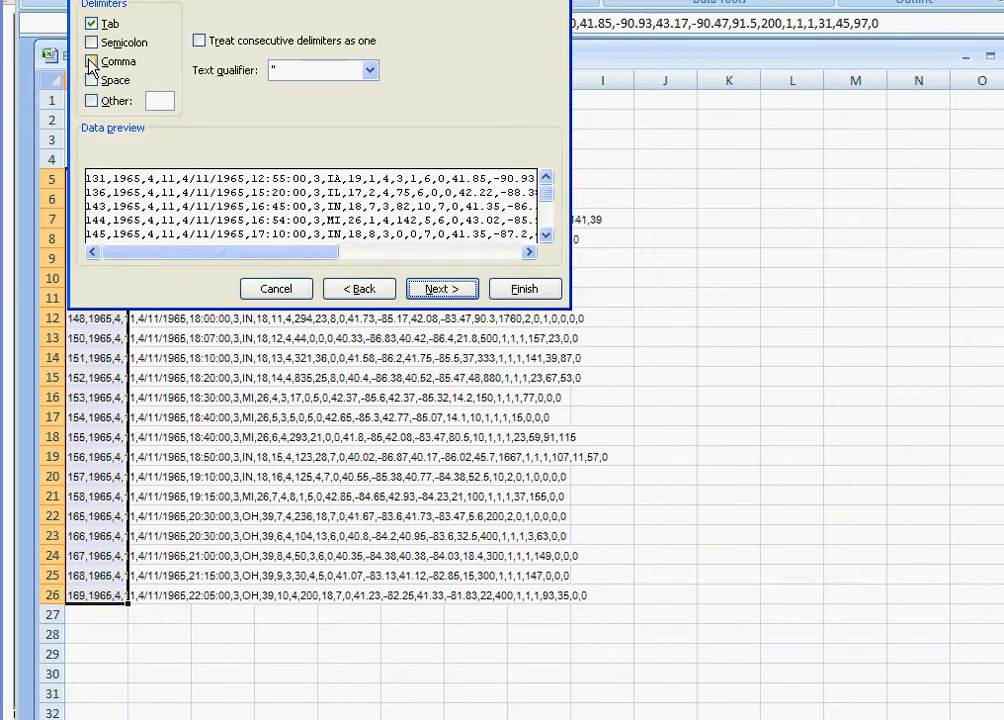
{"action": "left_click", "coordinate": [92, 61]}
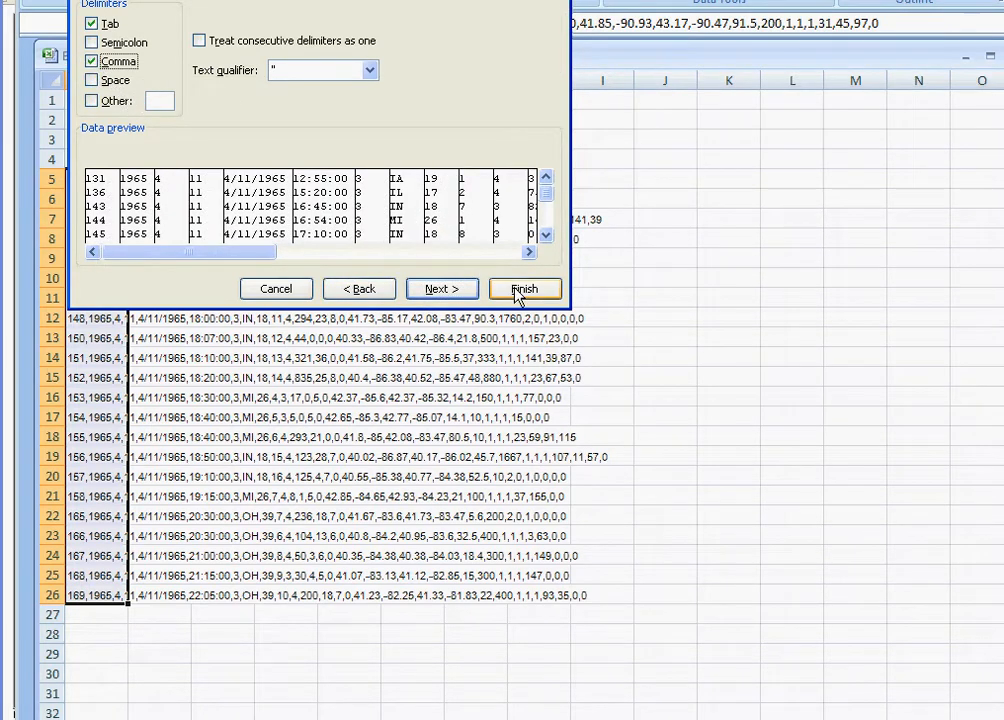
{"action": "left_click", "coordinate": [524, 288]}
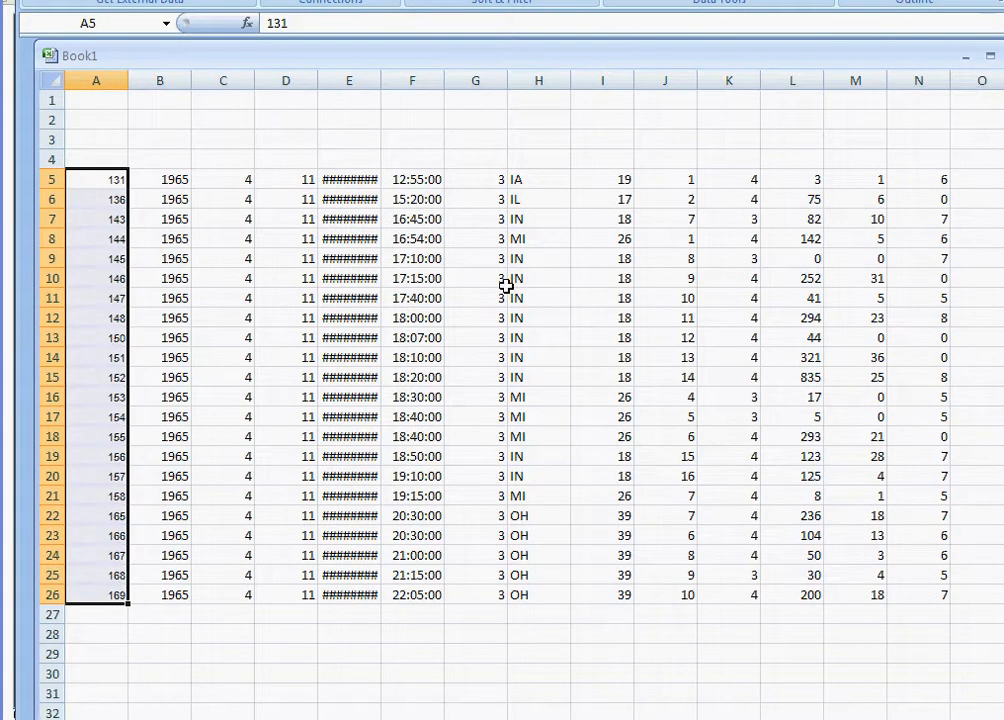
{"action": "mouse_move", "coordinate": [157, 178]}
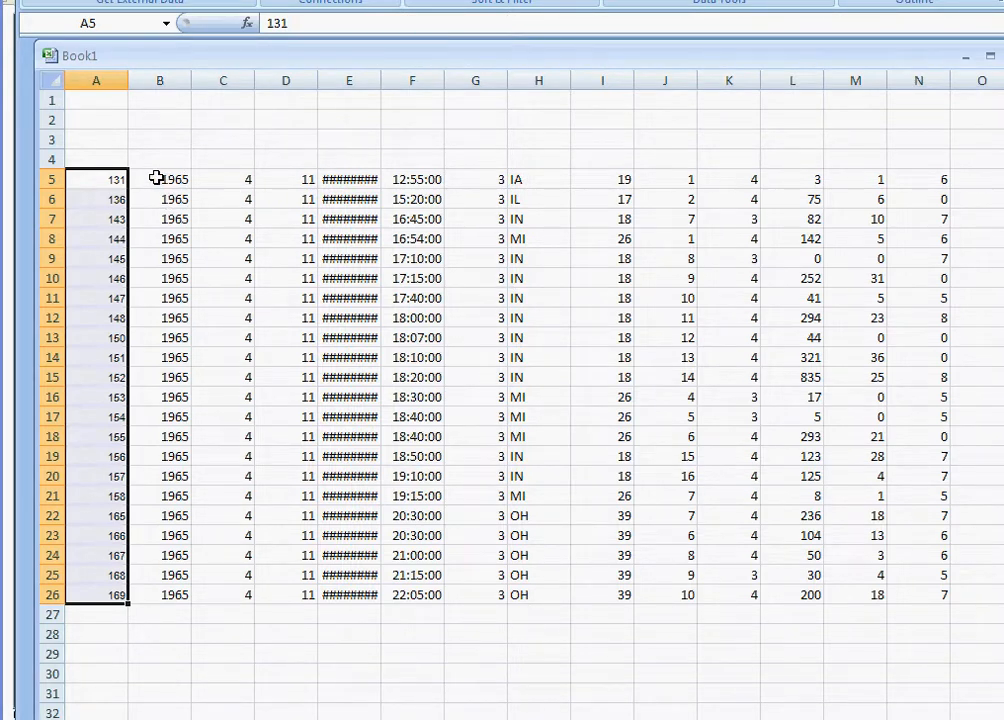
{"action": "mouse_move", "coordinate": [215, 268]}
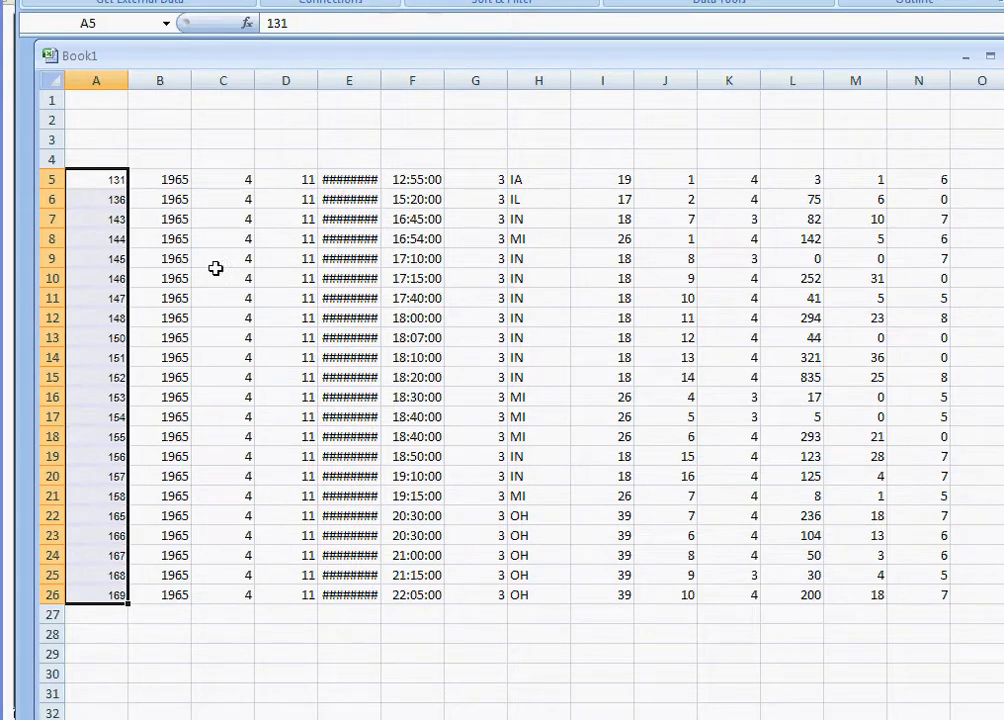
{"action": "mouse_move", "coordinate": [369, 175]}
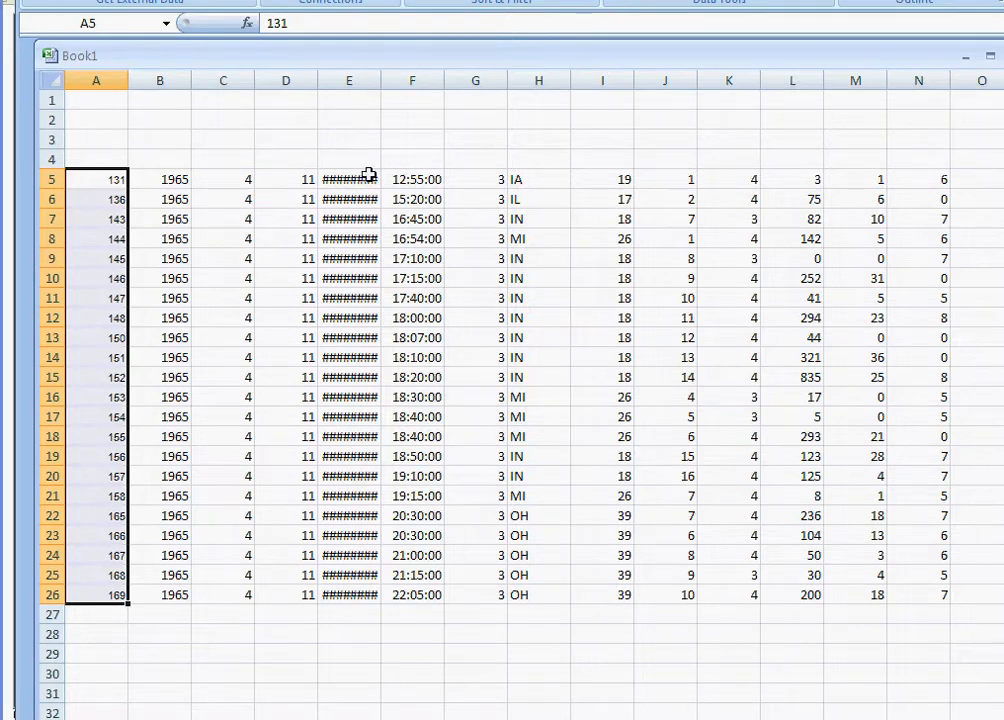
{"action": "mouse_move", "coordinate": [344, 298]}
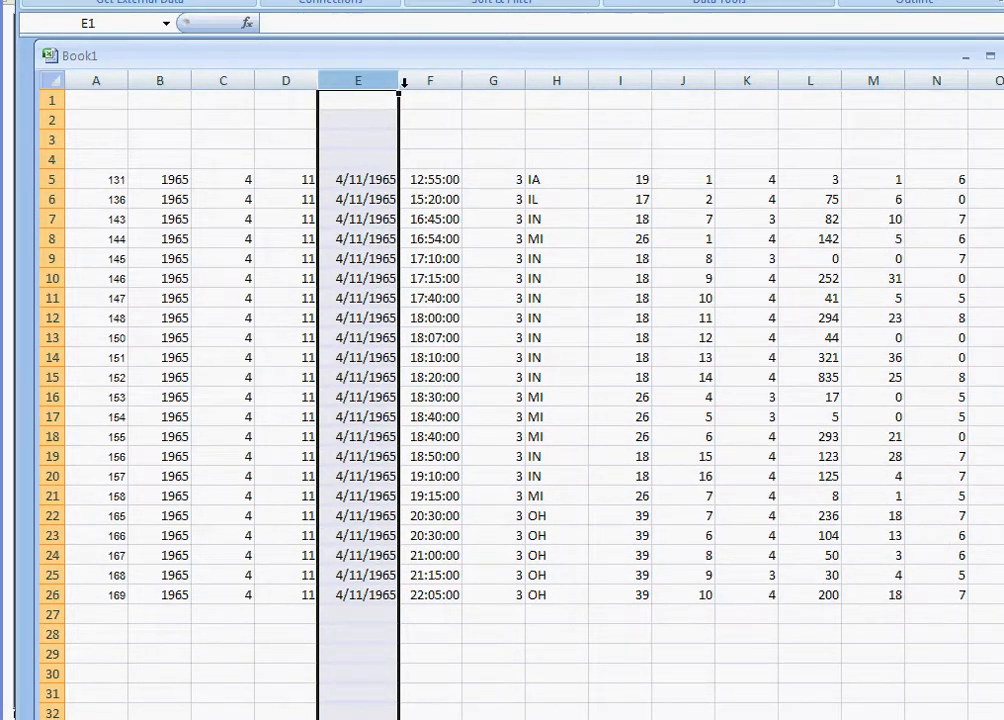
- Widen column E for dates and number row 4 as 1, 2, 3… using =A4+1
{"action": "left_click_drag", "start_coordinate": [398, 80], "coordinate": [405, 80]}
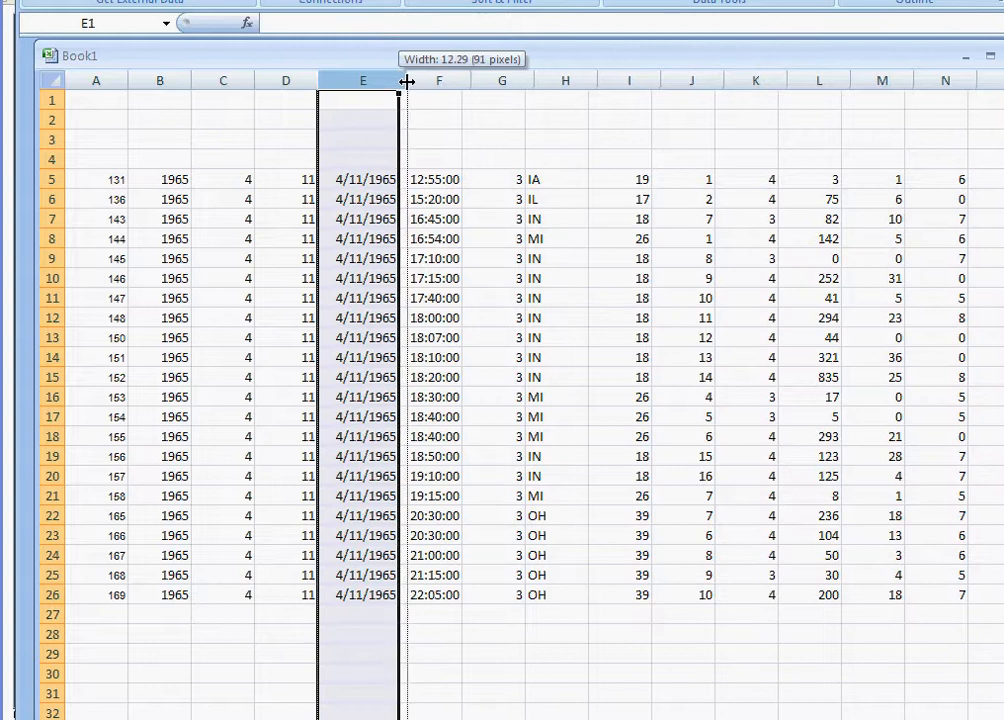
{"action": "left_click_drag", "start_coordinate": [406, 80], "coordinate": [406, 80]}
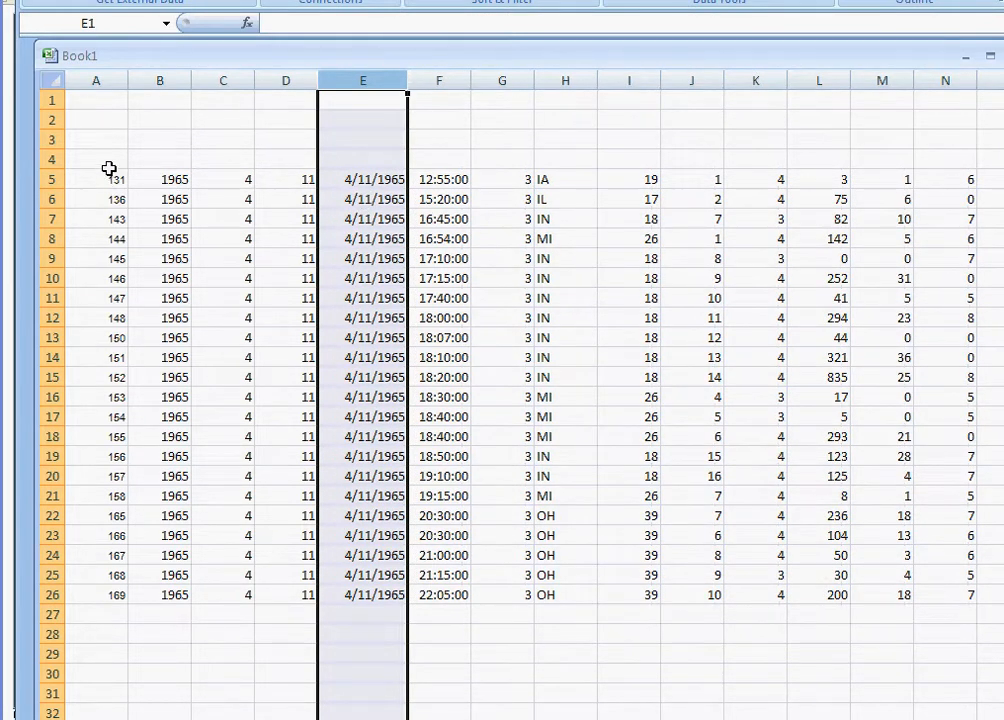
{"action": "left_click", "coordinate": [96, 159]}
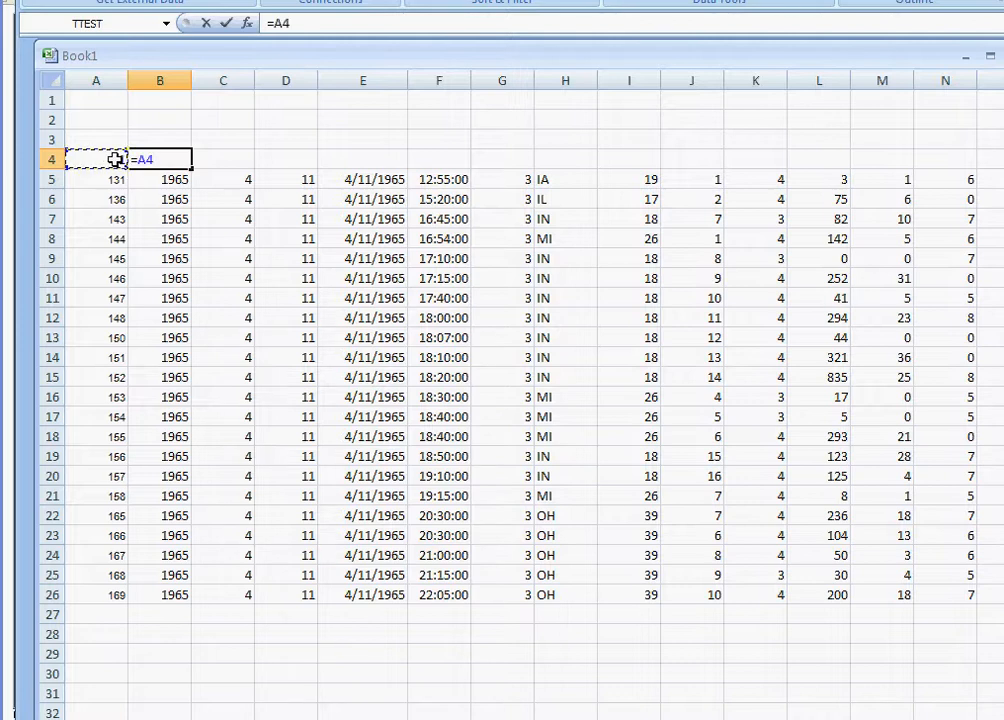
{"action": "type", "text": "+1"}
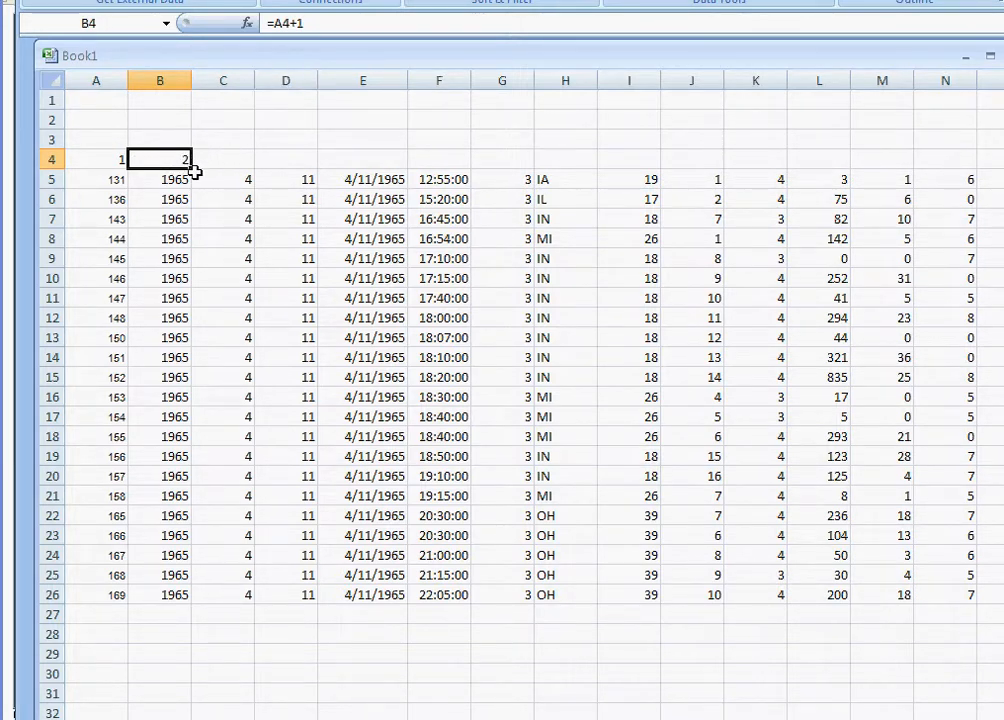
{"action": "mouse_move", "coordinate": [191, 167]}
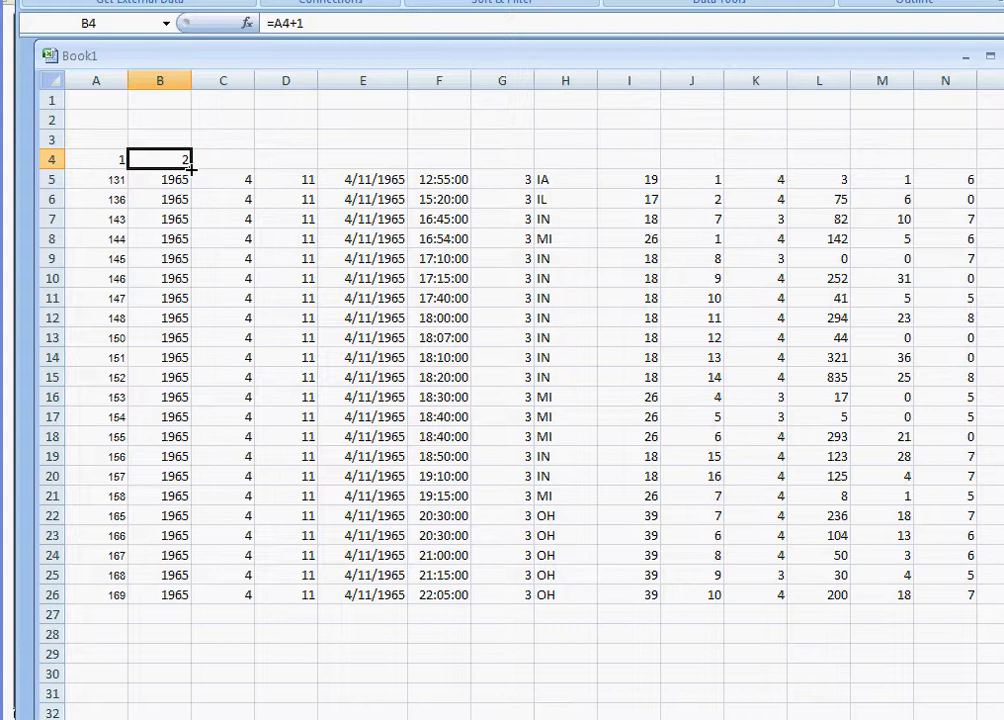
{"action": "scroll", "scroll_direction": "right", "scroll_amount": 3}
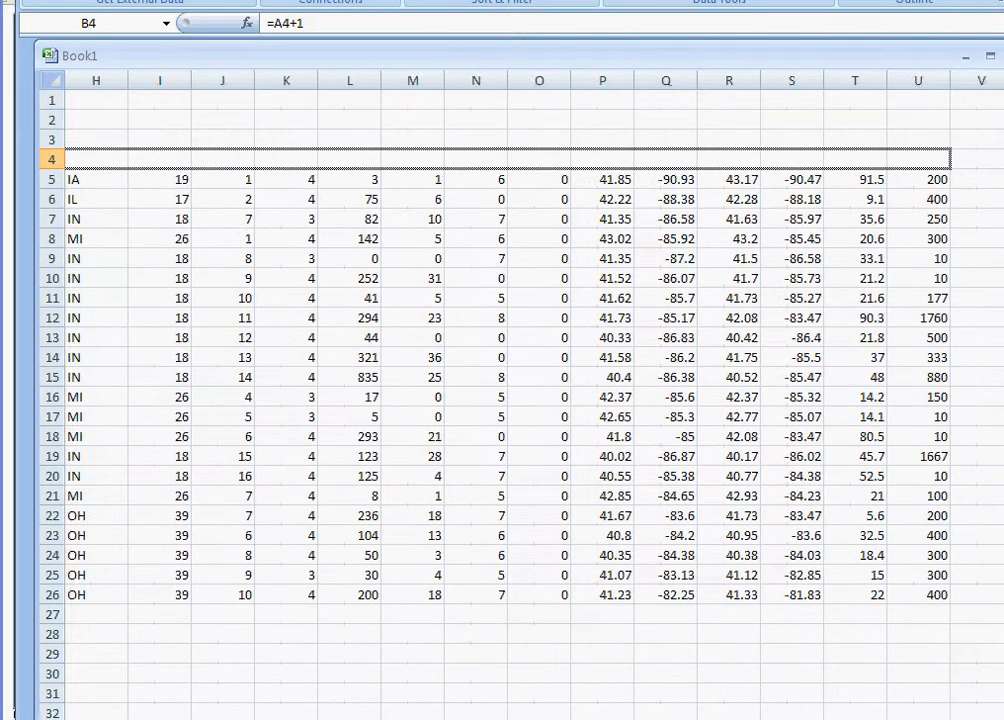
{"action": "scroll", "scroll_direction": "right", "scroll_amount": 3}
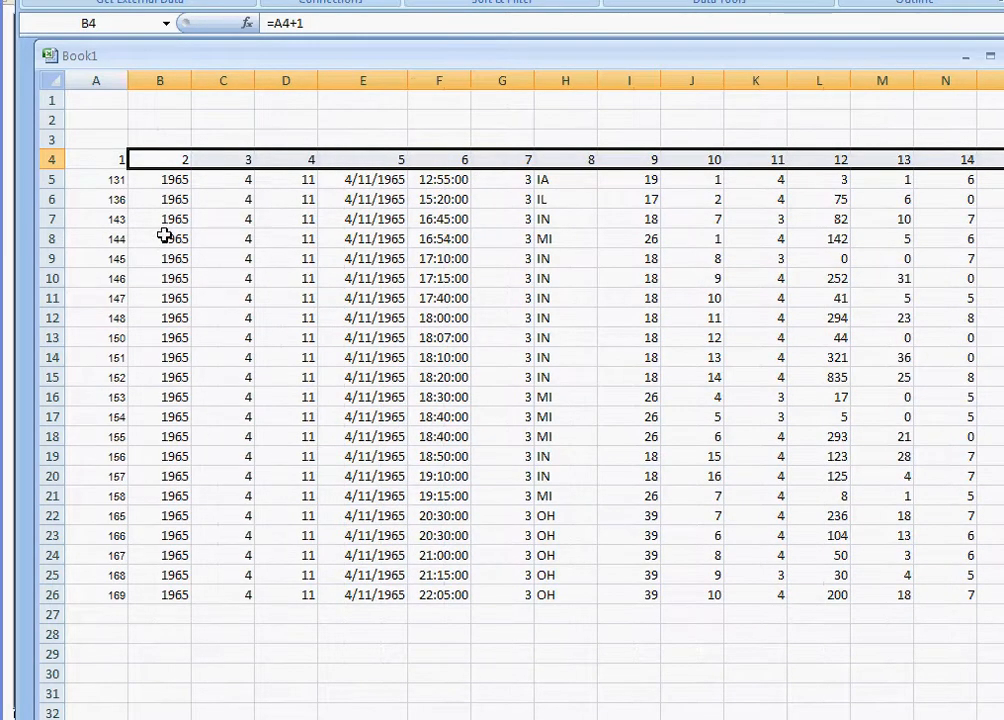
{"action": "mouse_move", "coordinate": [224, 180]}
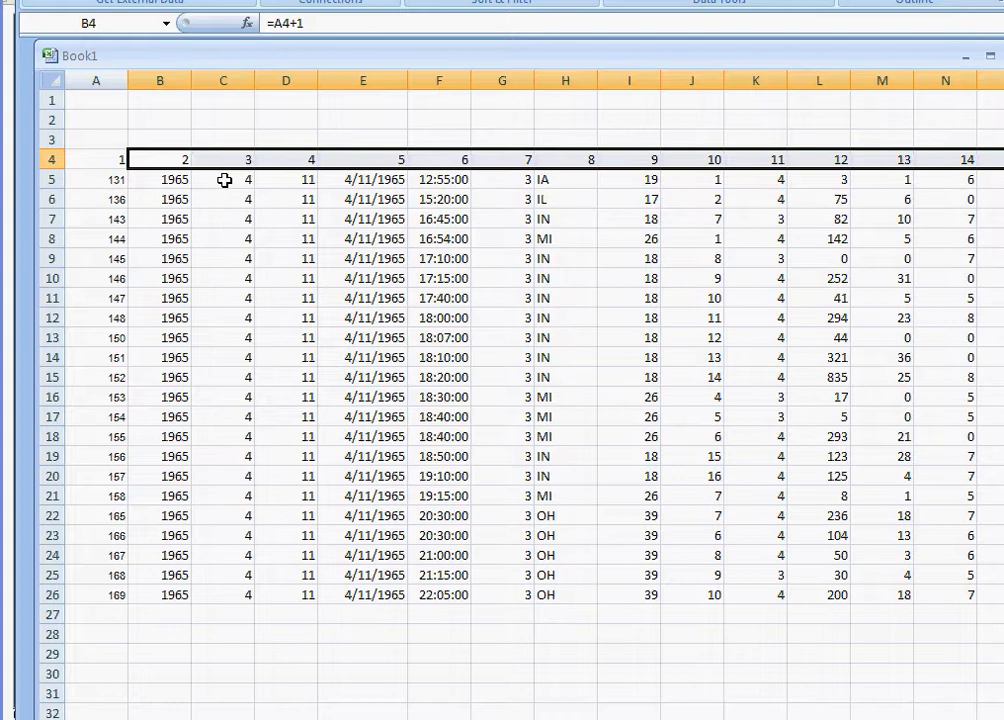
{"action": "mouse_move", "coordinate": [236, 184]}
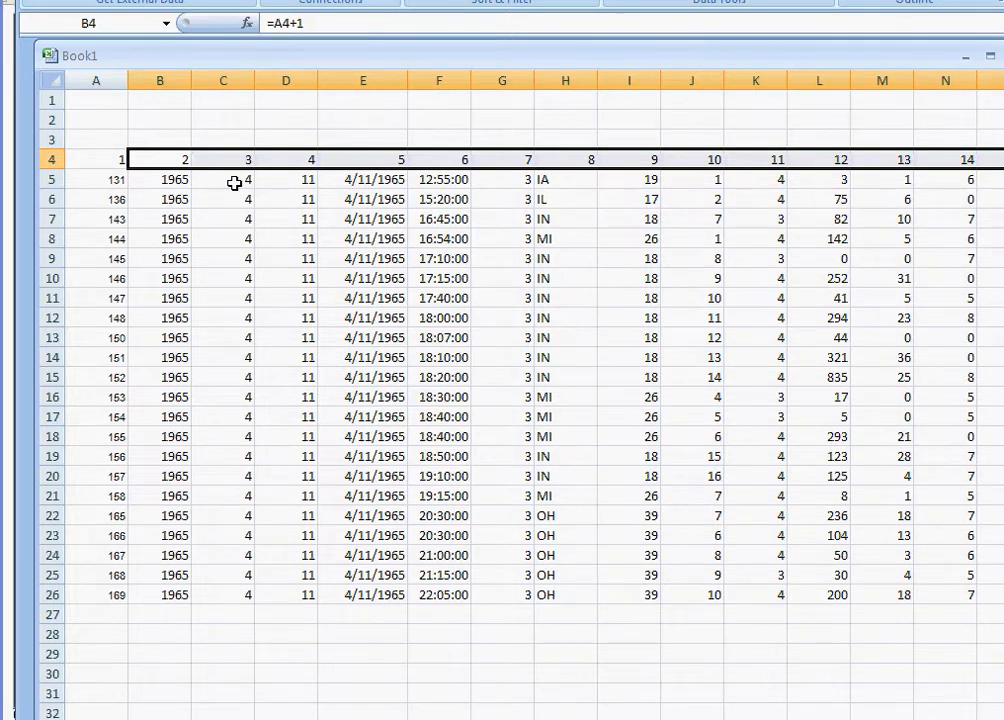
{"action": "mouse_move", "coordinate": [378, 181]}
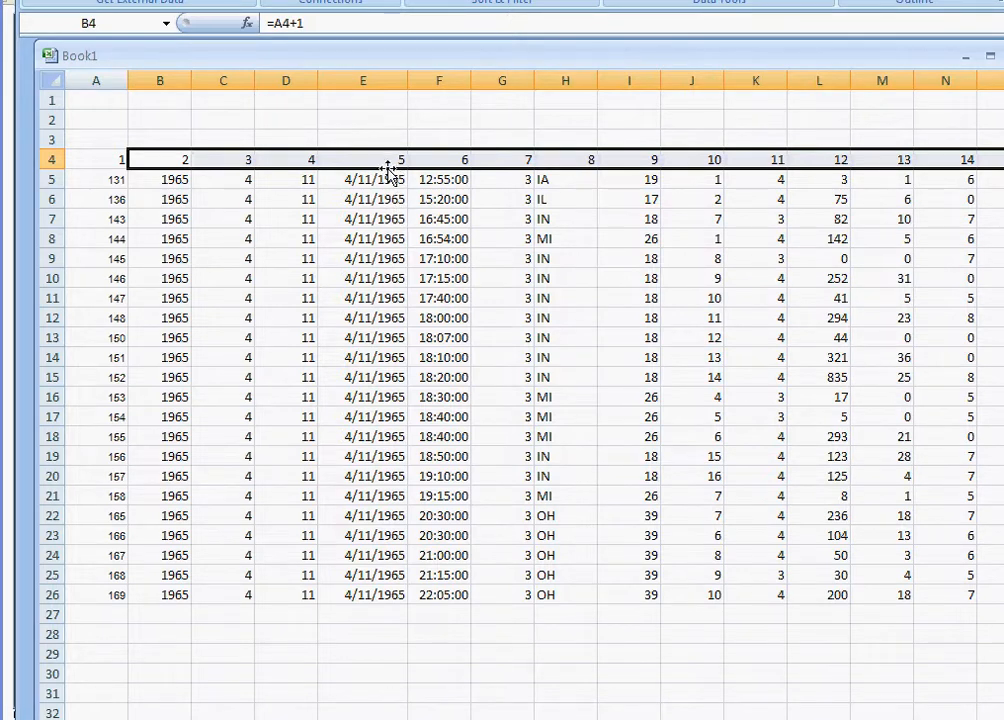
{"action": "mouse_move", "coordinate": [435, 178]}
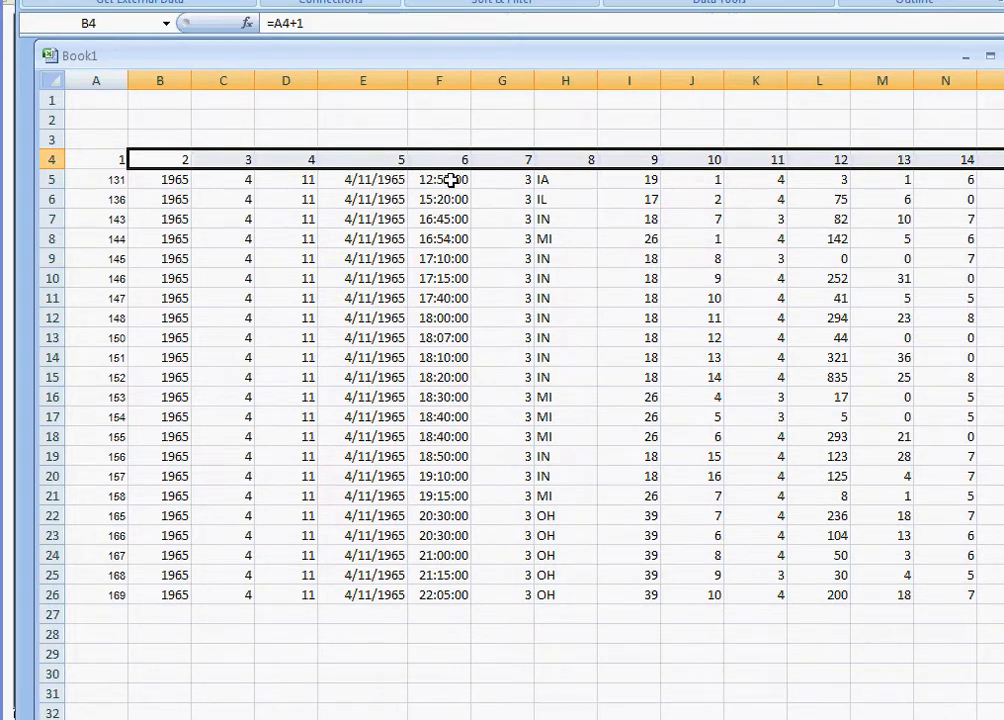
{"action": "mouse_move", "coordinate": [448, 179]}
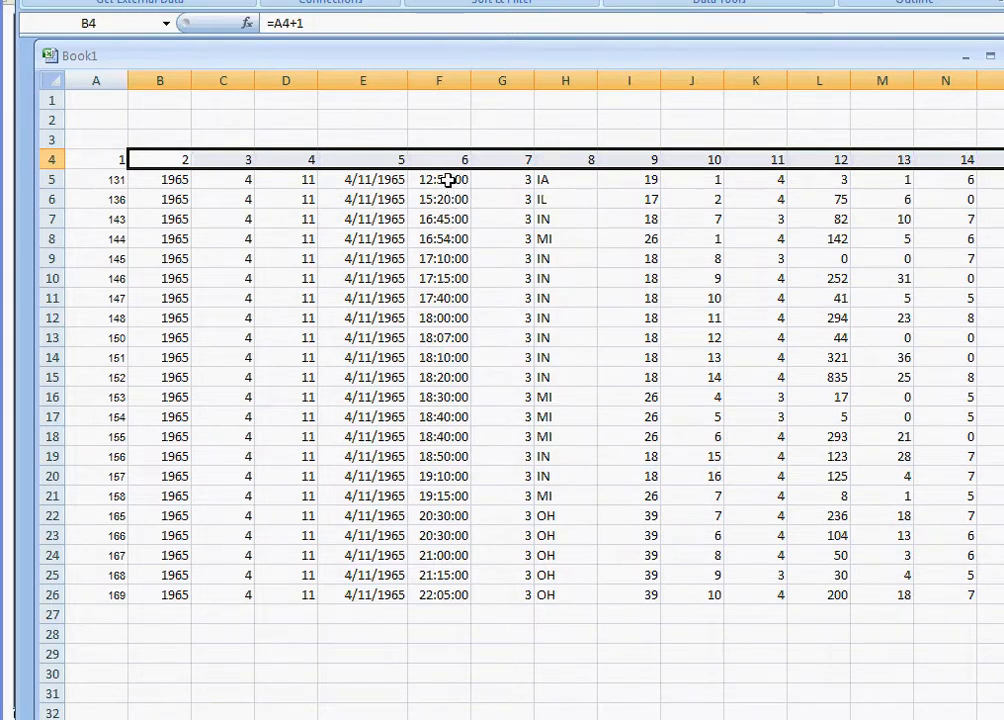
{"action": "mouse_move", "coordinate": [463, 179]}
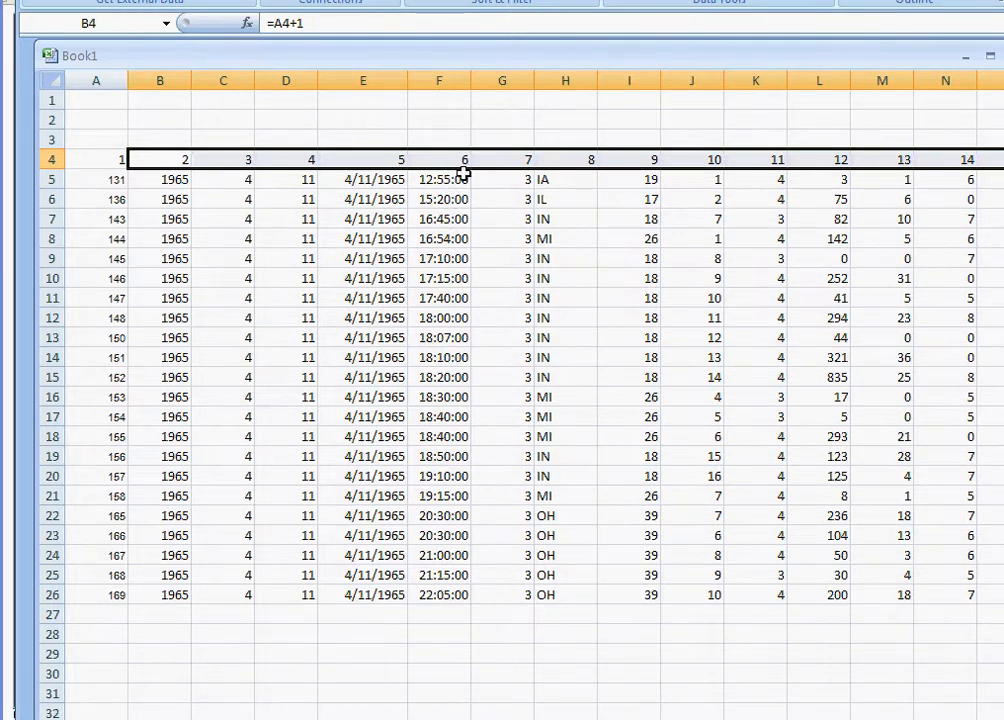
{"action": "mouse_move", "coordinate": [540, 178]}
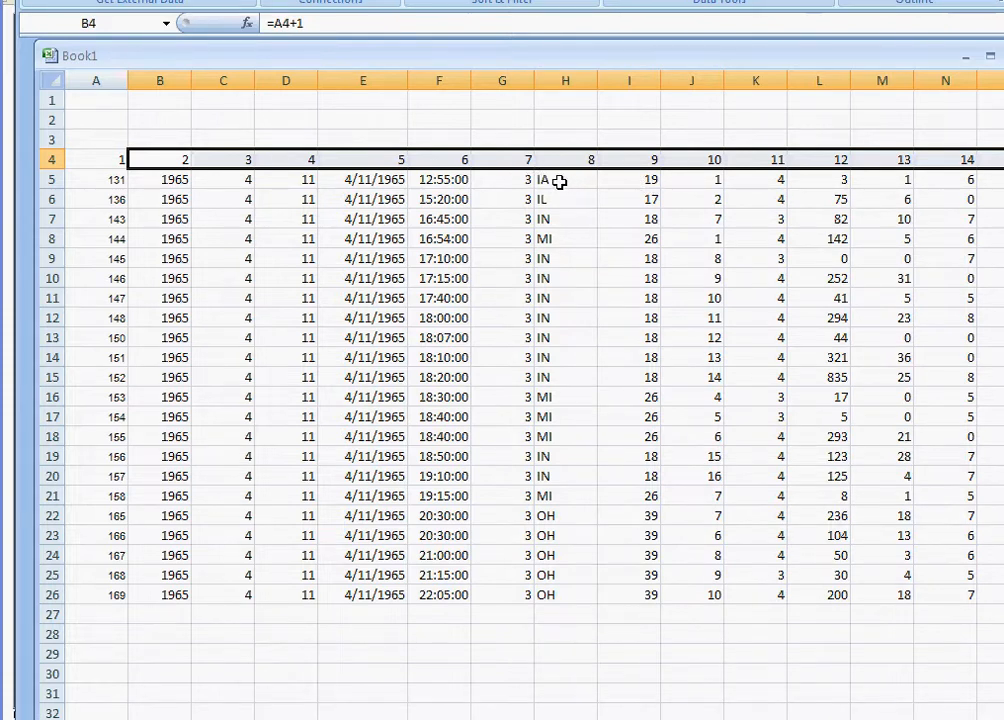
{"action": "mouse_move", "coordinate": [287, 258]}
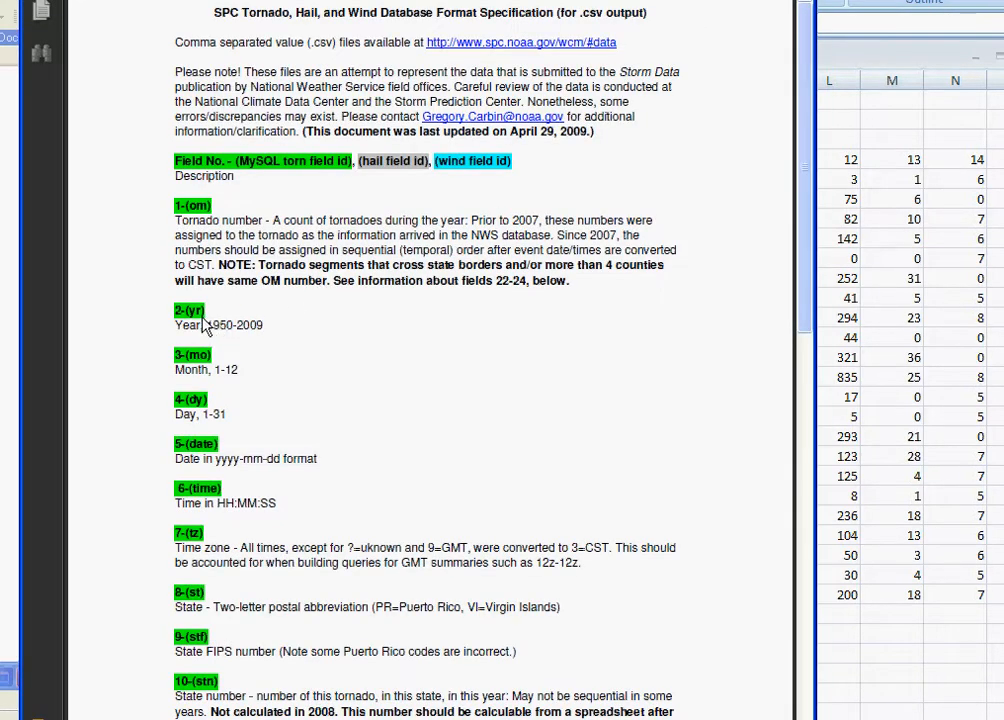
{"action": "mouse_move", "coordinate": [205, 358]}
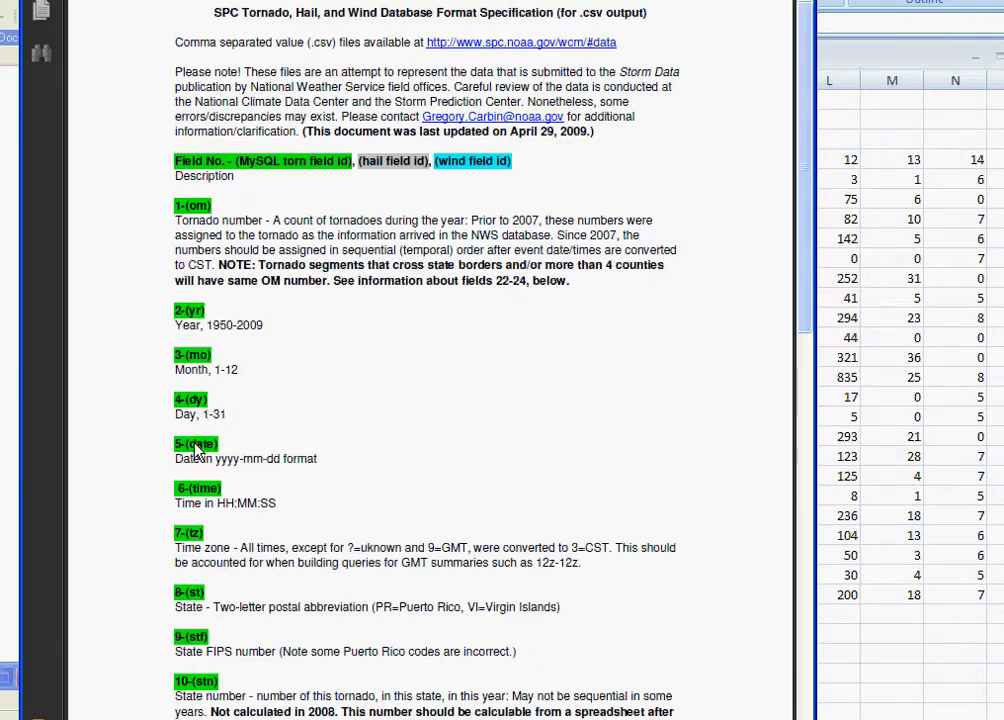
- Scroll the format specification PDF down to fields 11–13: magnitude, injuries, fatalities
{"action": "scroll", "scroll_direction": "down", "scroll_amount": 3}
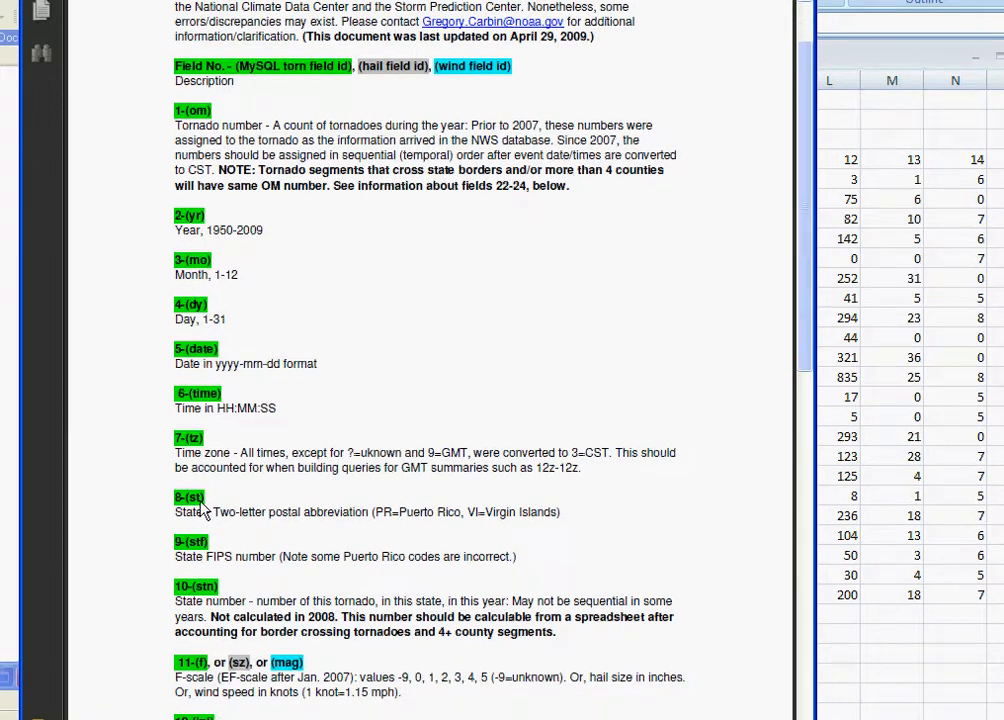
{"action": "scroll", "scroll_direction": "down", "scroll_amount": 3}
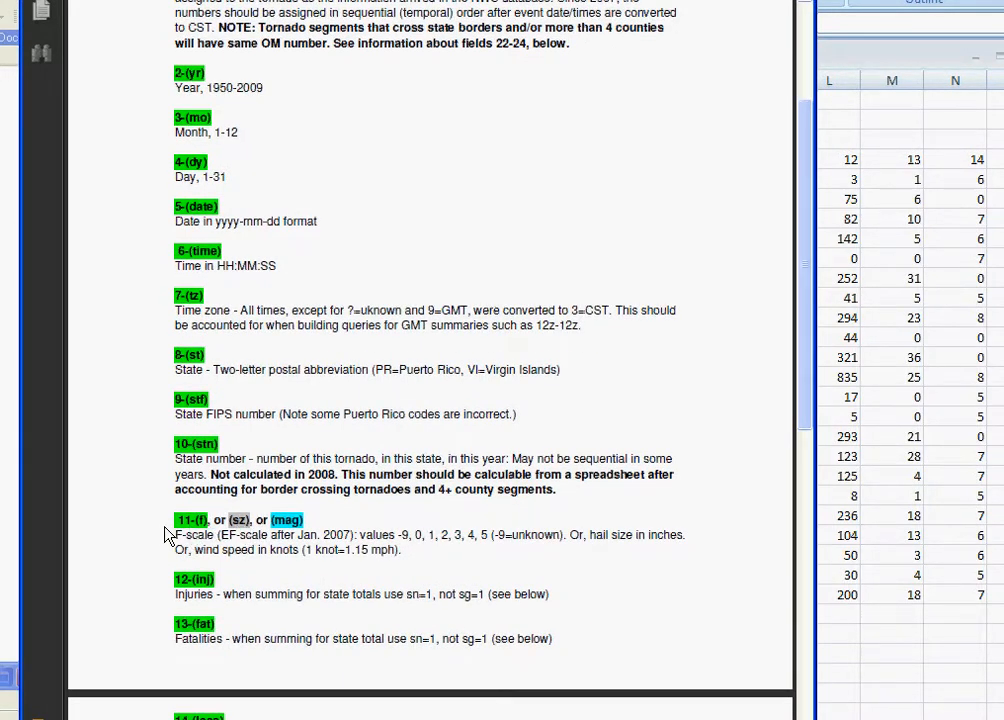
{"action": "mouse_move", "coordinate": [270, 540]}
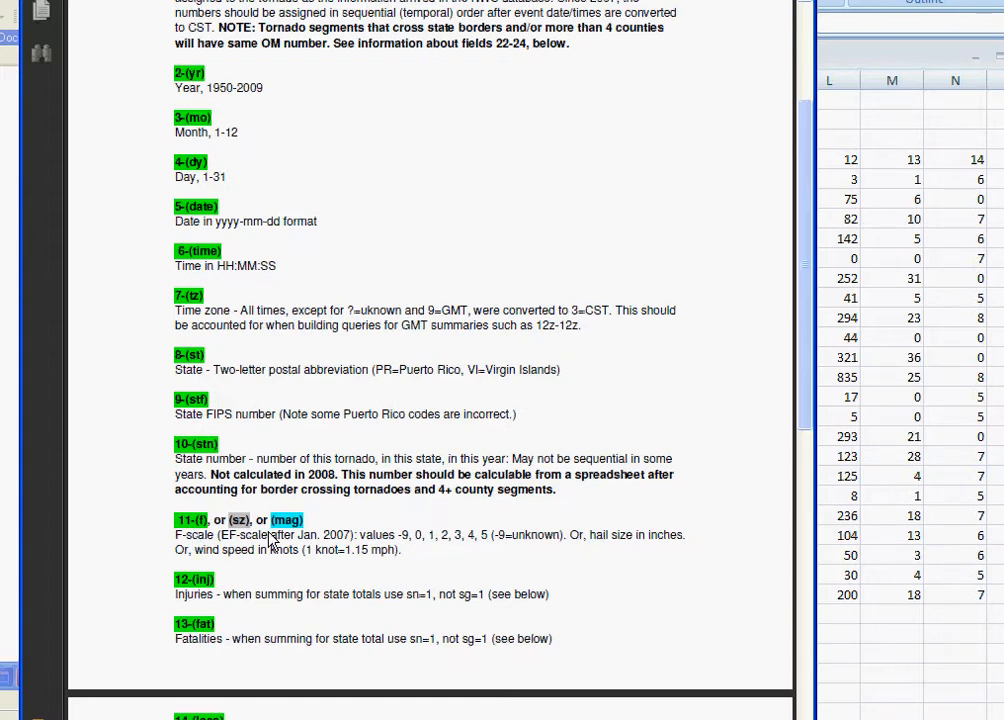
{"action": "mouse_move", "coordinate": [227, 543]}
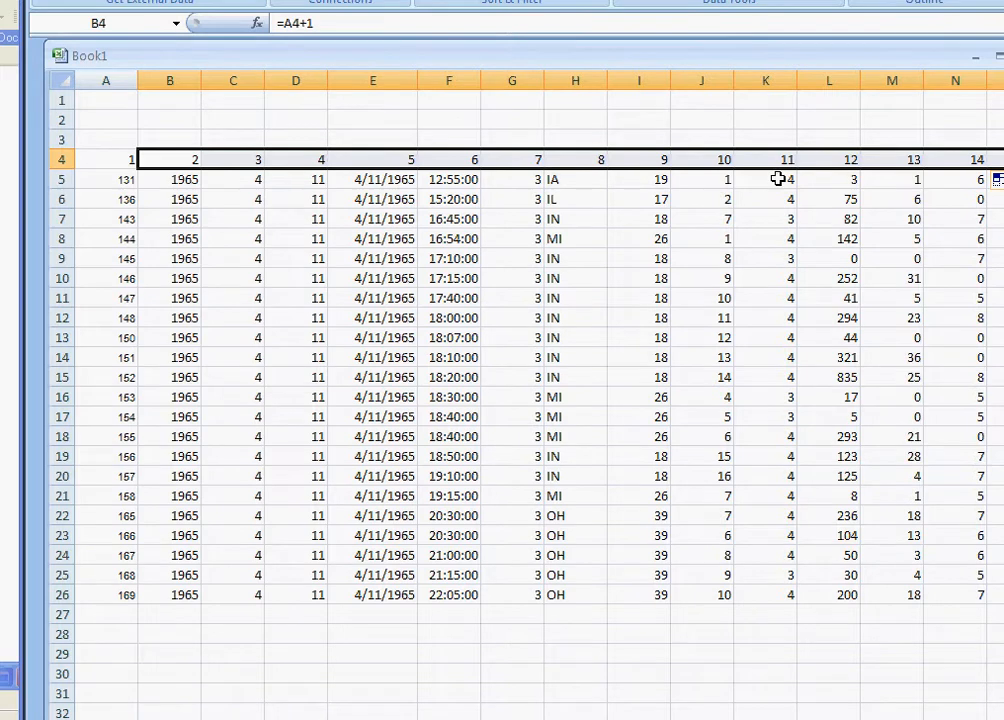
{"action": "mouse_move", "coordinate": [773, 254]}
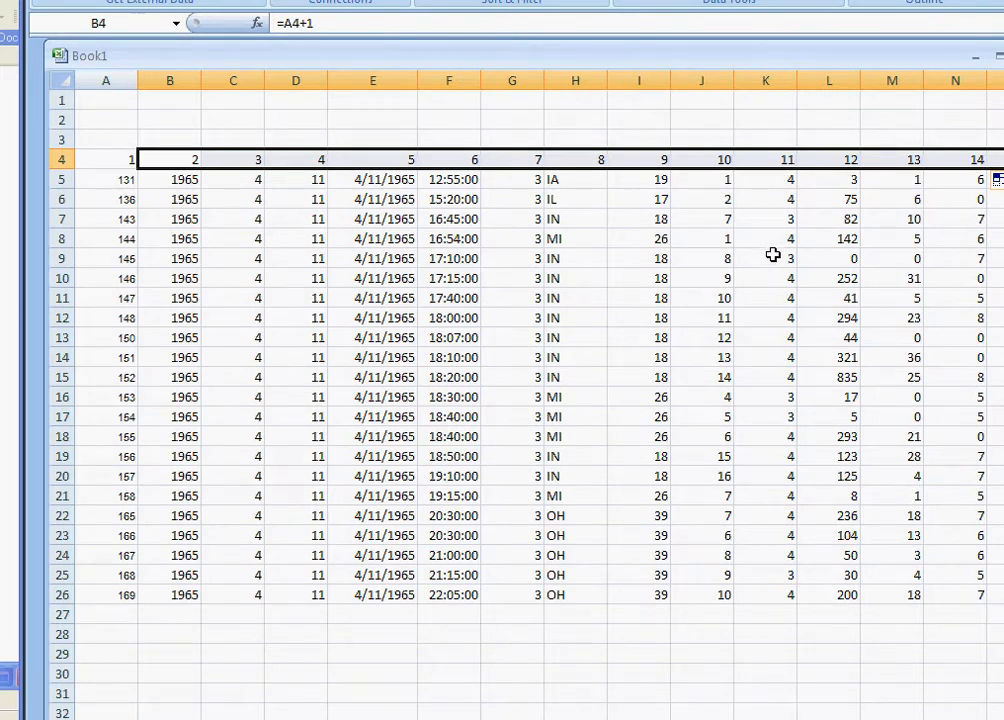
{"action": "mouse_move", "coordinate": [779, 150]}
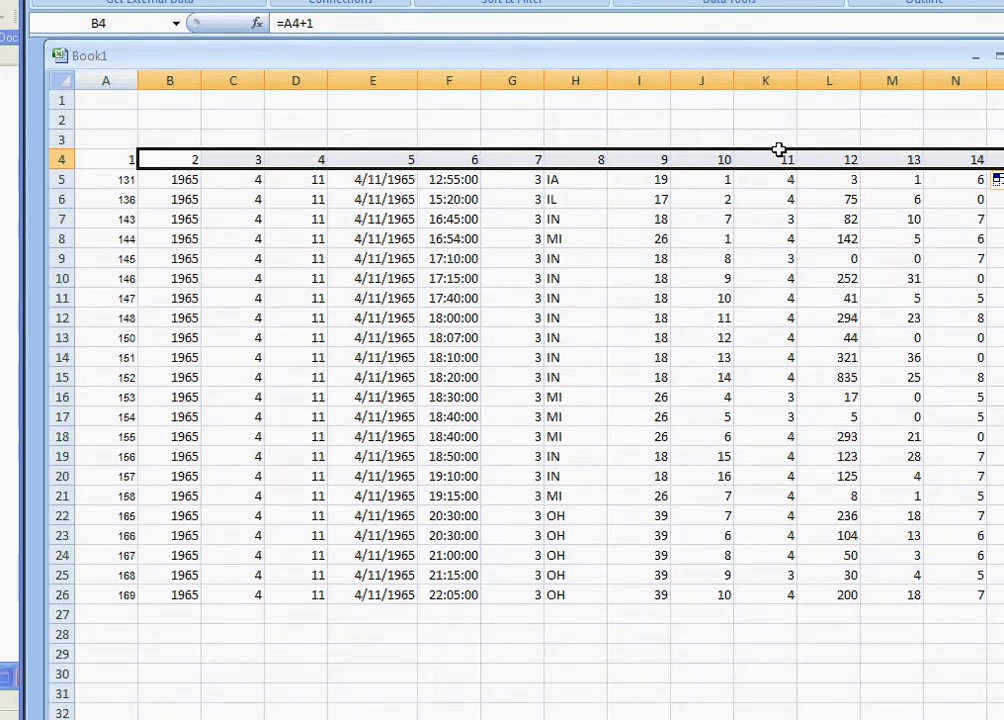
{"action": "mouse_move", "coordinate": [765, 185]}
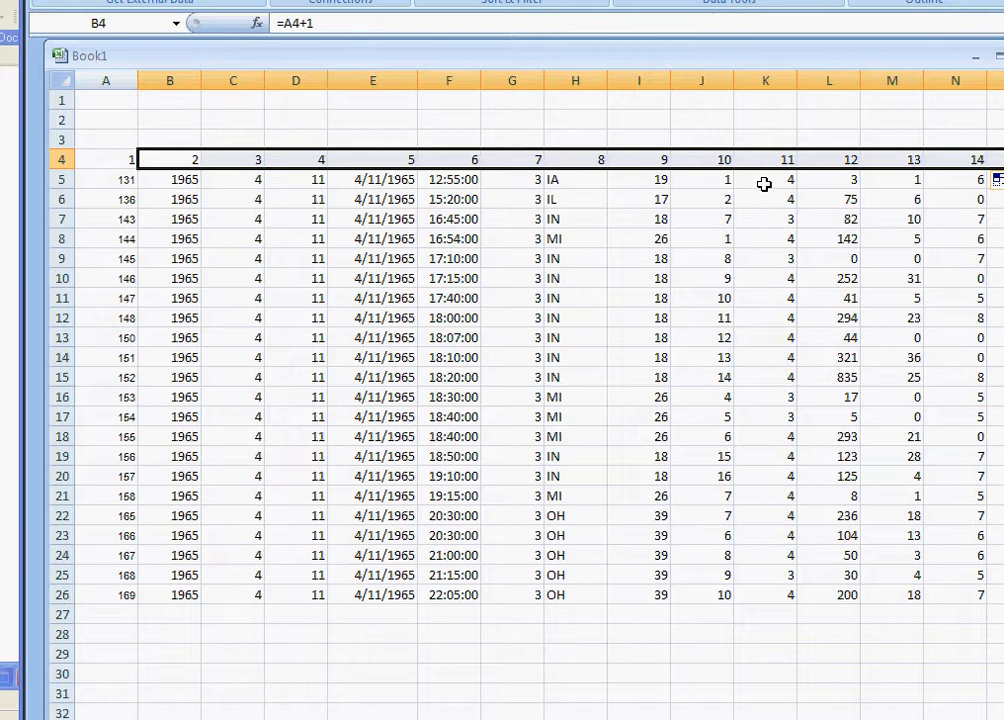
{"action": "mouse_move", "coordinate": [768, 180]}
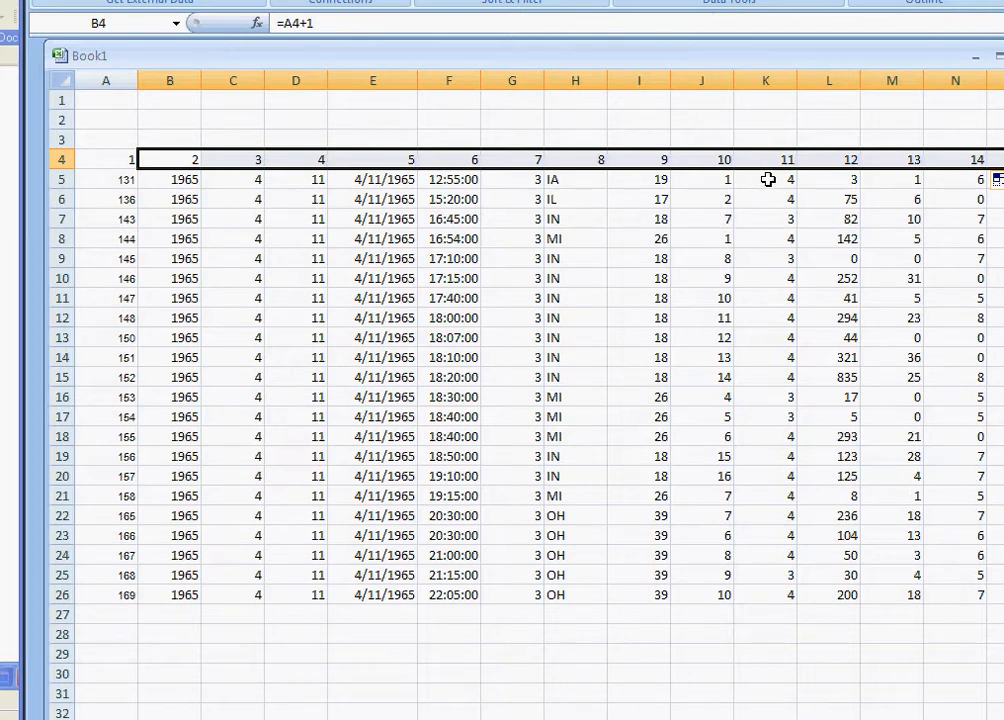
{"action": "mouse_move", "coordinate": [578, 219]}
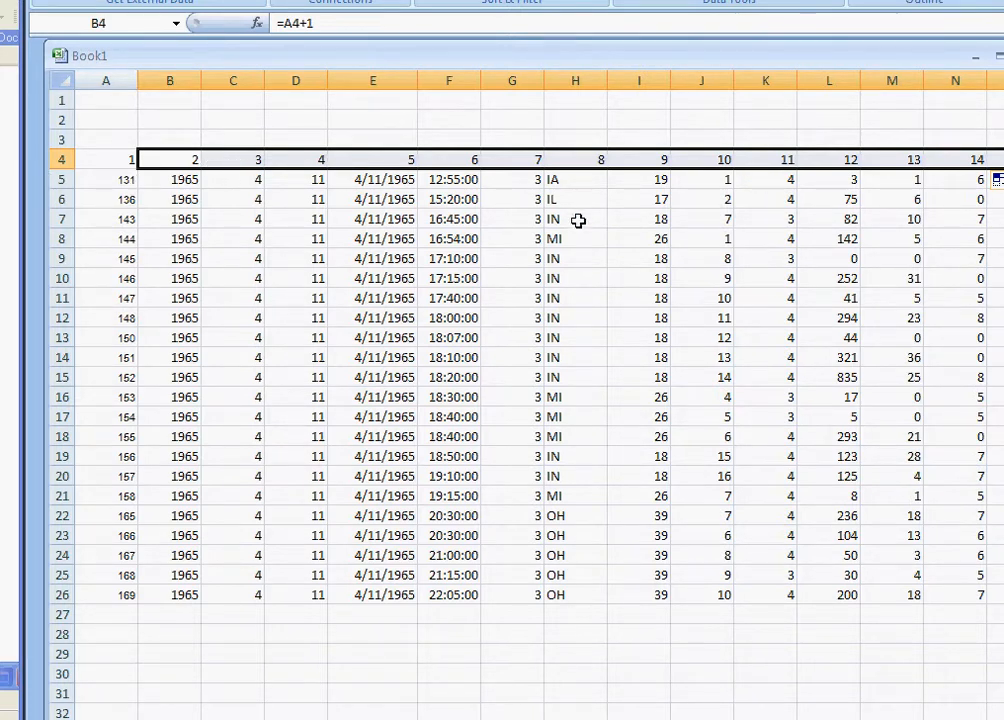
{"action": "mouse_move", "coordinate": [578, 220]}
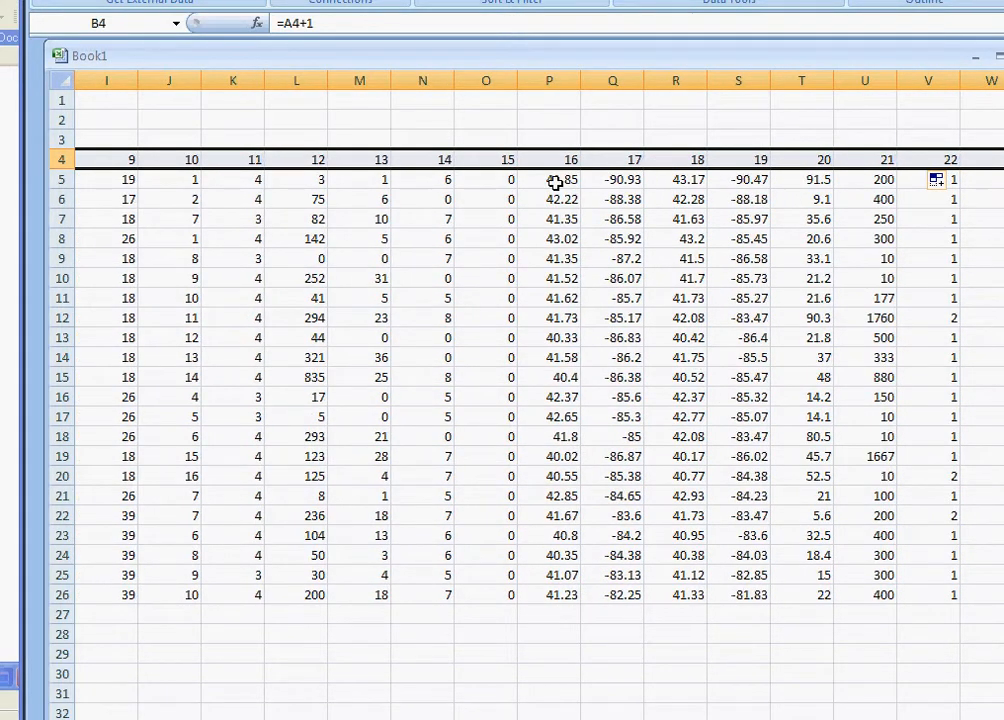
{"action": "mouse_move", "coordinate": [712, 179]}
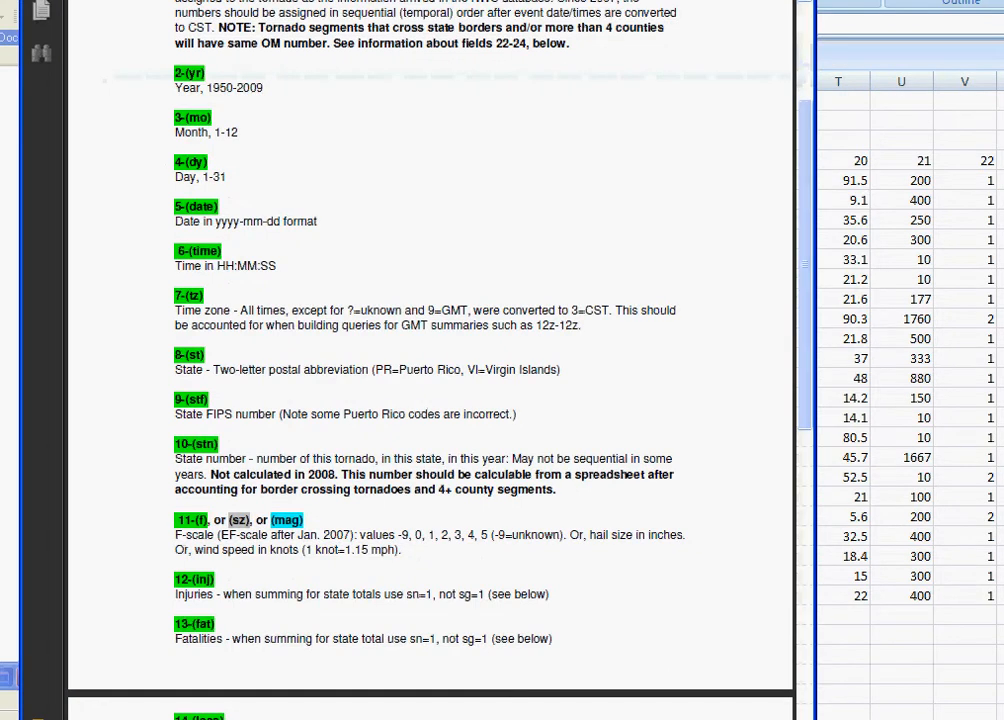
- Scroll the format specification to fields 14–24: property loss, crop loss, coordinates, length, width
{"action": "scroll", "scroll_direction": "down", "scroll_amount": 3}
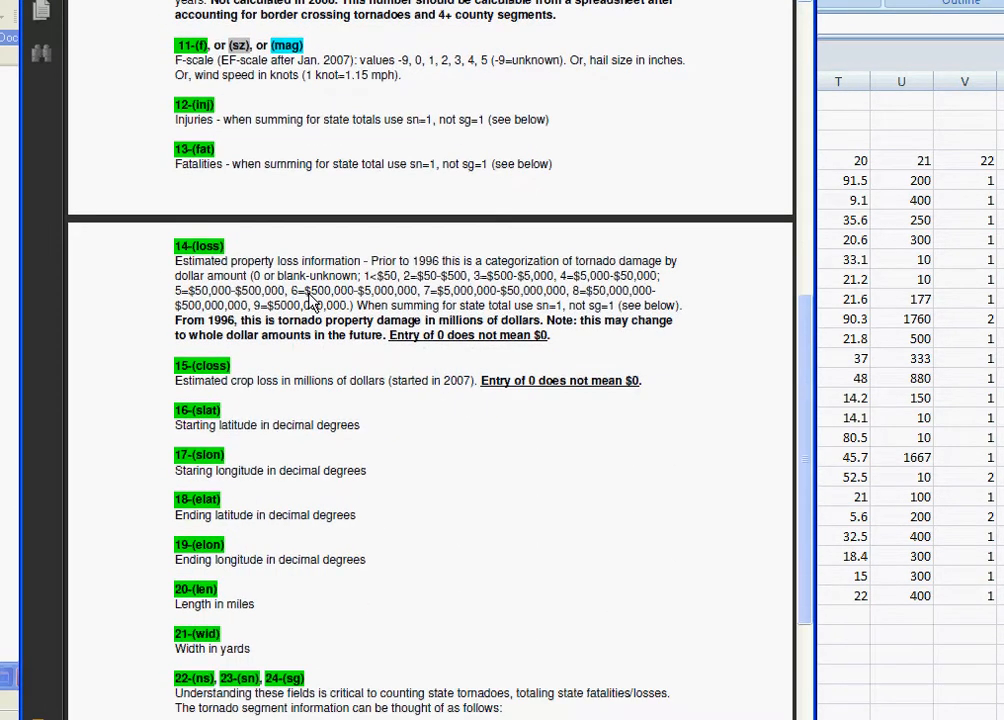
{"action": "mouse_move", "coordinate": [243, 662]}
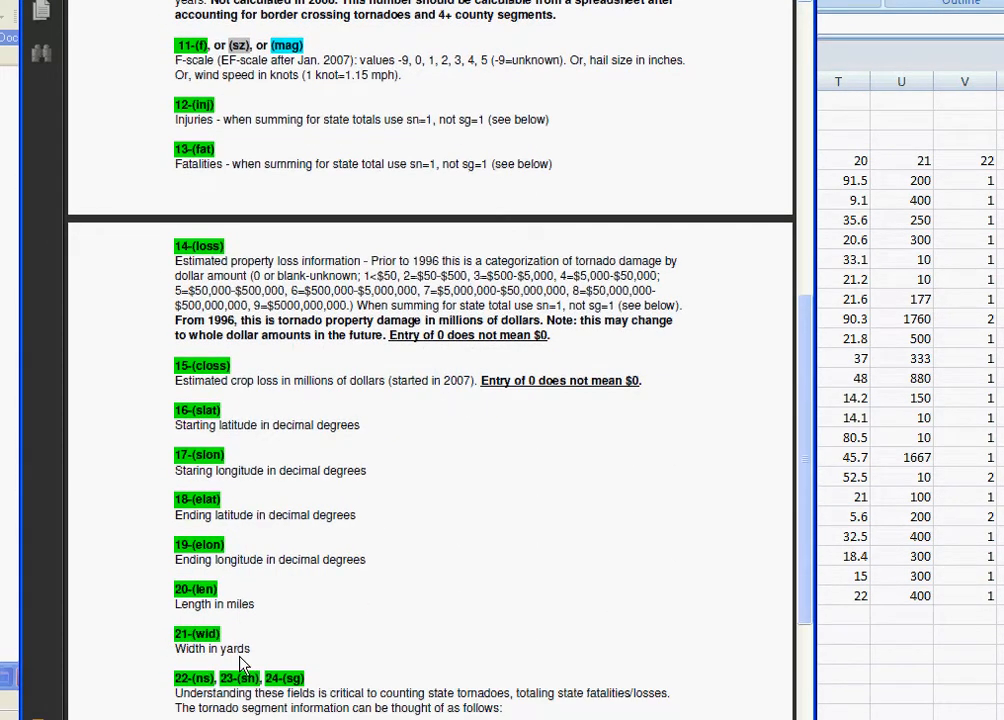
{"action": "scroll", "scroll_direction": "down", "scroll_amount": 3}
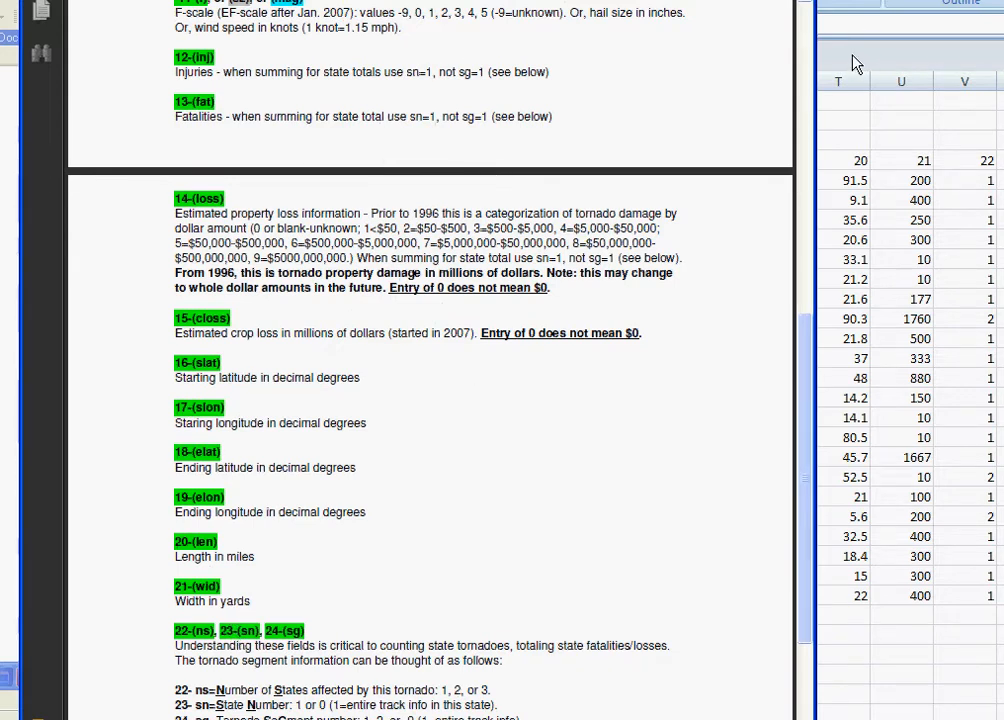
{"action": "mouse_move", "coordinate": [135, 530]}
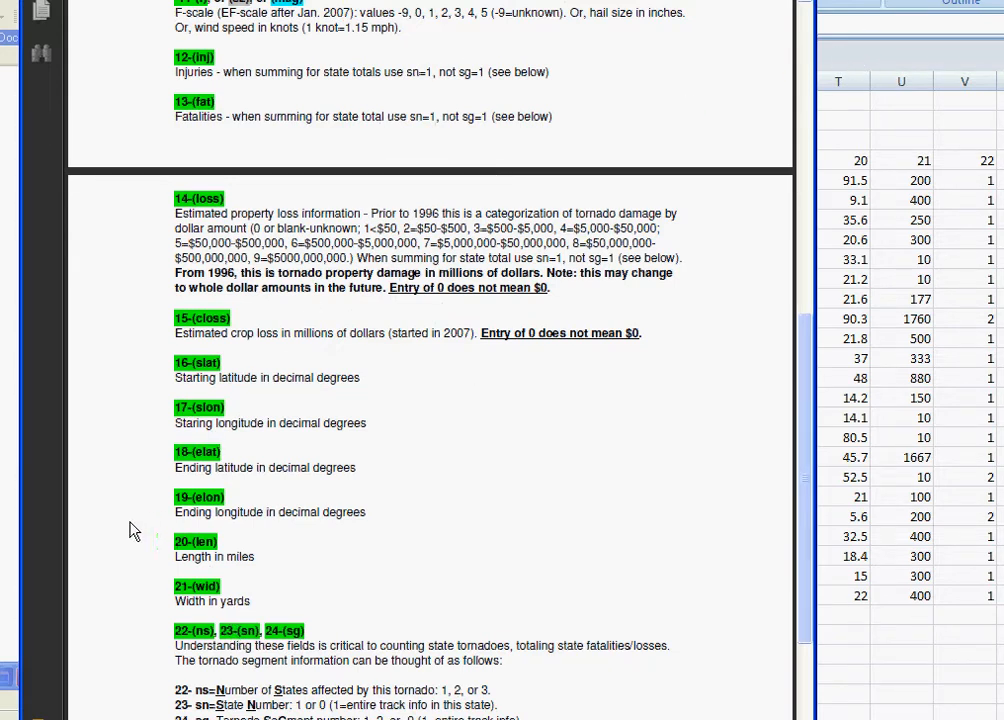